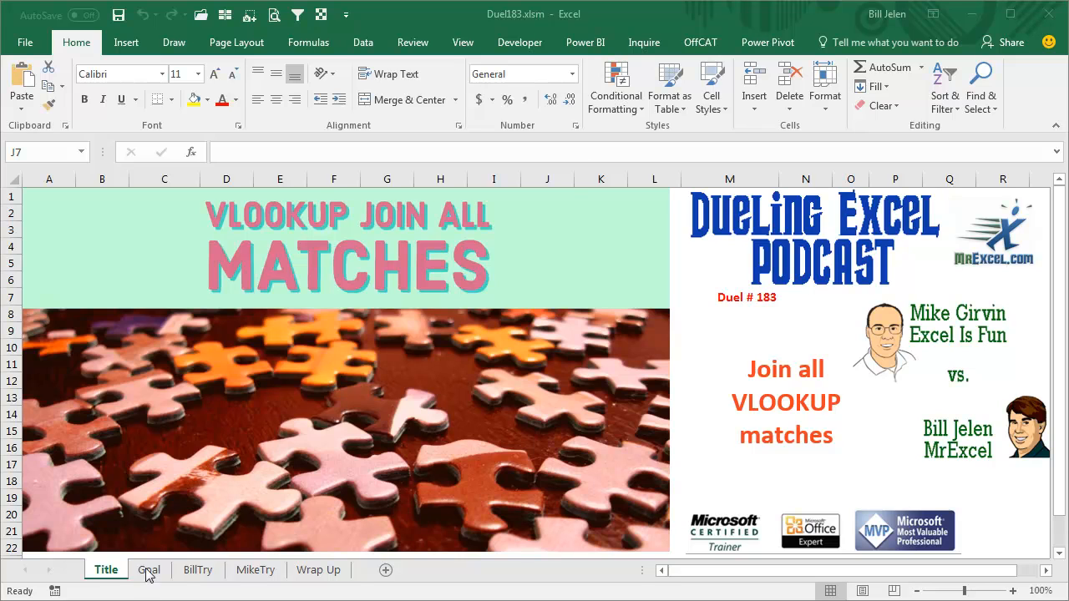
Switch from the title sheet to the Goal sheet with the ID and comment data.
click(149, 570)
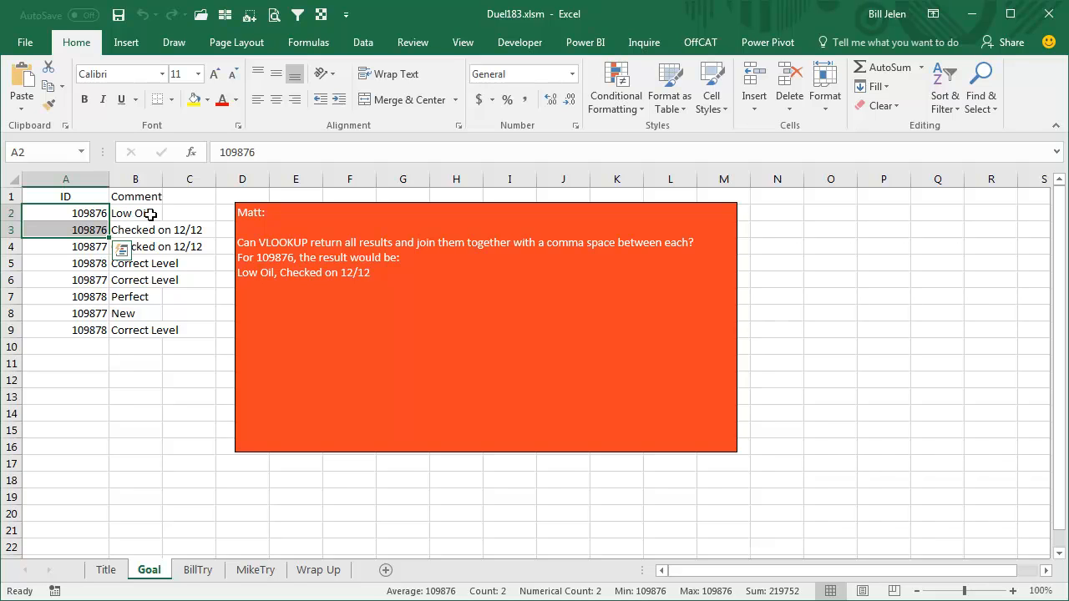
mouse_move(127, 340)
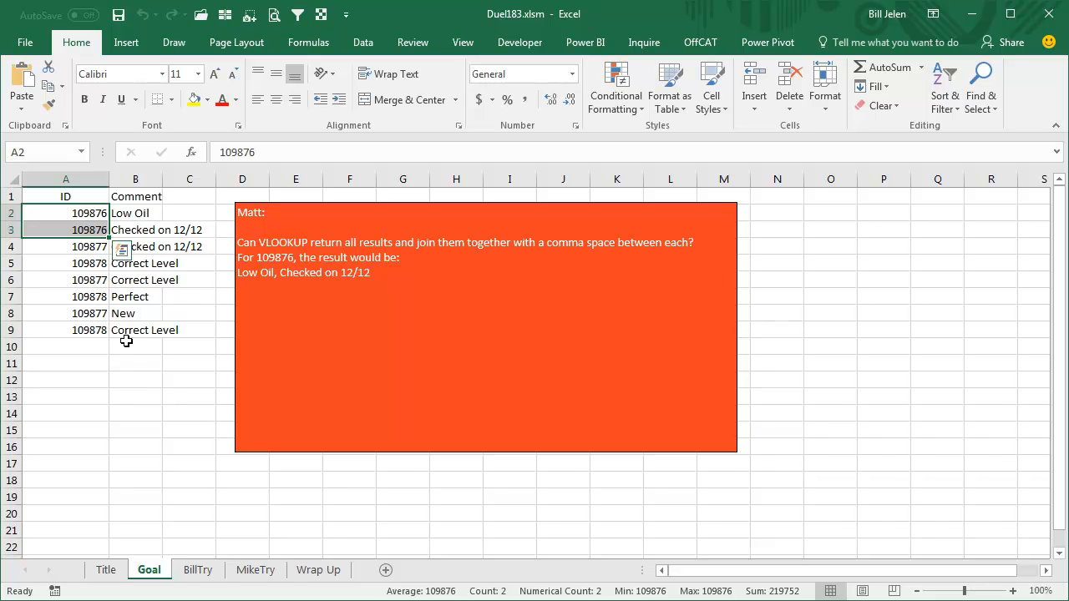
mouse_move(97, 364)
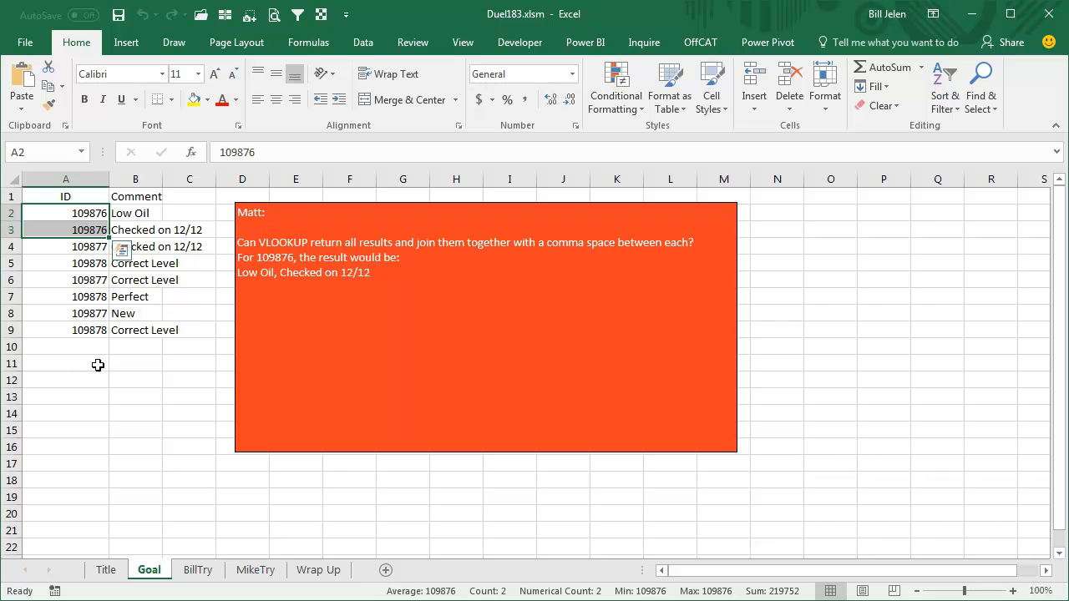
Switch to the BillTry sheet holding the same ID and comment list.
click(197, 569)
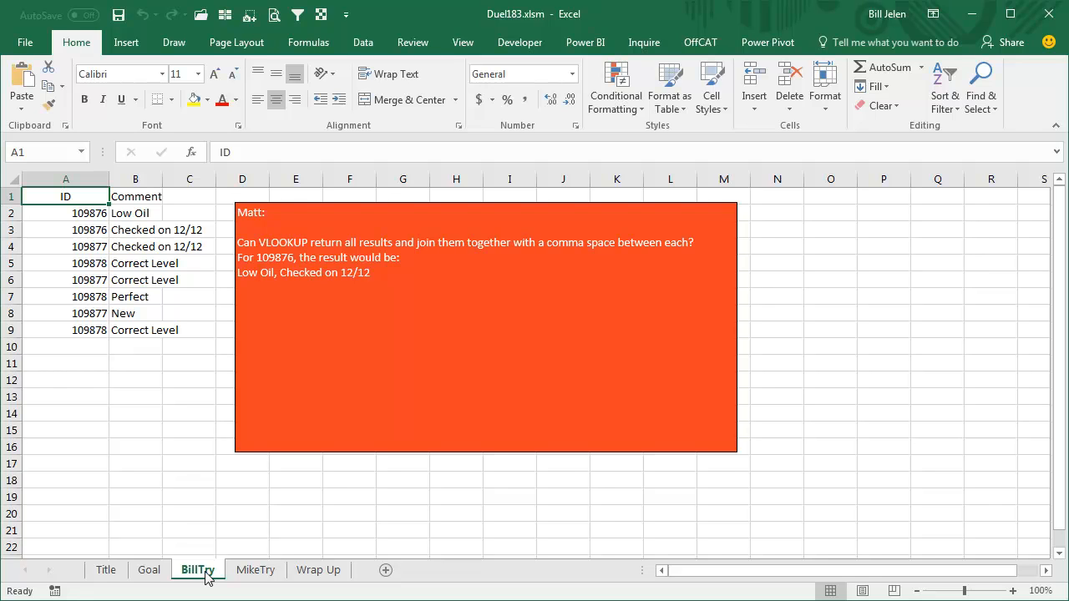
mouse_move(543, 24)
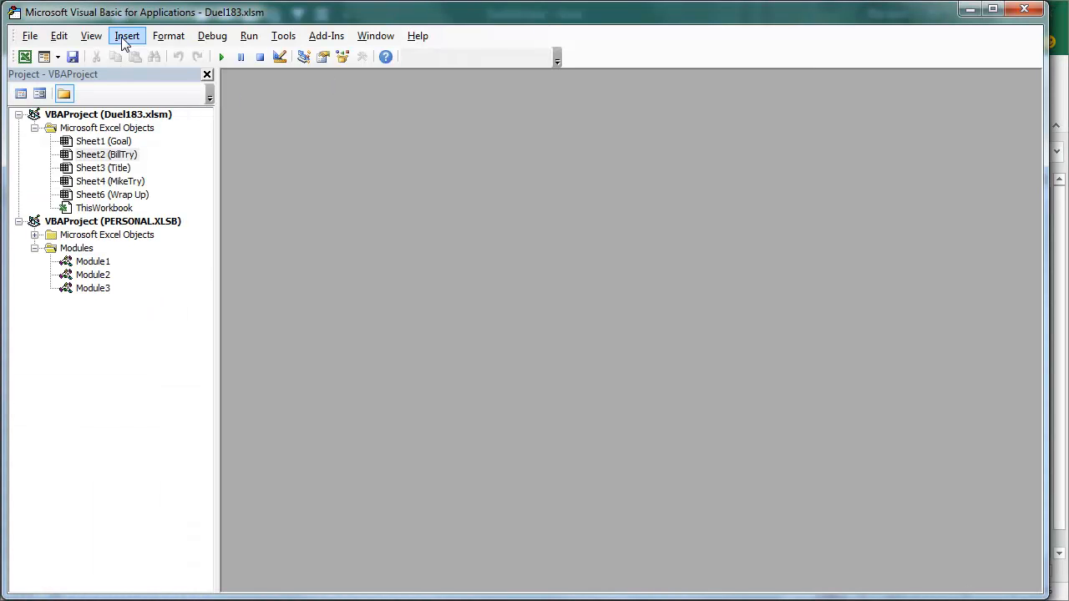
Insert a new module and start the Function GetAll(LookFor, MyRange As Range) code.
click(127, 35)
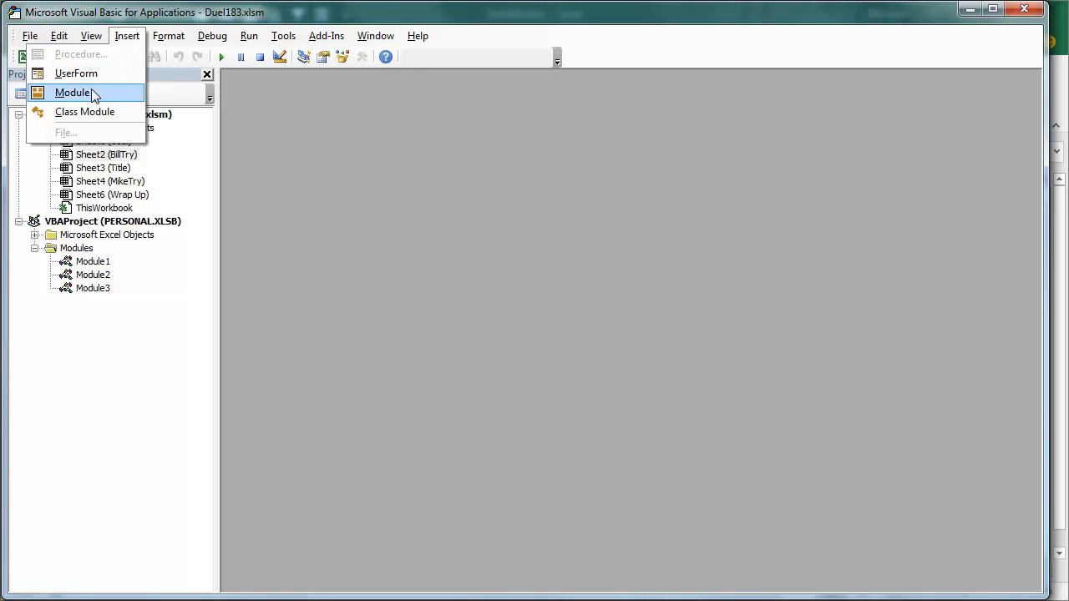
click(70, 83)
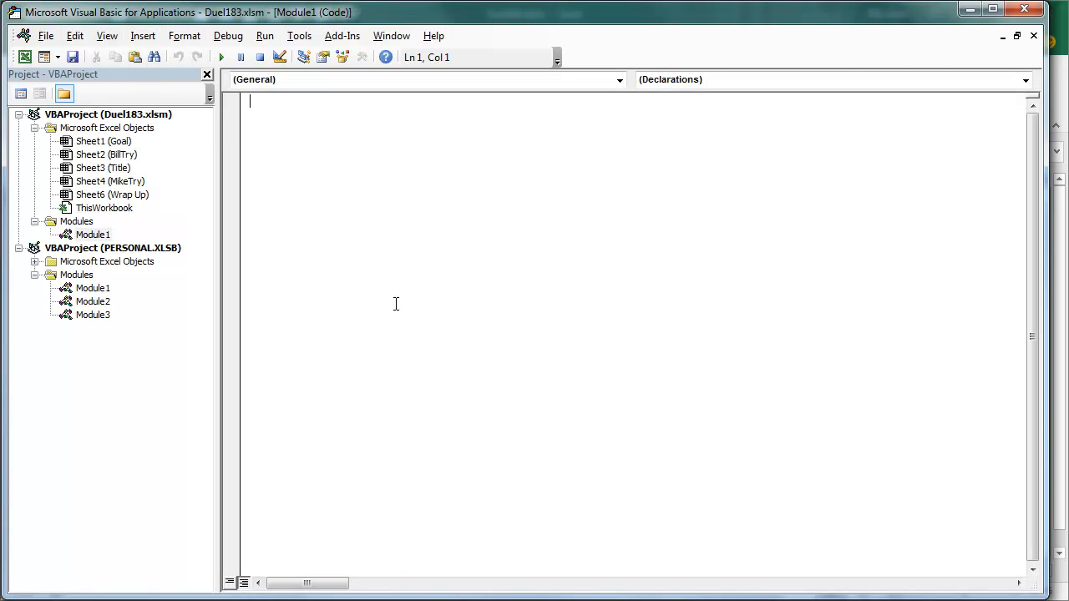
text(Function GetAll(LookFor, MyRange As Range))
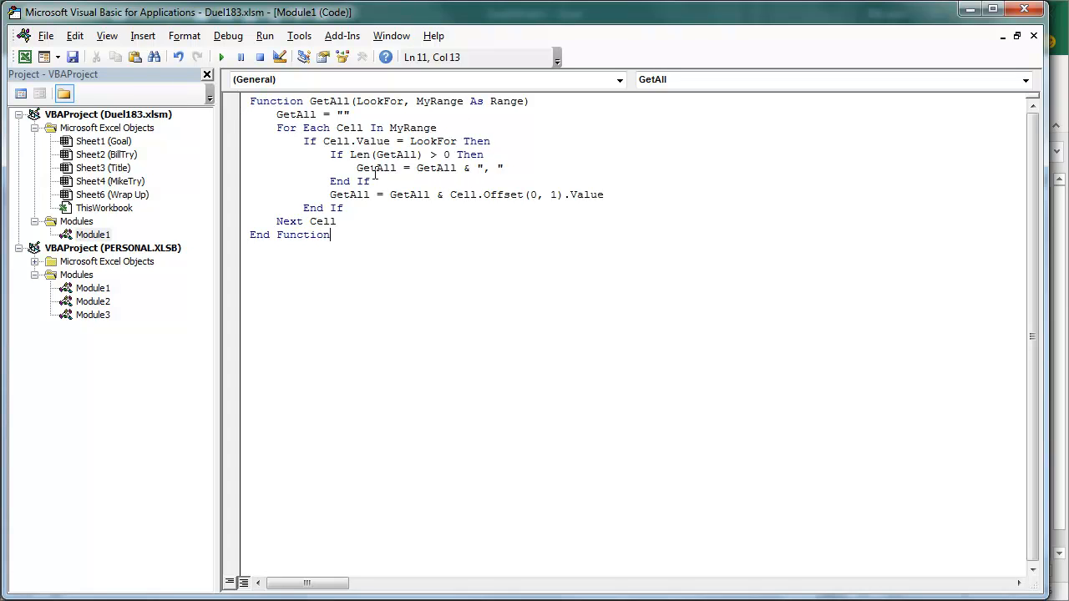
mouse_move(478, 167)
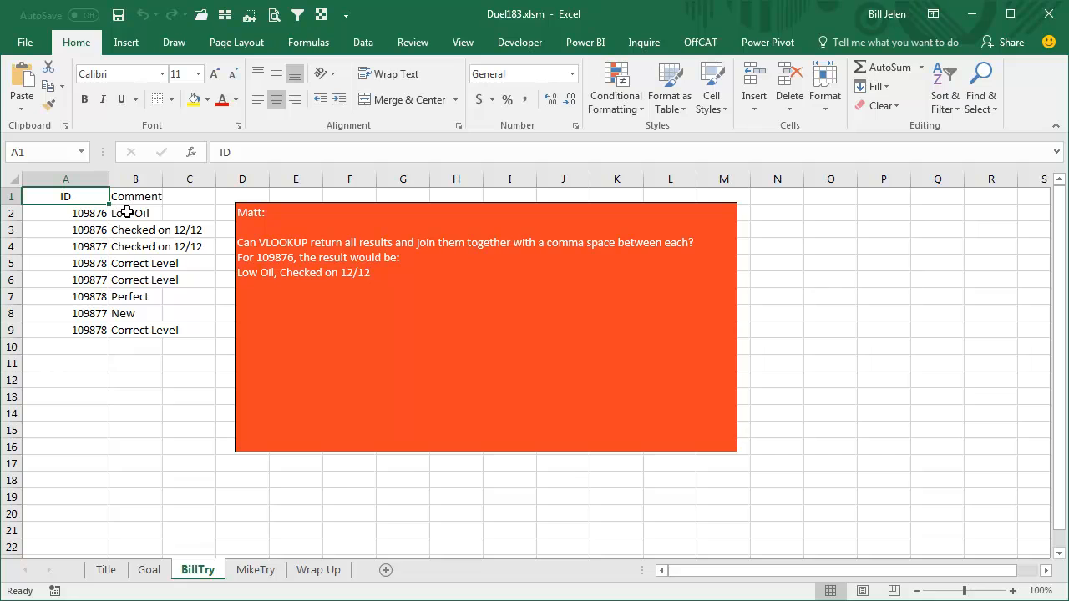
mouse_move(186, 204)
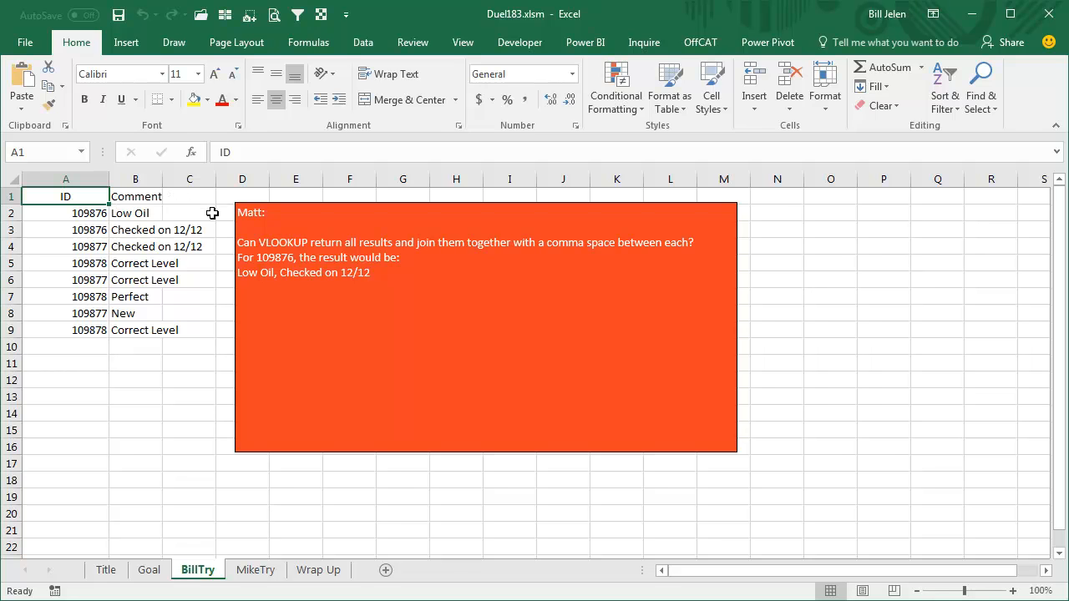
Return to Excel with Alt+F11 and move the orange question box to the right.
key(alt+F11)
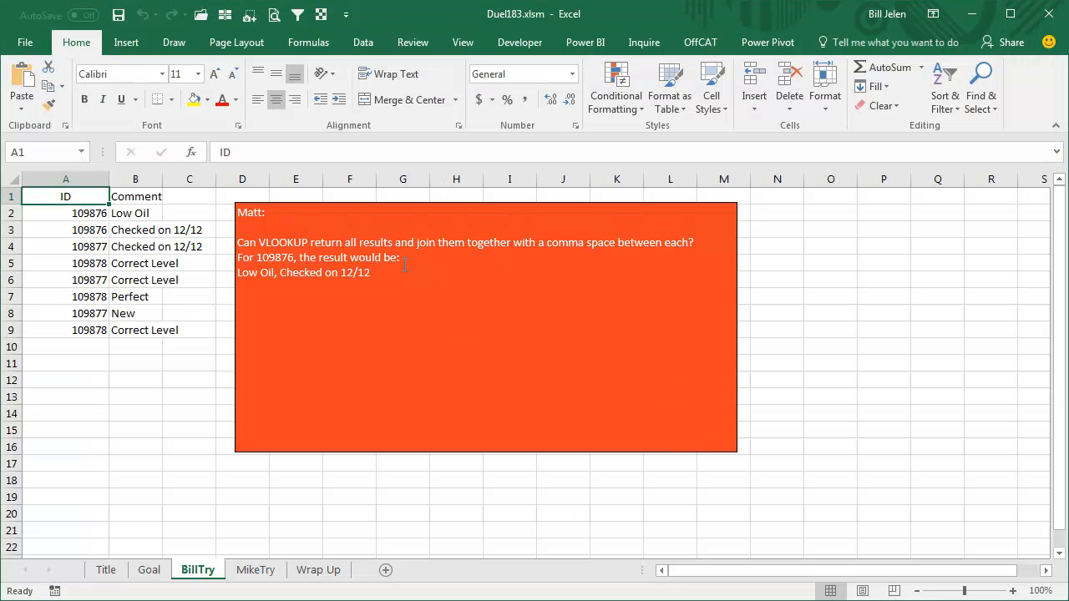
drag(484, 325, 549, 325)
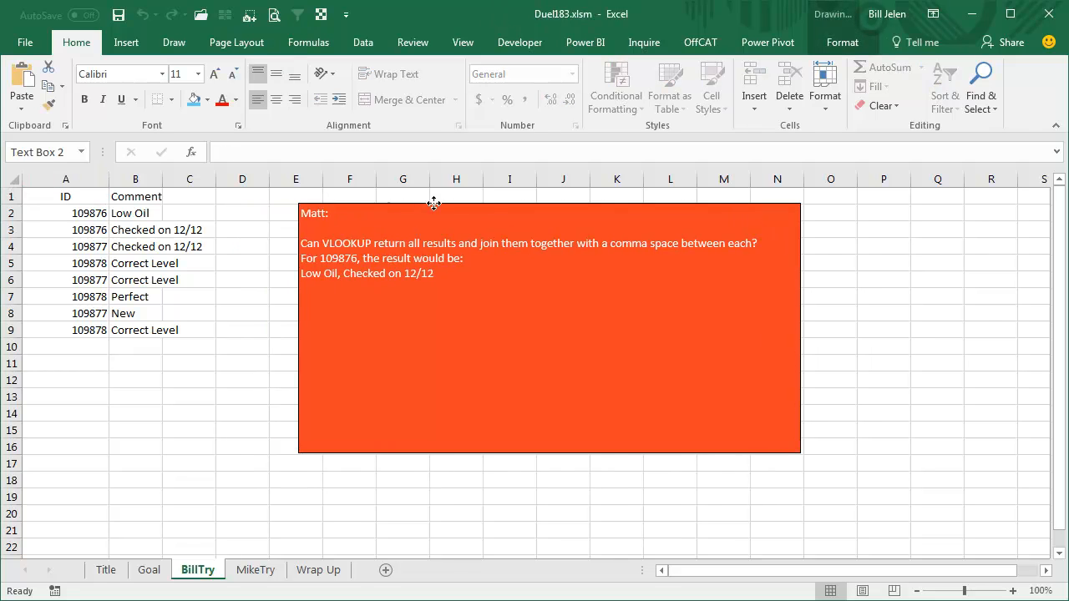
Paste the IDs into column E and remove duplicates, leaving three unique values.
click(65, 179)
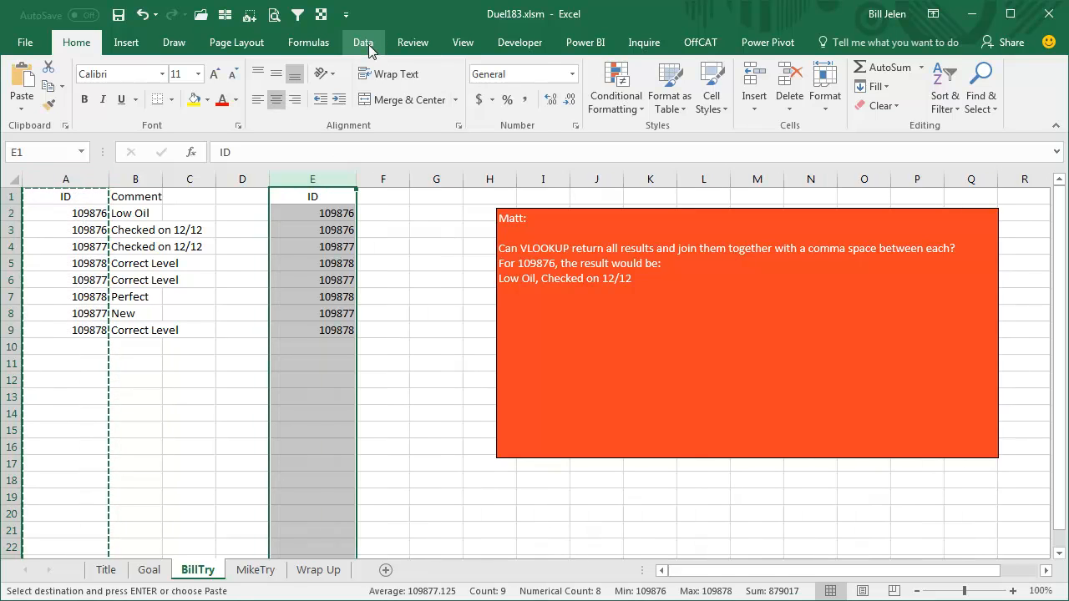
click(363, 41)
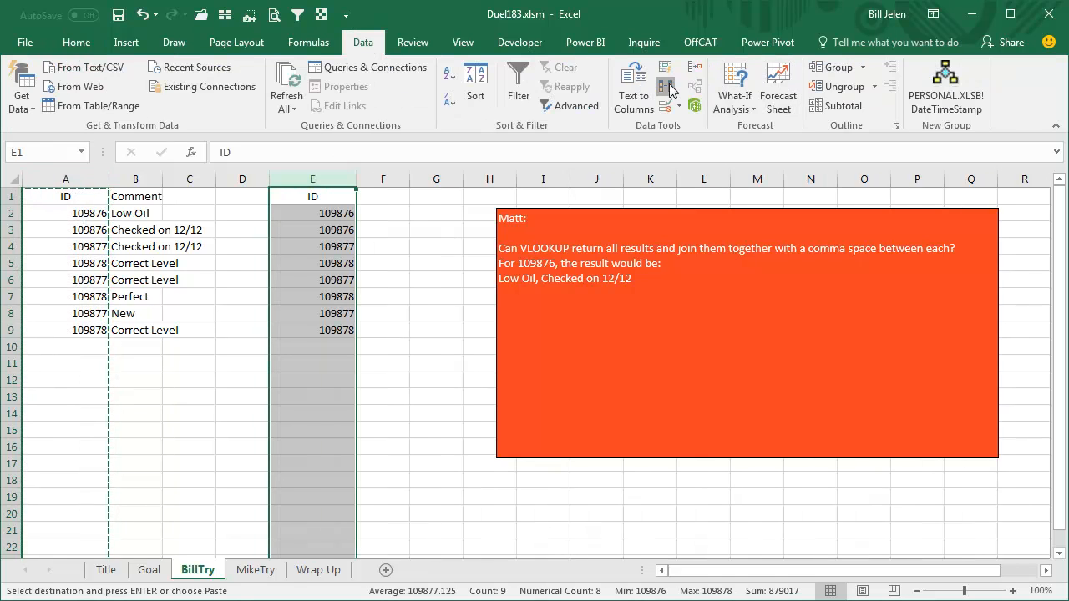
click(664, 87)
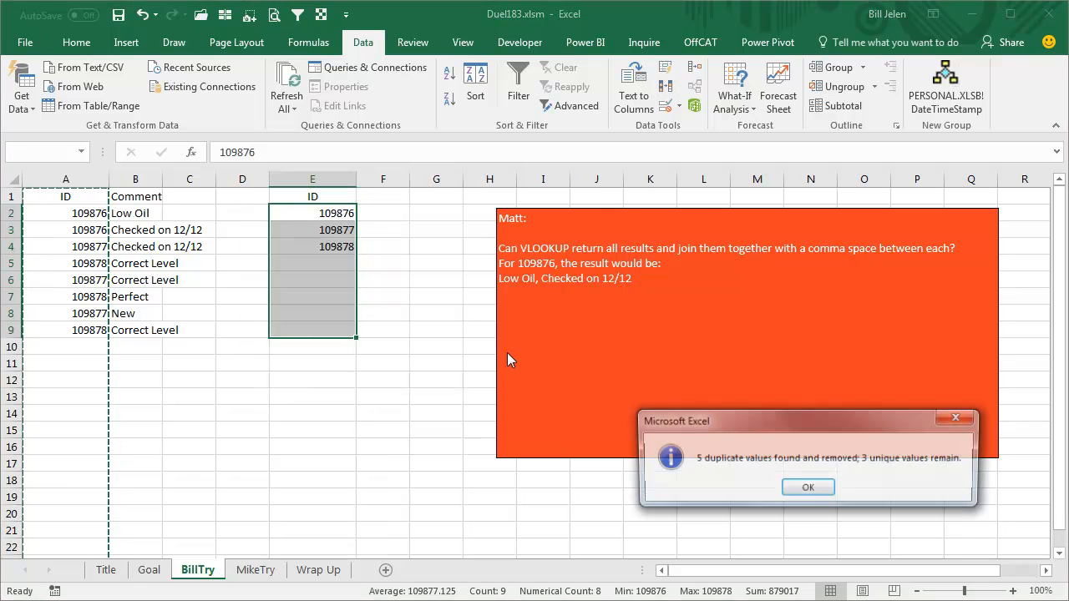
click(806, 488)
text(=)
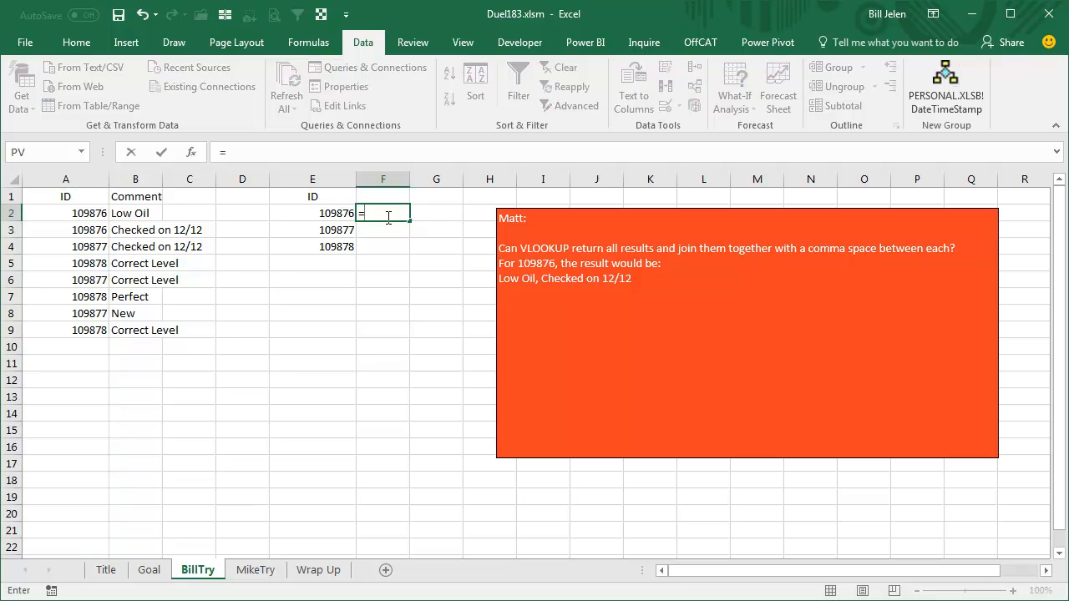
Enter =getall(E2,$A$2:$A$9) in F2 and copy it down to F4.
text(getall(E2)
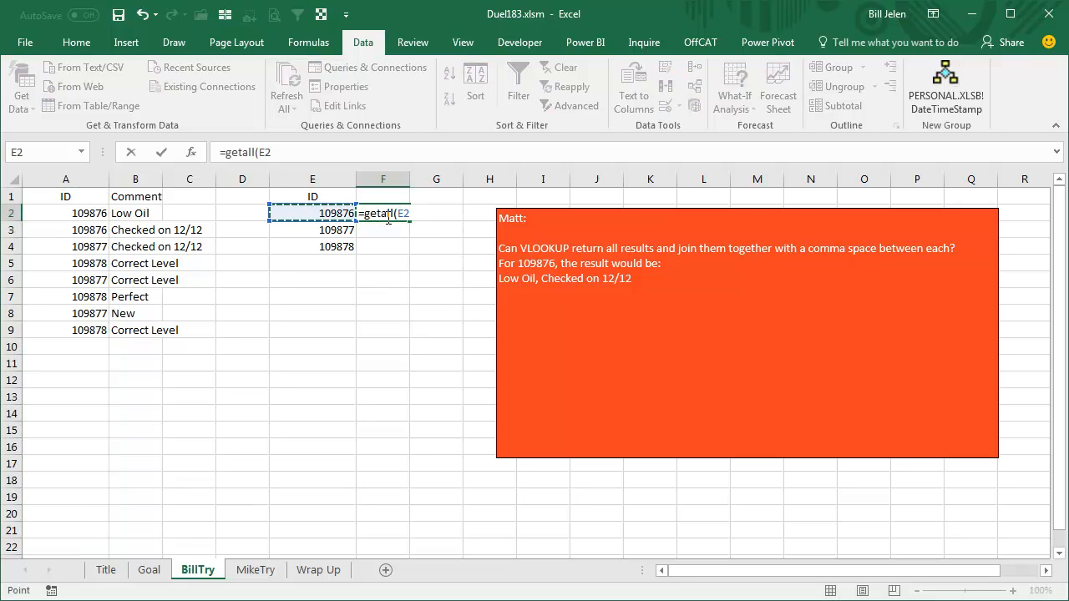
text(,E2)
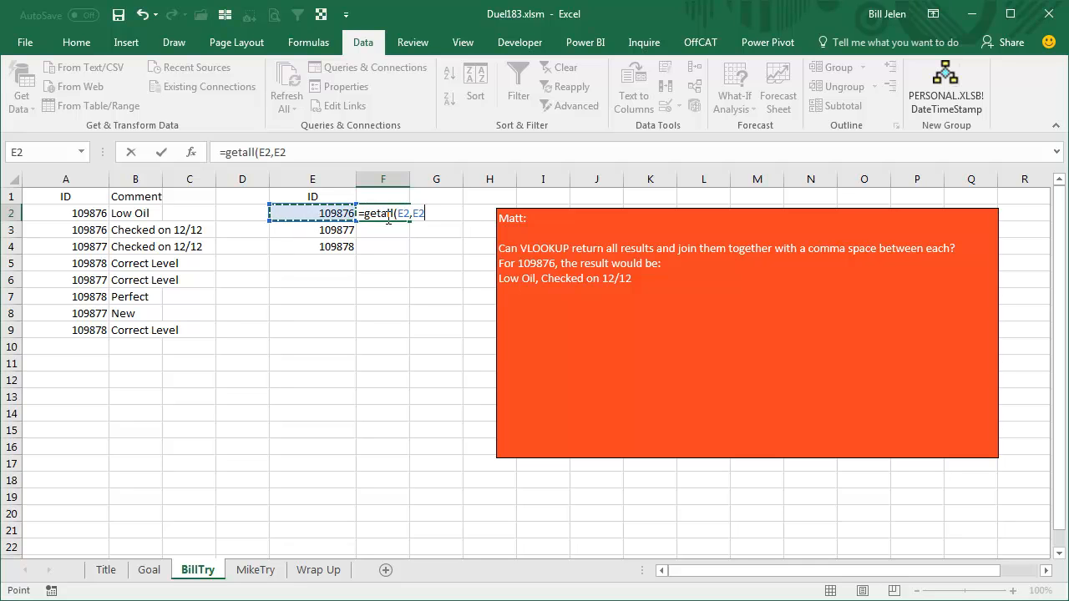
drag(65, 214, 65, 330)
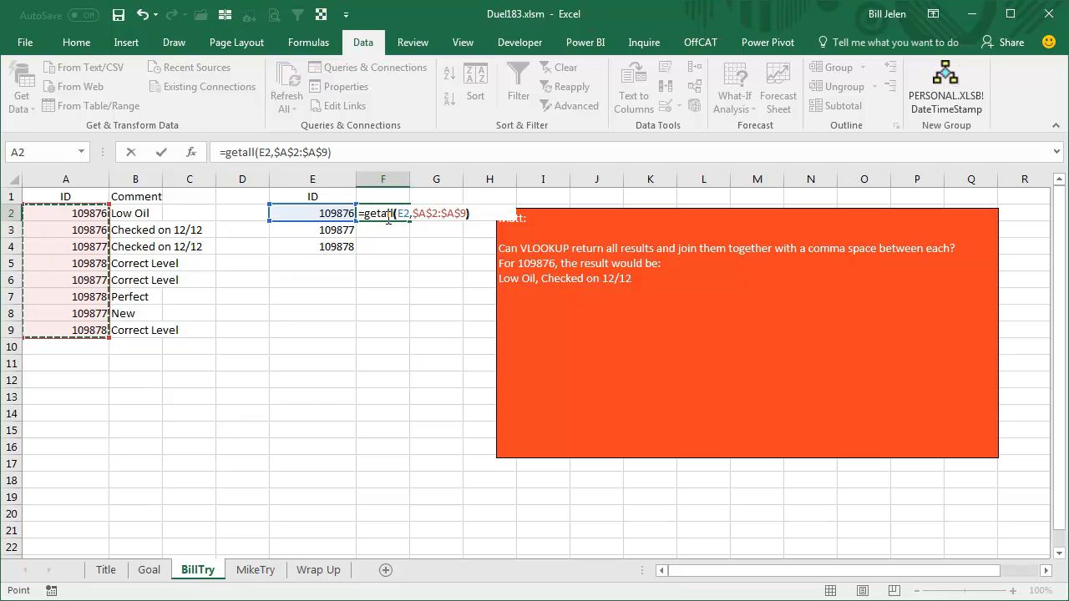
key(Enter)
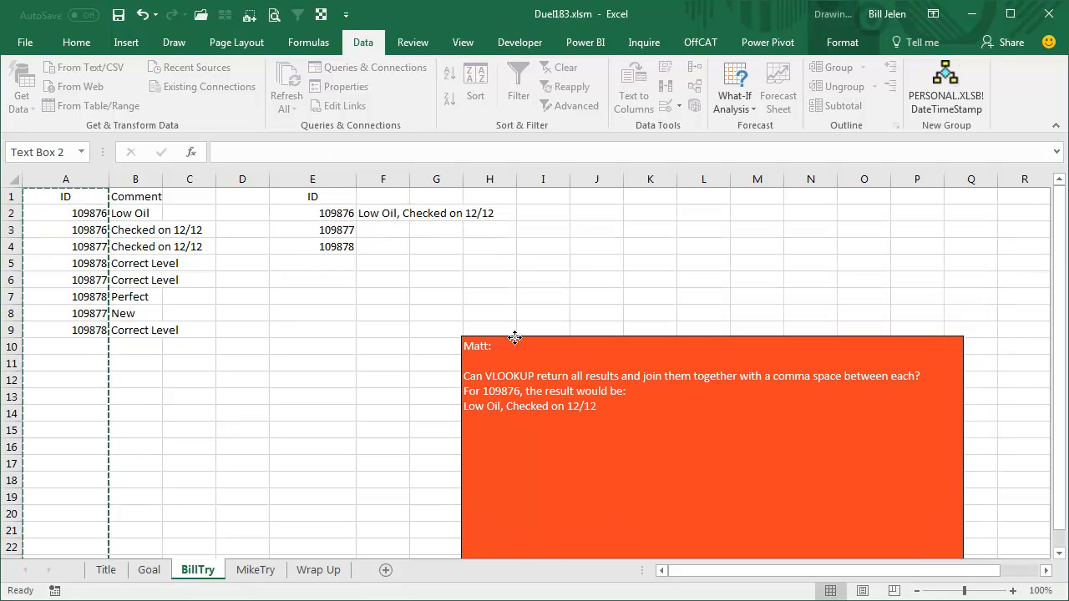
click(382, 213)
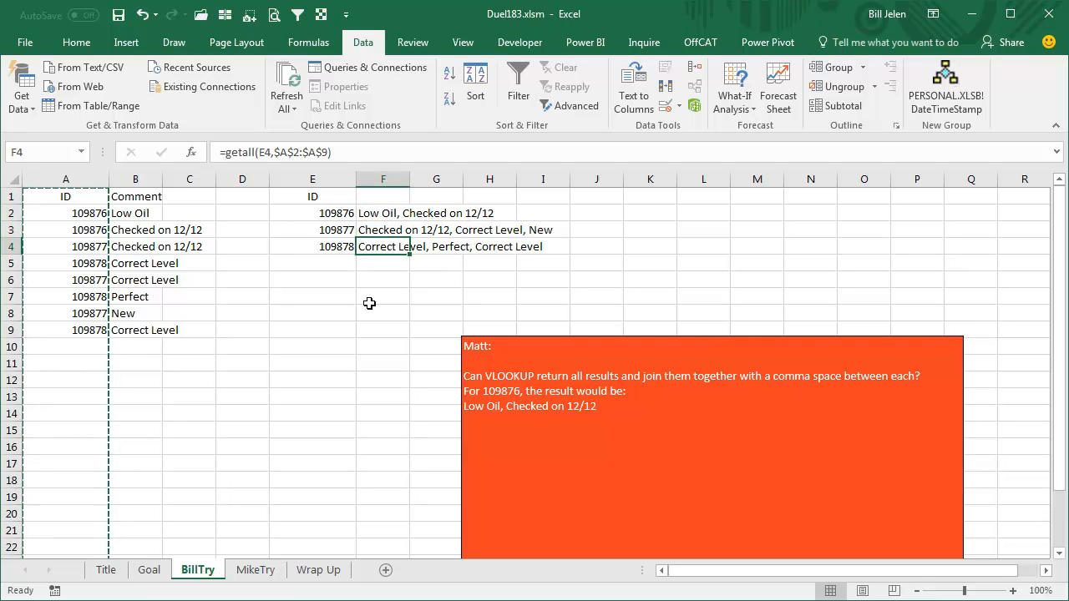
mouse_move(87, 344)
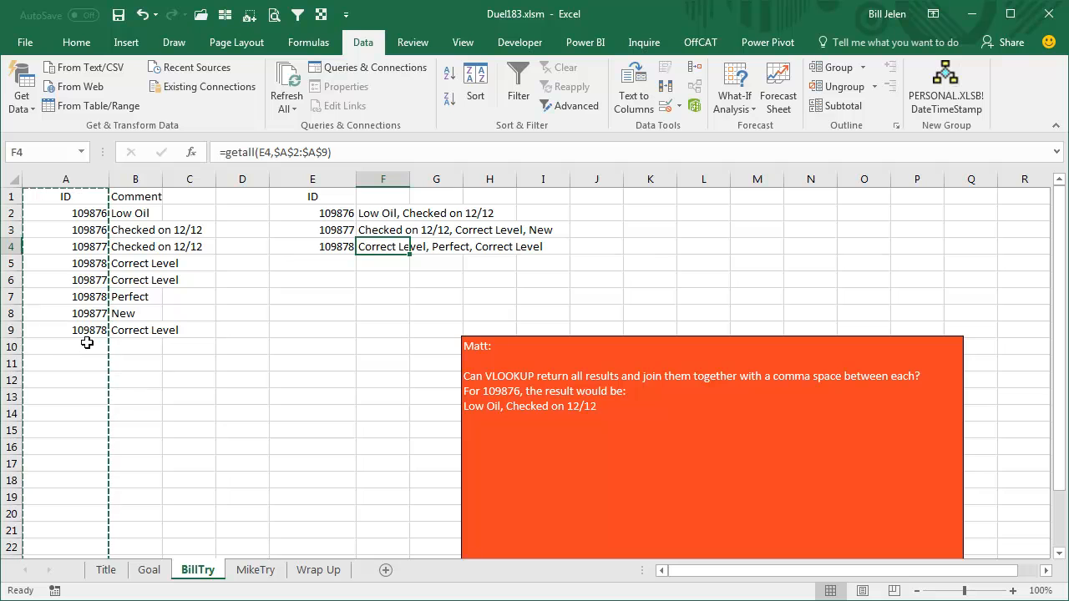
Fill comments Phrase 1 through Phrase 10 in B10:B19.
click(135, 346)
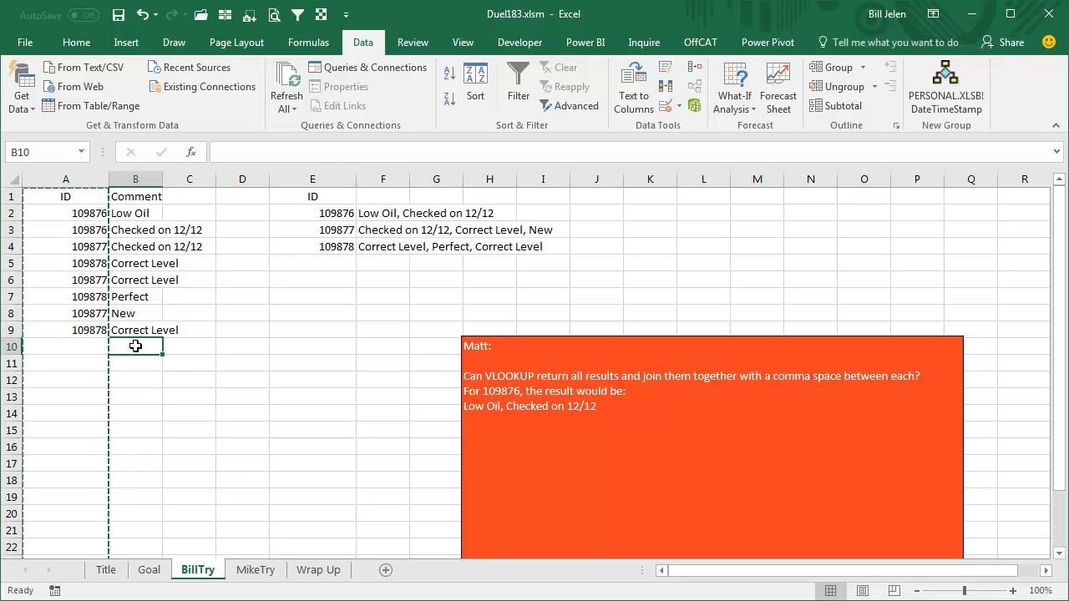
text(Phrase)
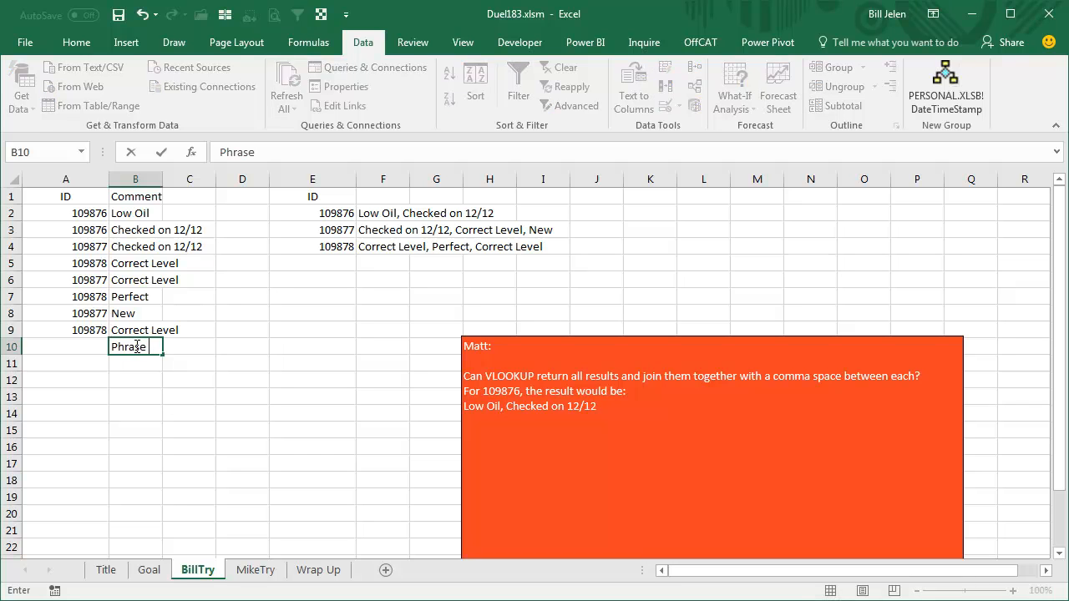
text(1)
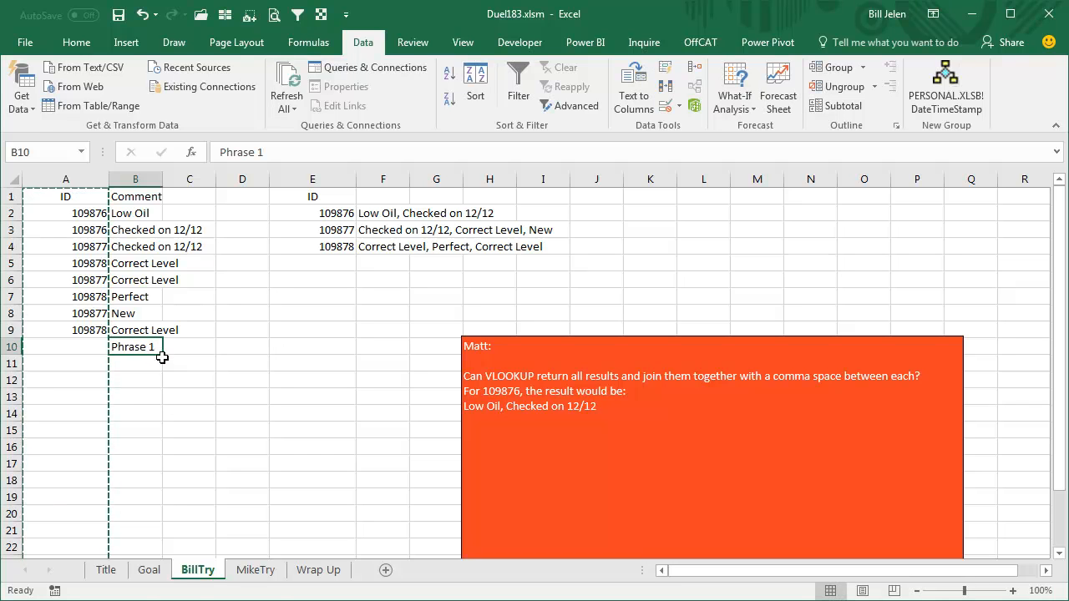
drag(135, 345, 135, 498)
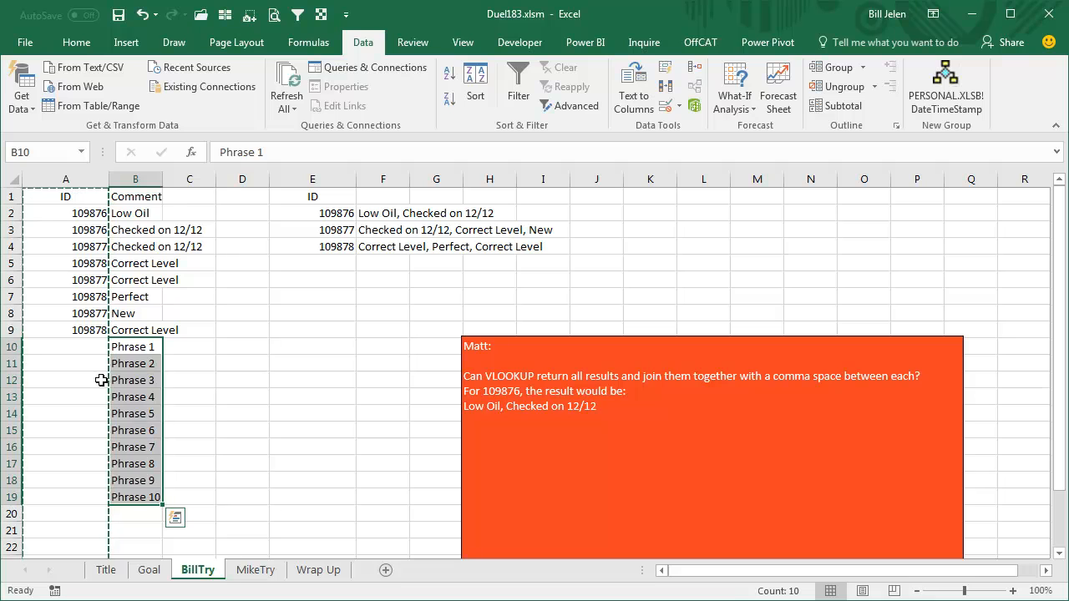
Enter ID 109999 for the new rows and add its joined-comments GetAll row.
click(66, 345)
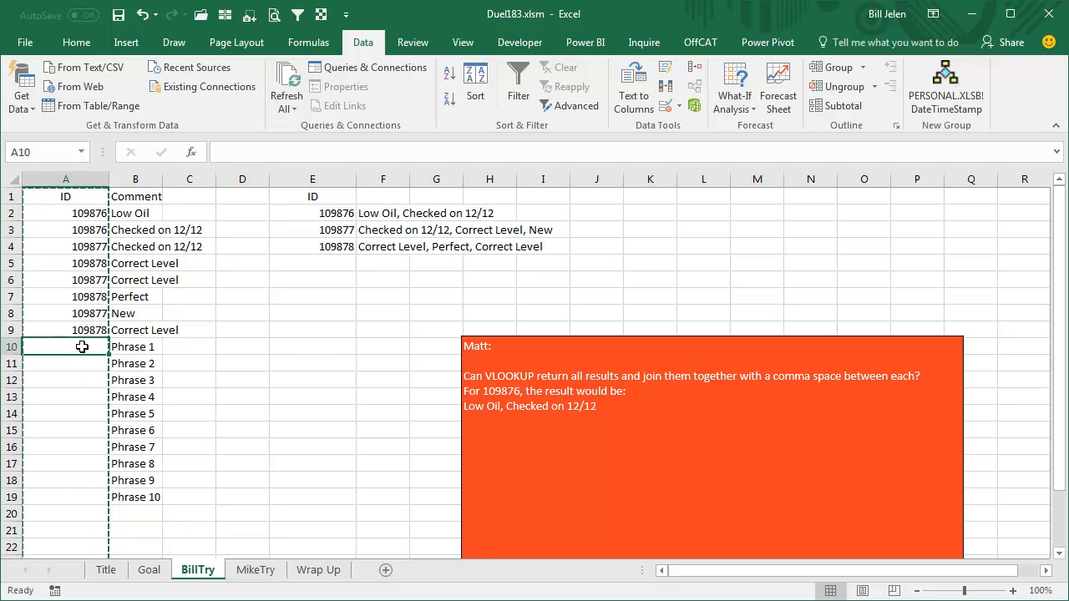
text(109999)
click(384, 262)
text(=getall(E5,$A$2:$A$19))
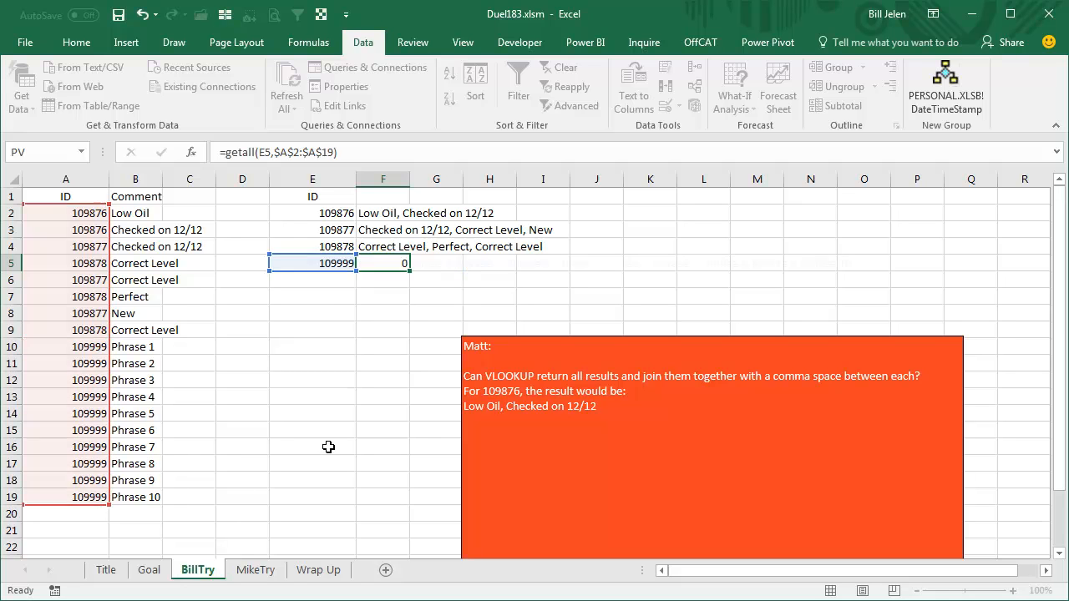
key(Enter)
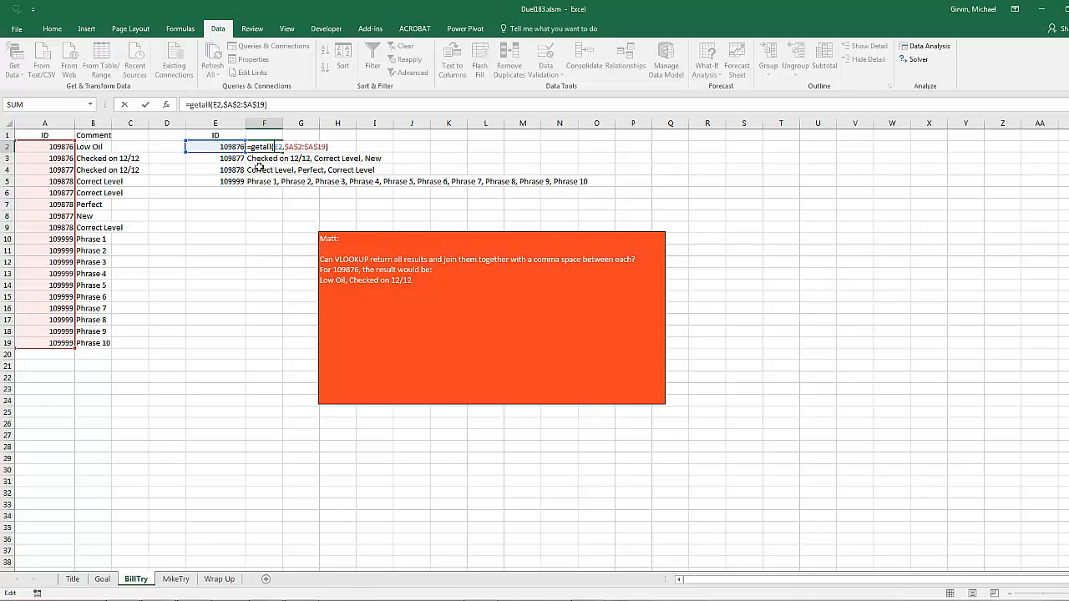
Switch to the MikeTry sheet with the ID and Comment table.
key(Enter)
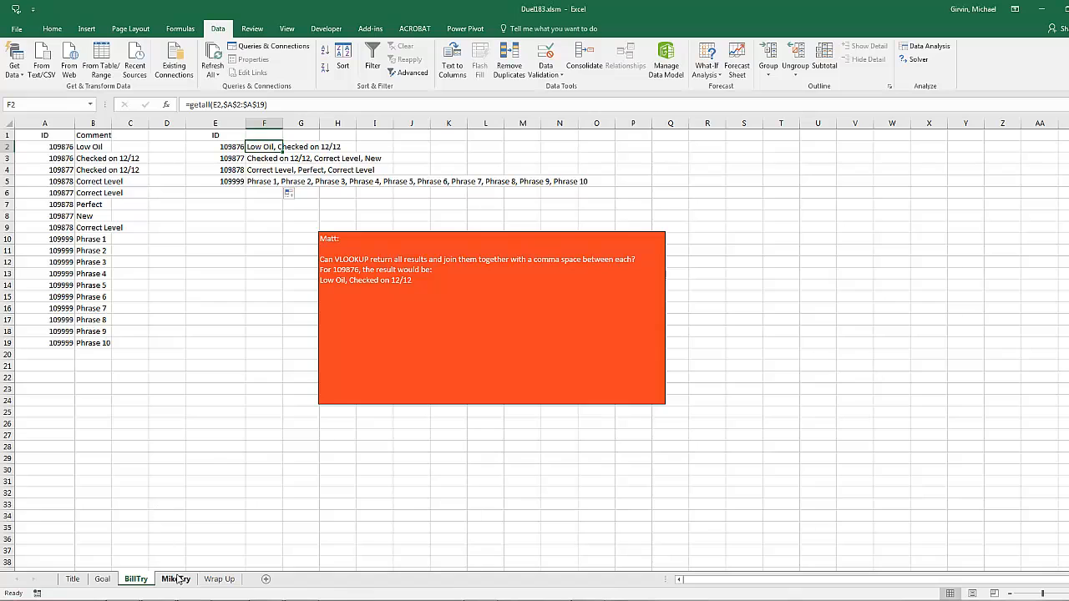
click(177, 578)
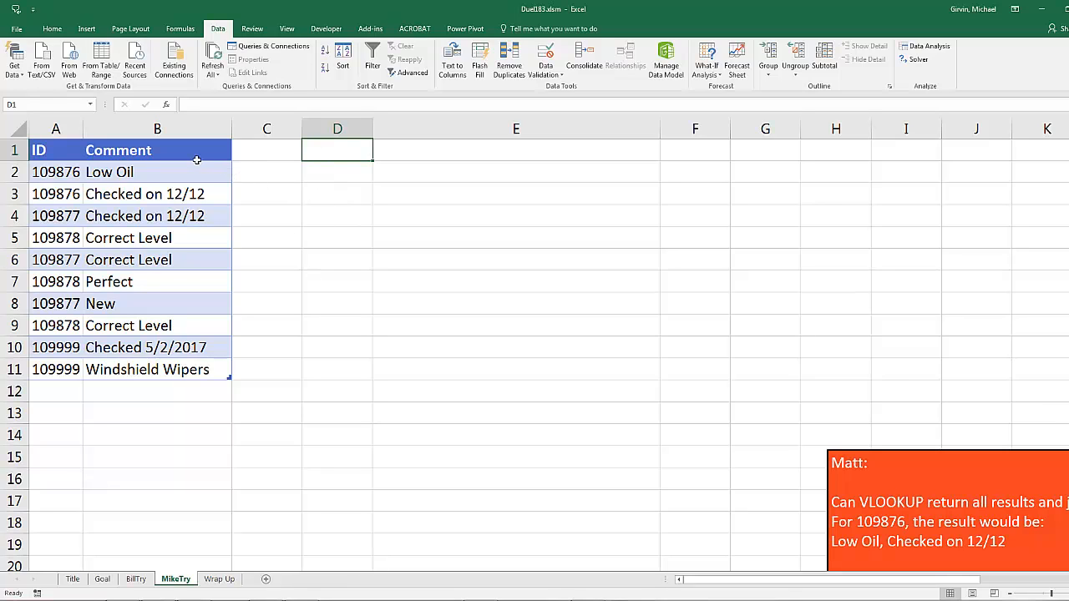
mouse_move(70, 229)
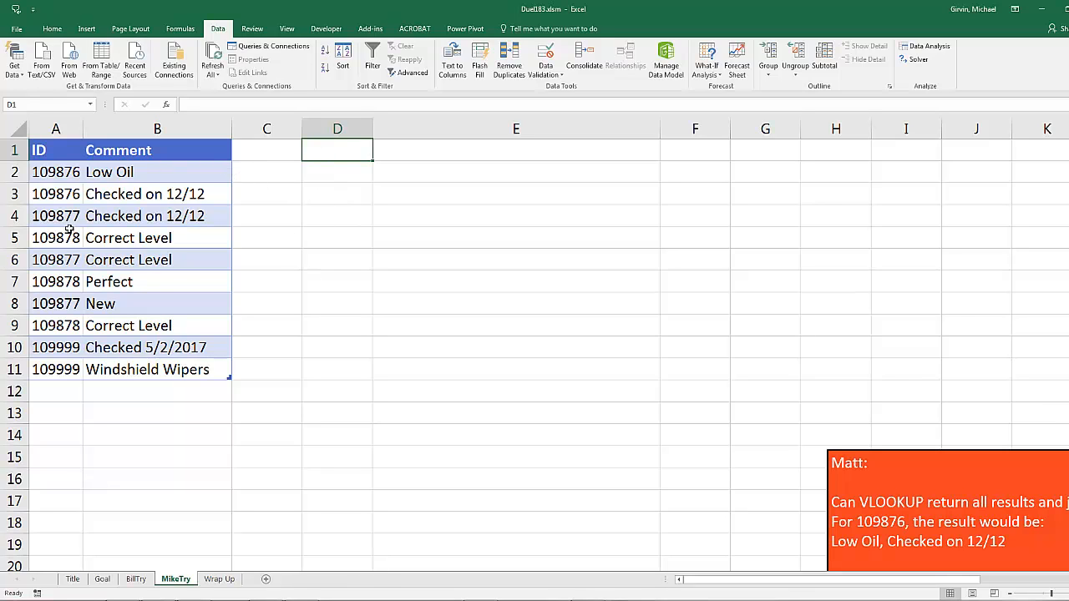
mouse_move(144, 260)
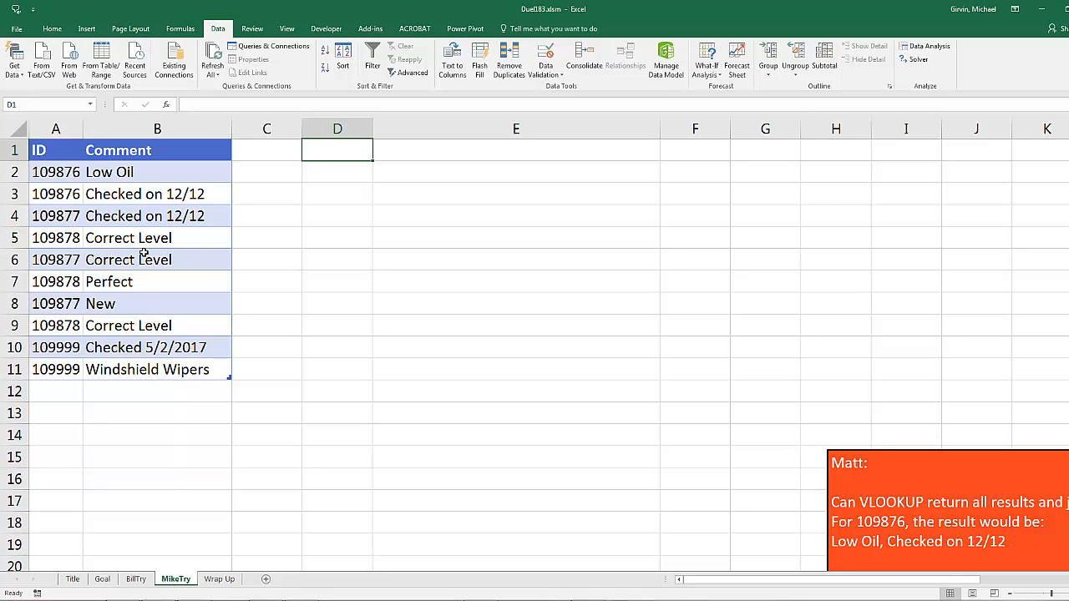
Select the ID column A1:A11, heading included, for filtering.
drag(57, 150, 57, 215)
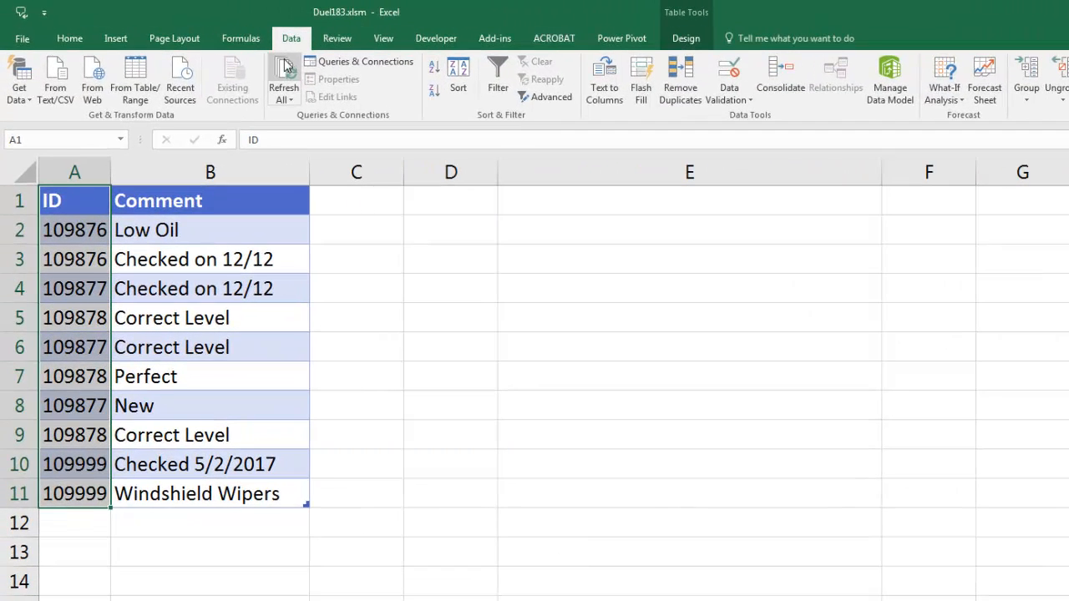
mouse_move(548, 97)
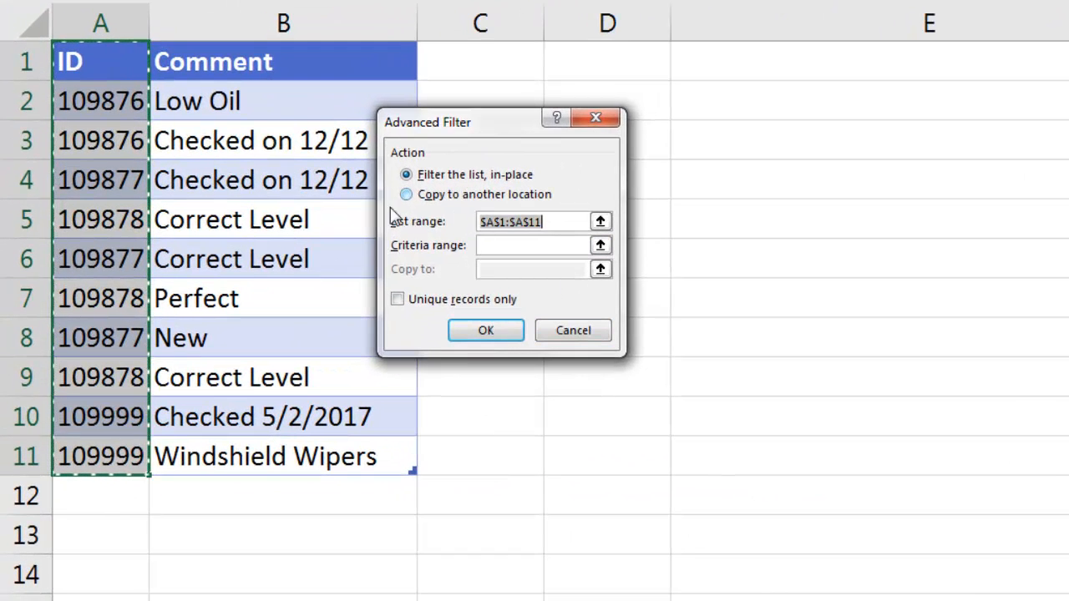
Copy unique IDs to D1 via Advanced Filter and start the All Comments heading in E1.
click(406, 194)
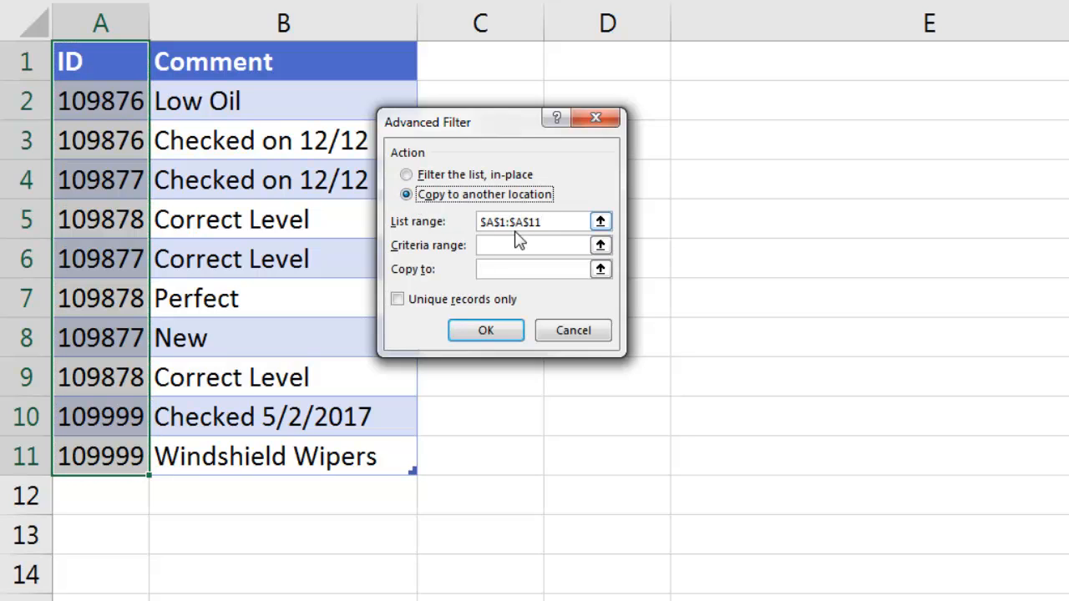
mouse_move(109, 218)
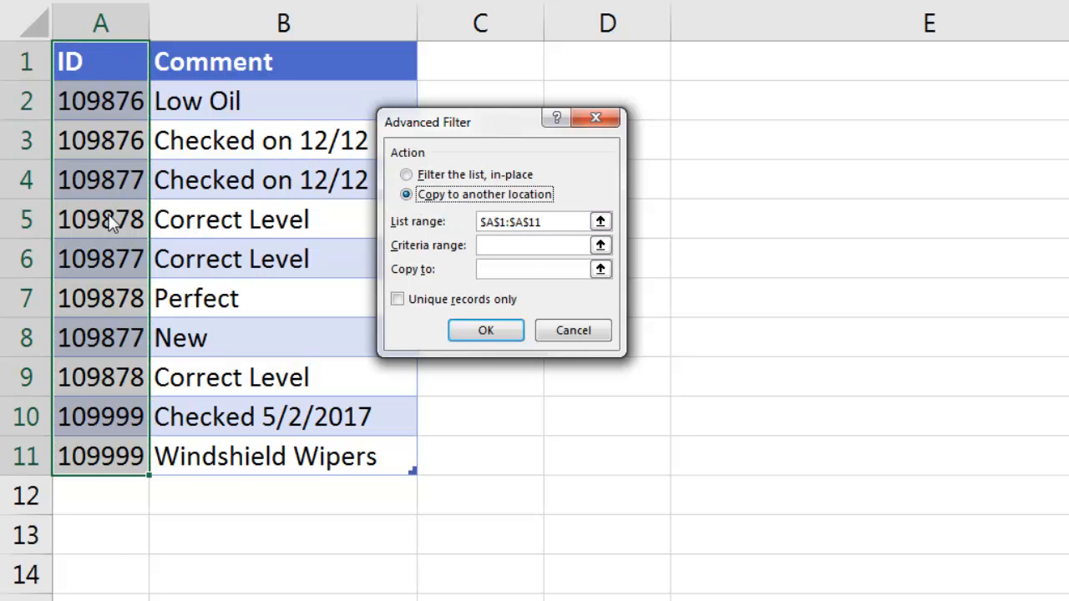
mouse_move(241, 379)
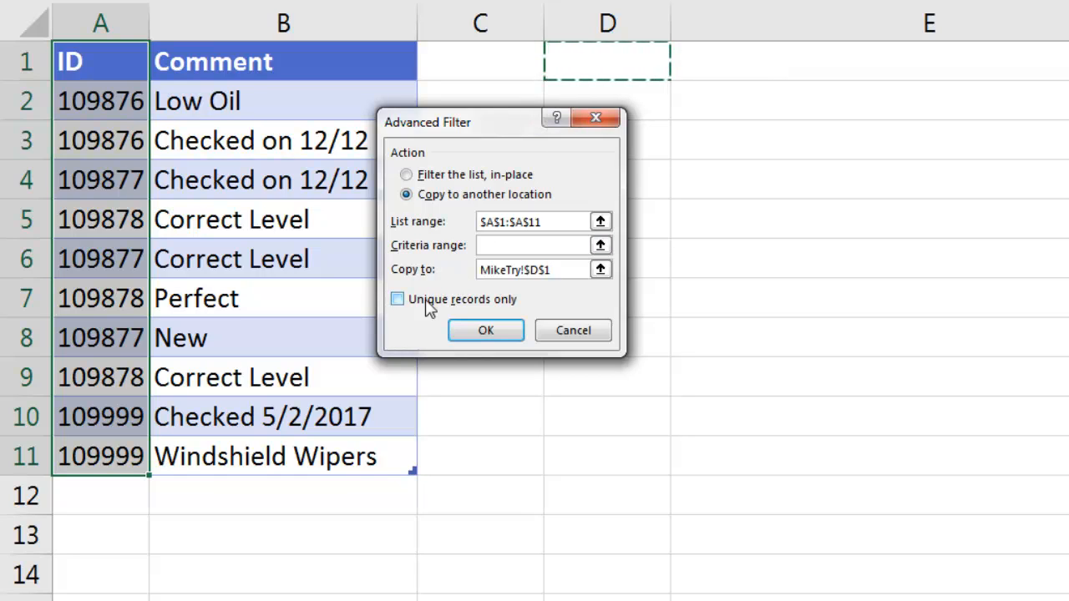
click(397, 299)
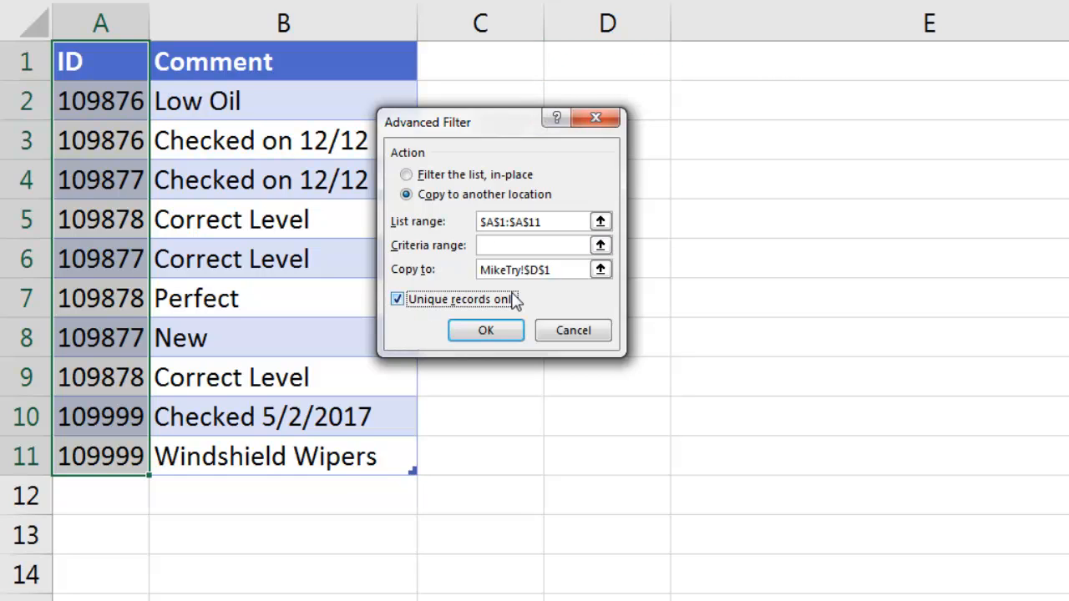
click(485, 331)
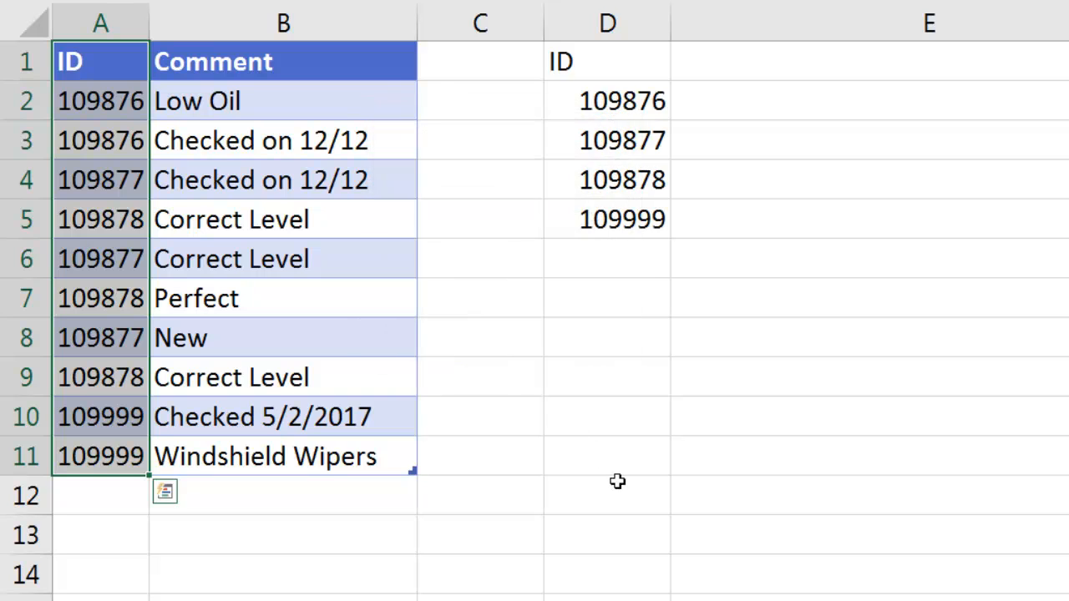
text(All Comments)
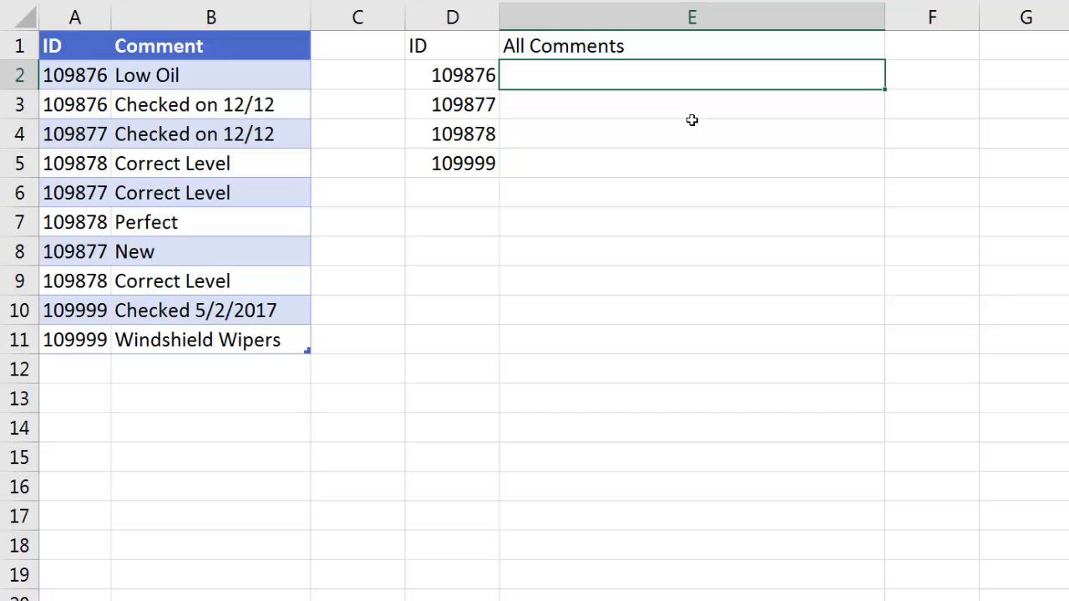
Begin E2 with =TEXTJOIN(", ",TRUE, and an opening IF( via AutoComplete.
text(=t)
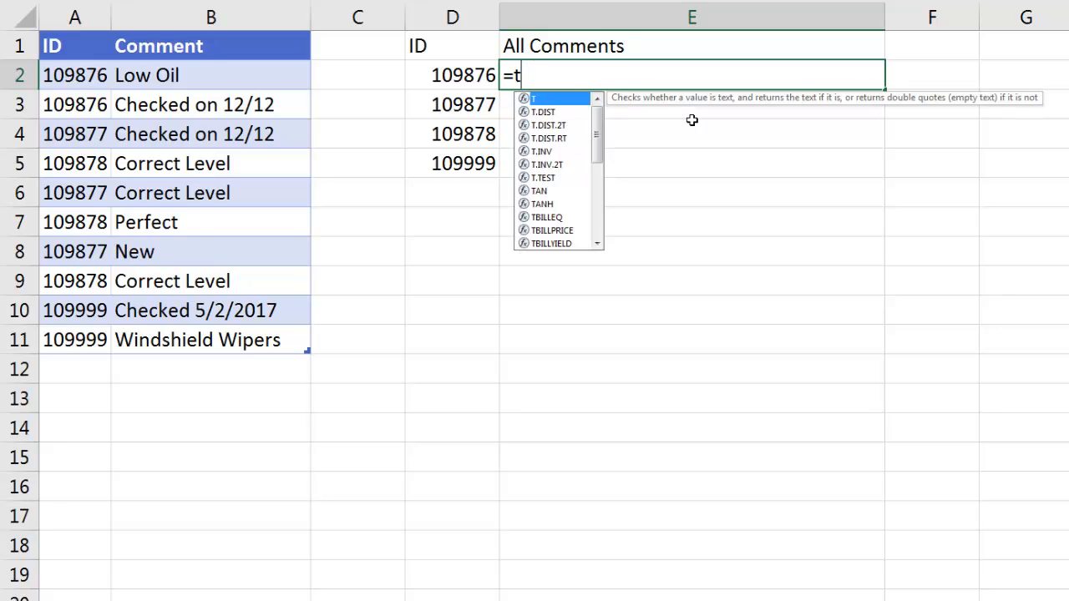
text(extj)
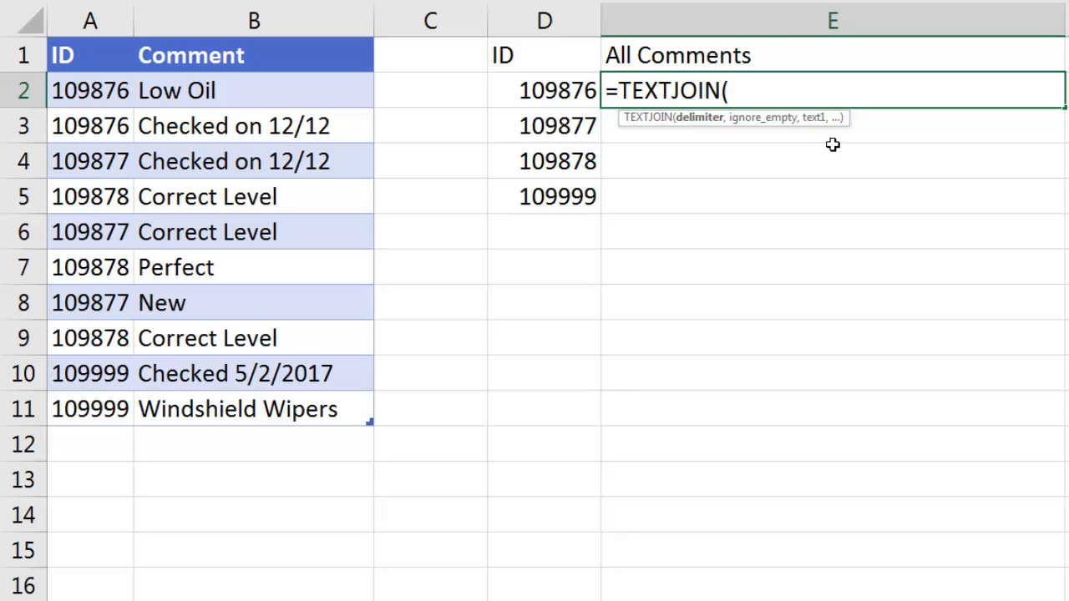
mouse_move(764, 140)
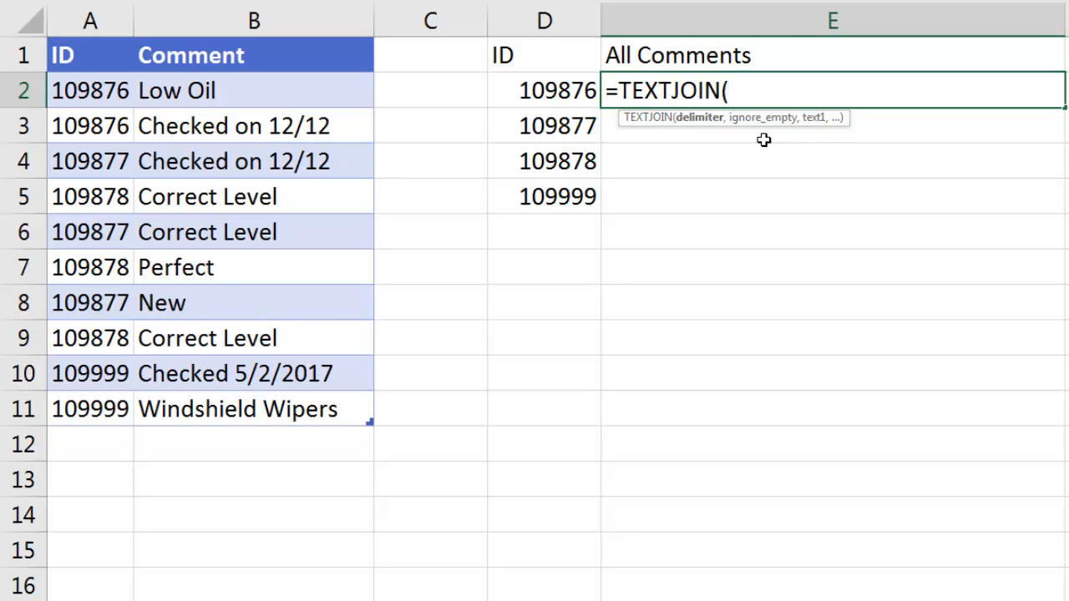
mouse_move(747, 139)
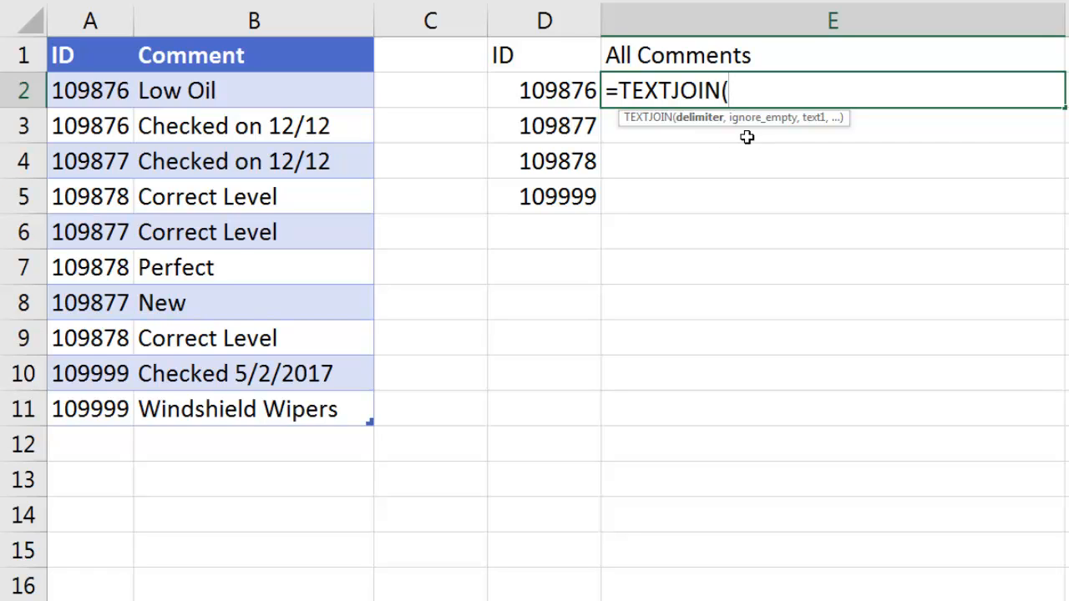
text(")
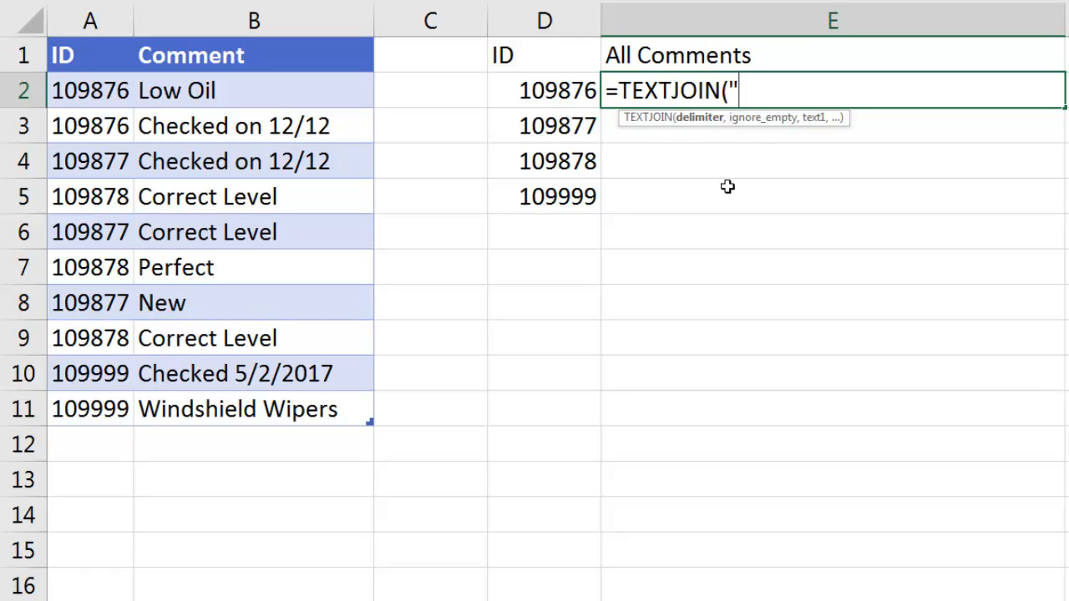
text(, ")
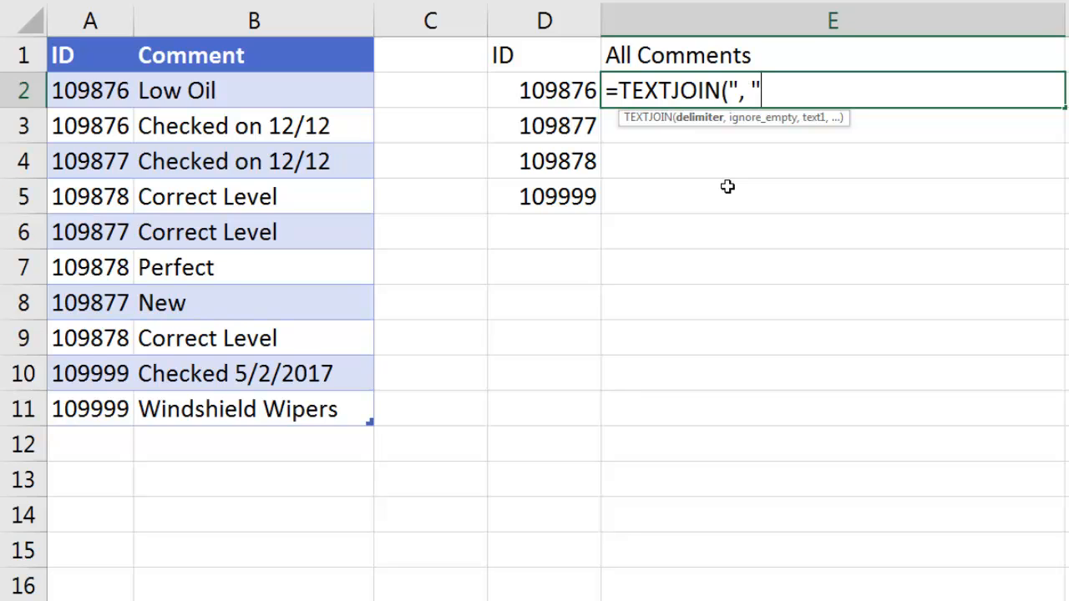
text(,)
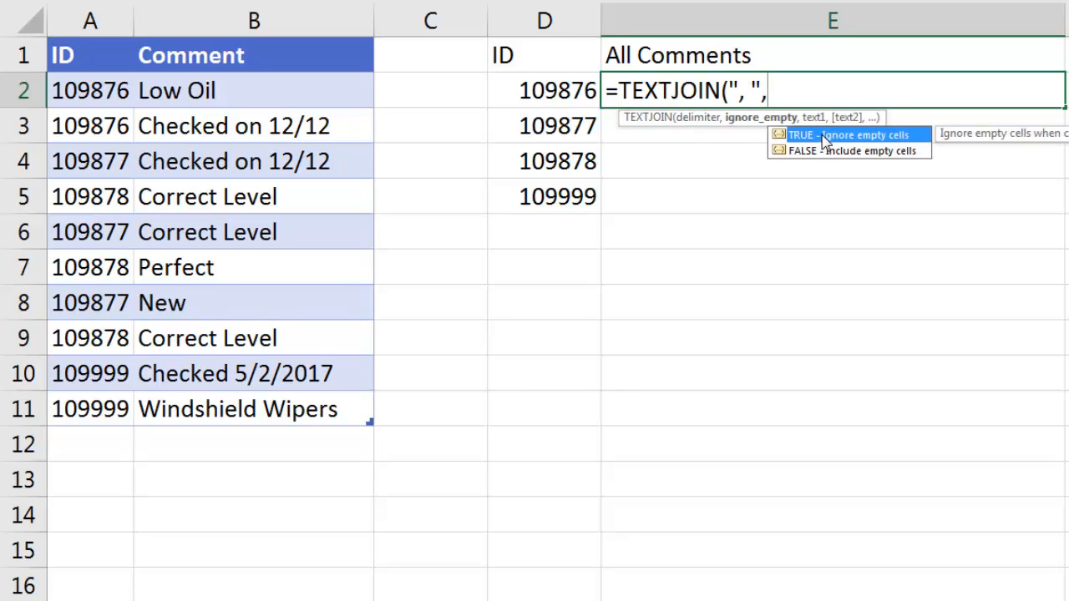
mouse_move(798, 157)
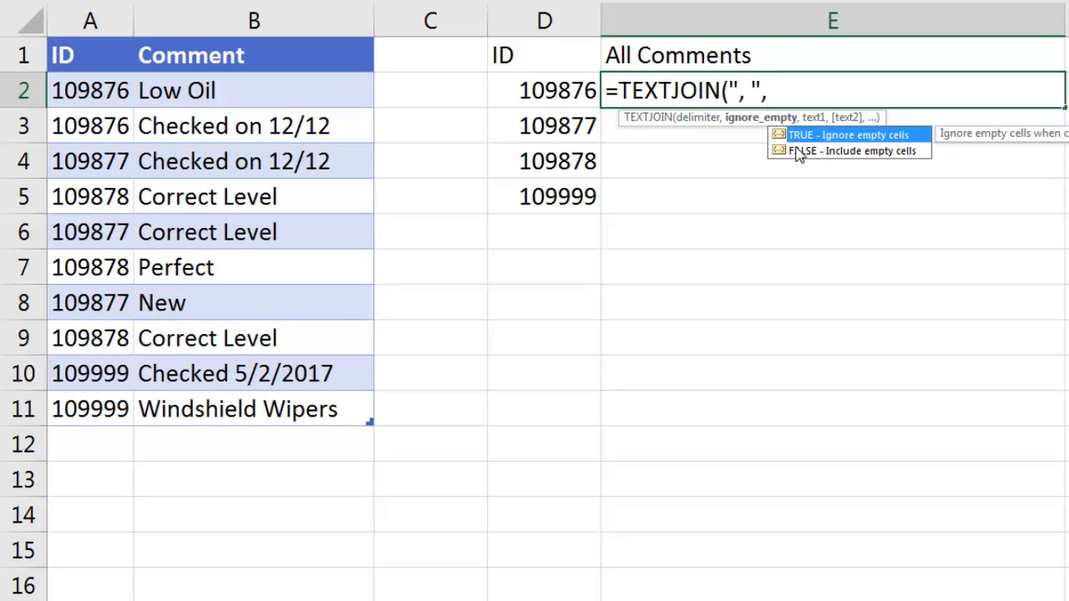
mouse_move(670, 271)
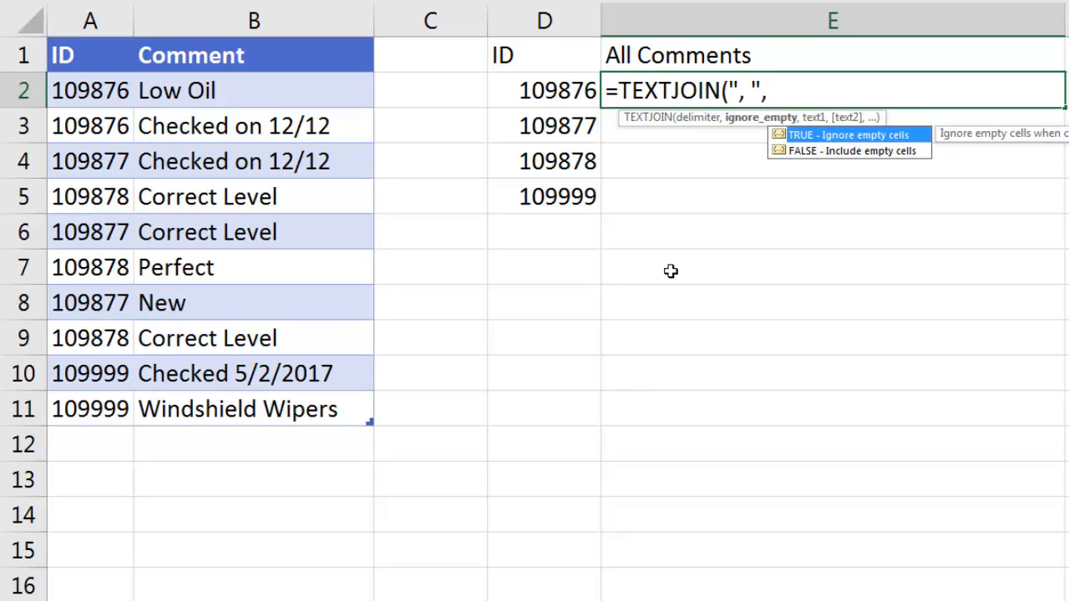
text(TRUE,)
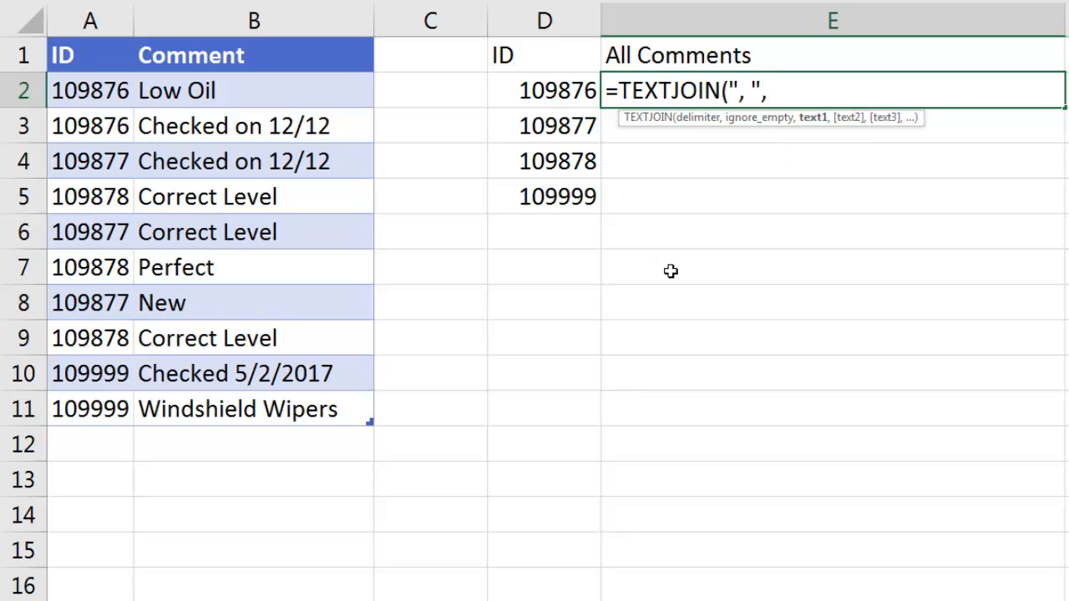
text(,)
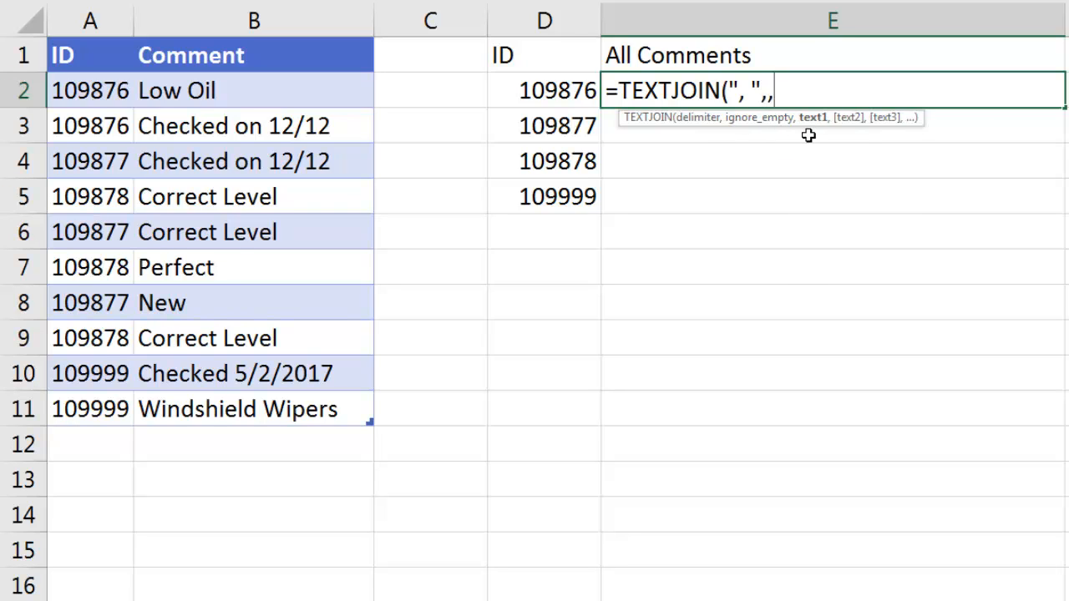
text(IF()
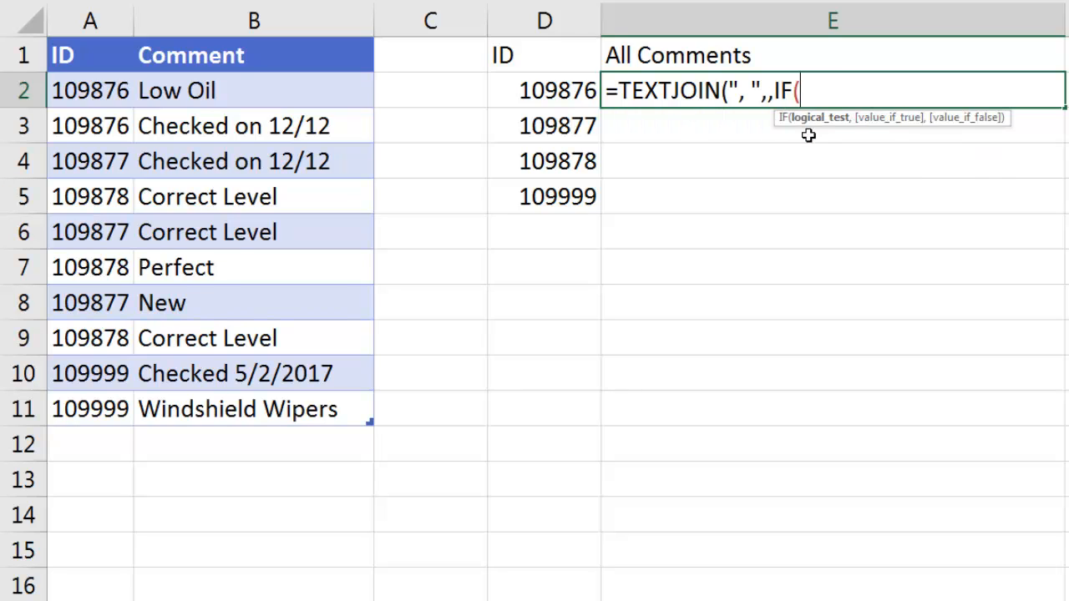
Compare OilChangeData[ID] to D2 in the IF test, previewing it as TRUE/FALSE with F9.
drag(90, 91, 90, 374)
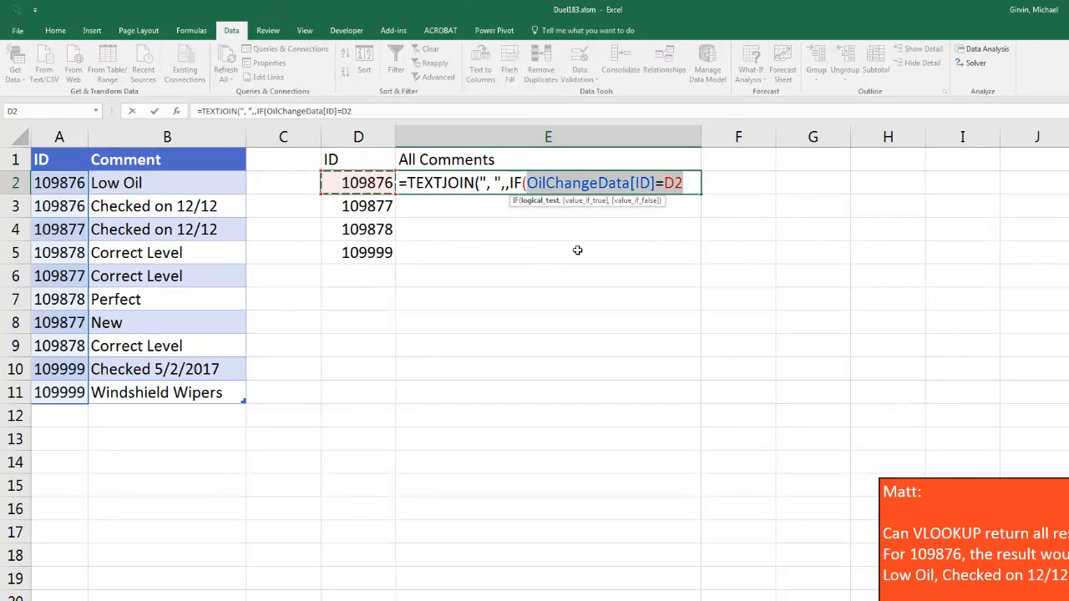
key(F9)
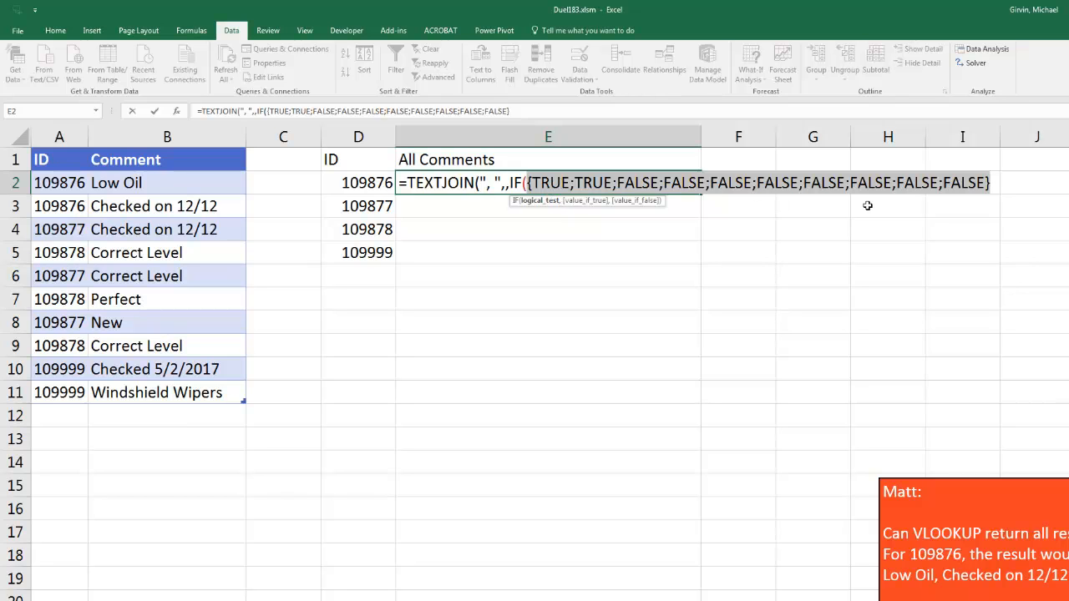
key(Ctrl+z)
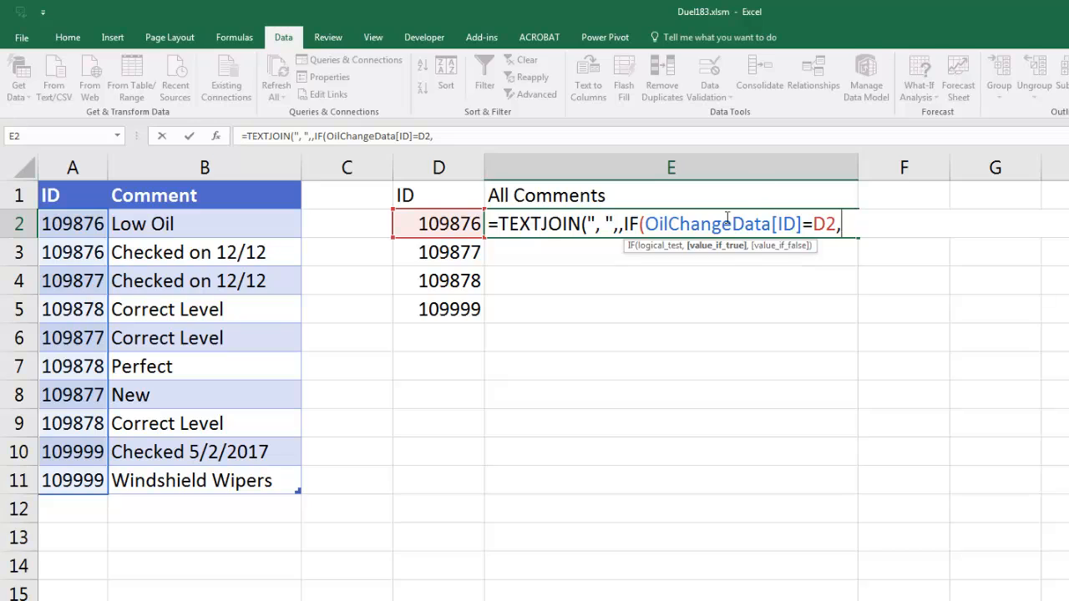
mouse_move(175, 223)
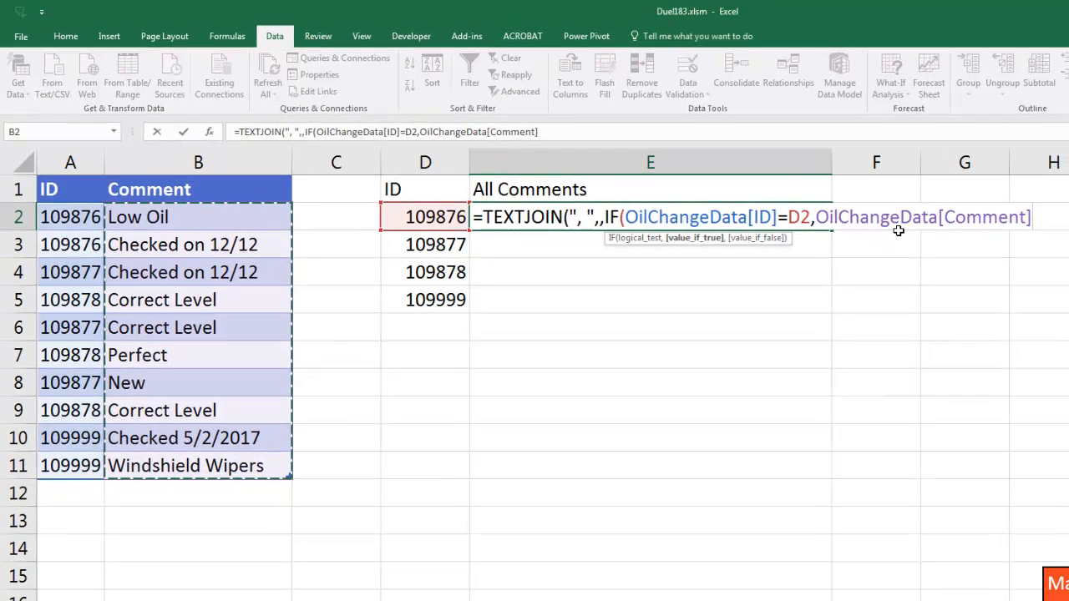
Return OilChangeData[Comment] for matches and "" otherwise, closing the IF.
text(,)
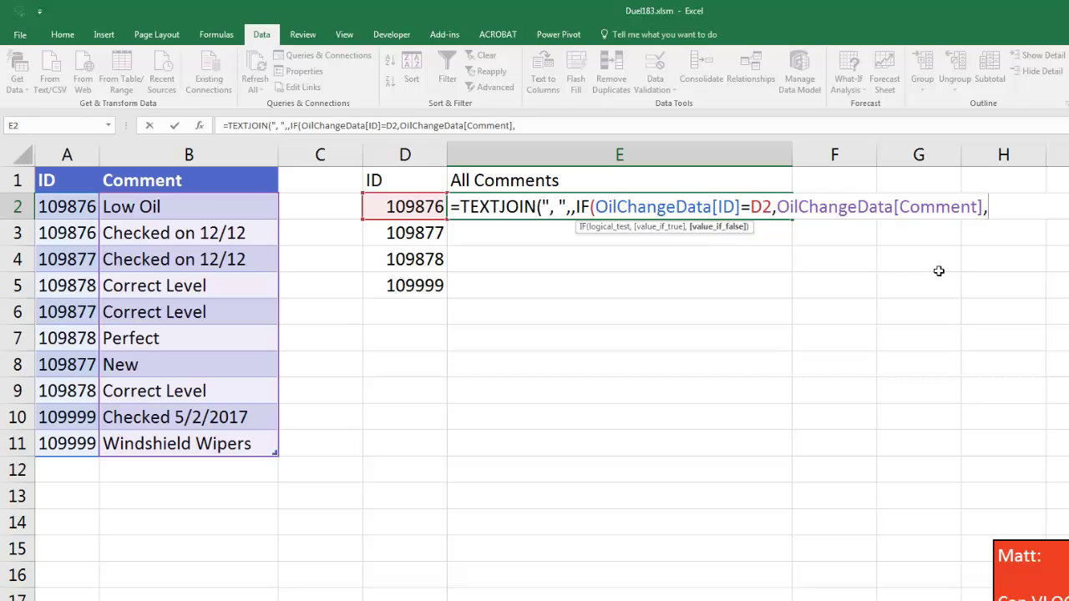
text("")
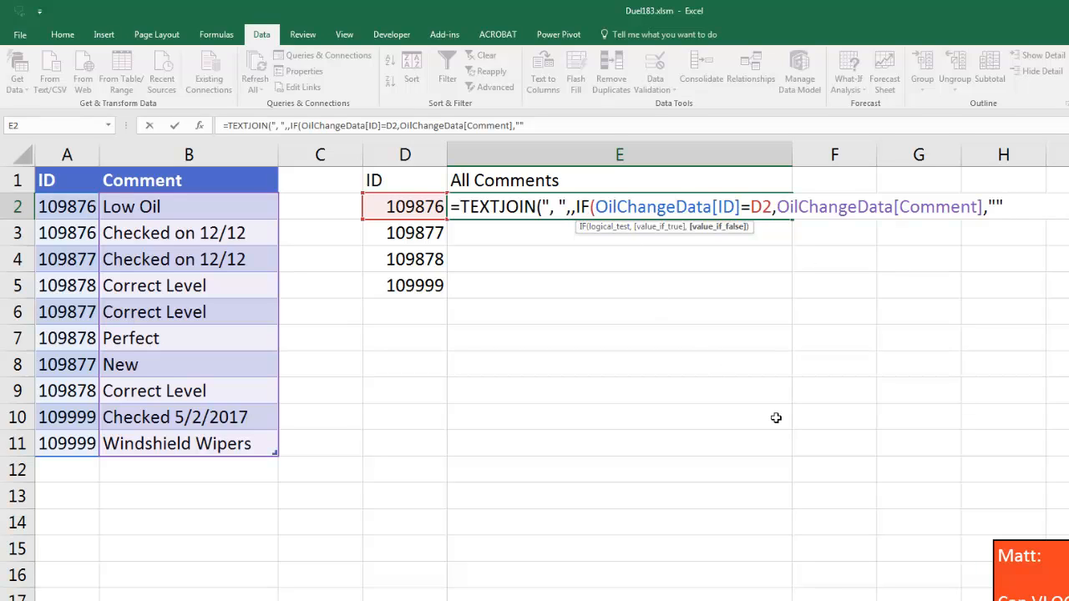
text())
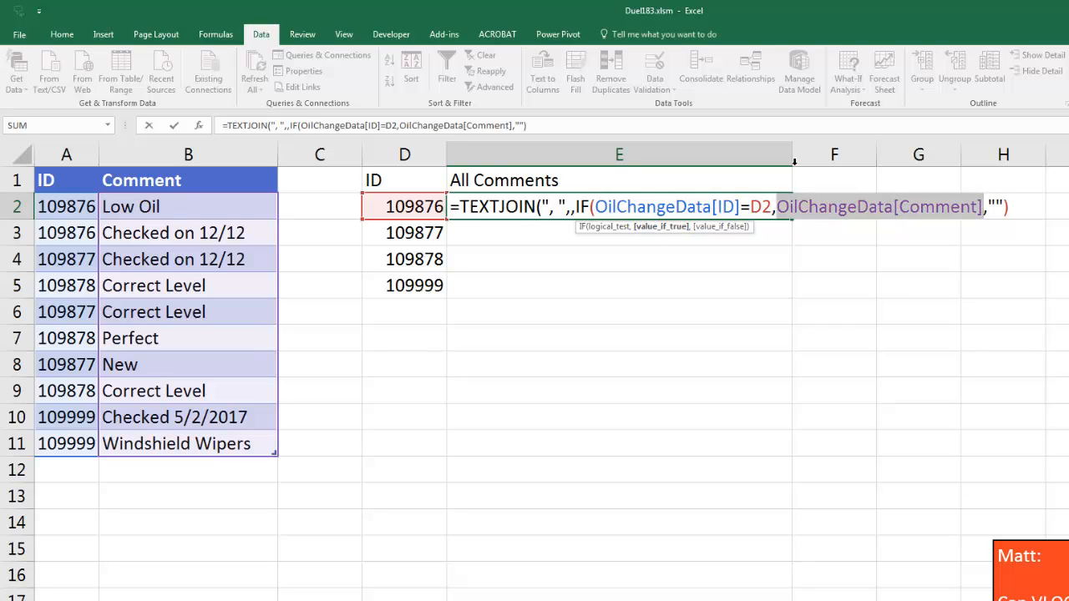
Close the TEXTJOIN, preview the IF returning Low Oil and Checked on 12/12, then restore it.
click(618, 153)
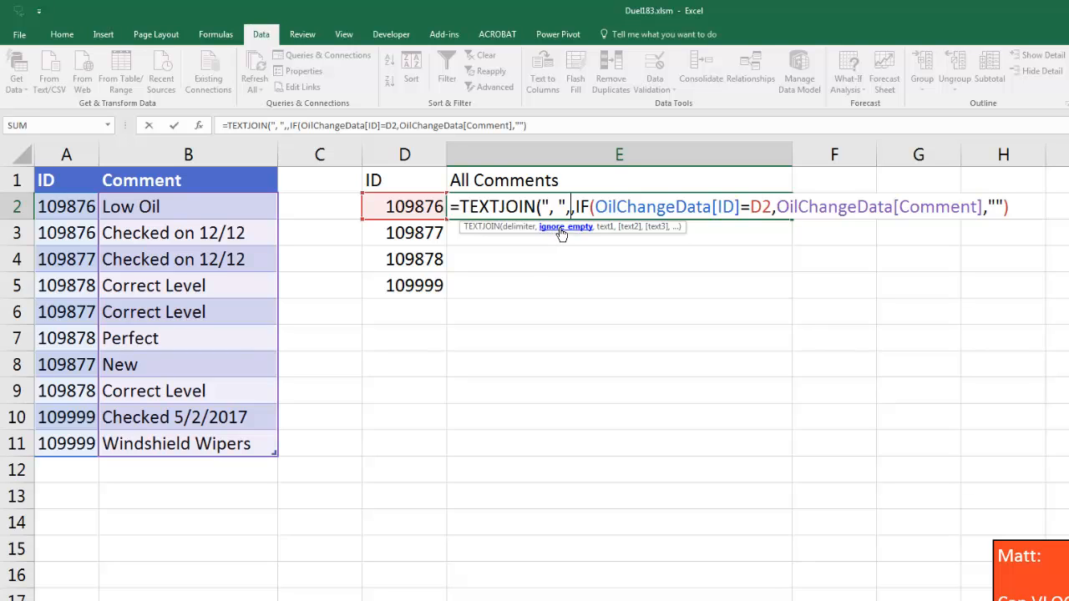
mouse_move(1009, 214)
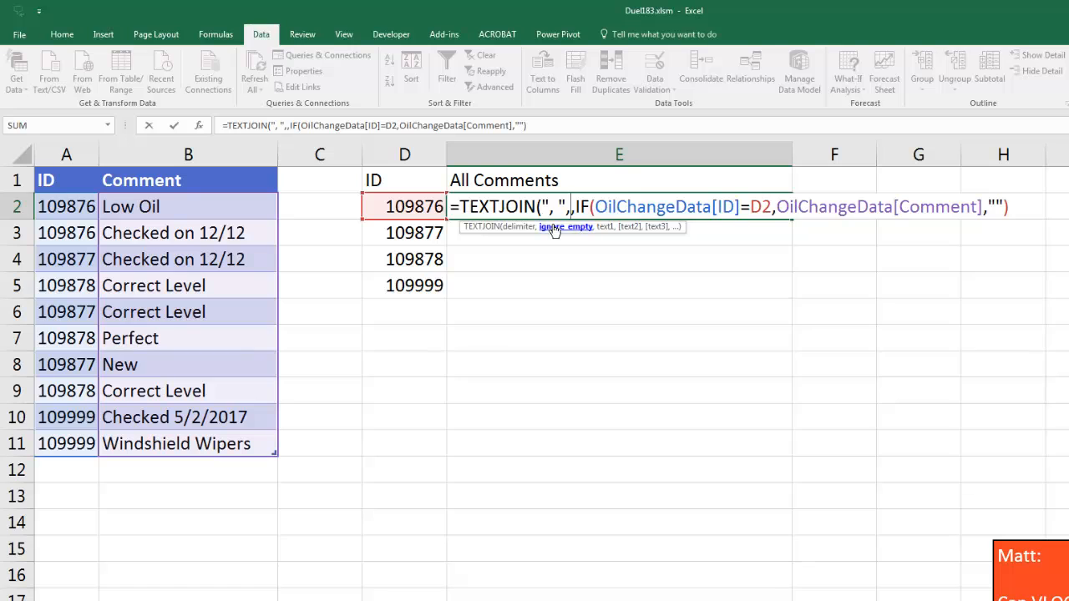
mouse_move(551, 227)
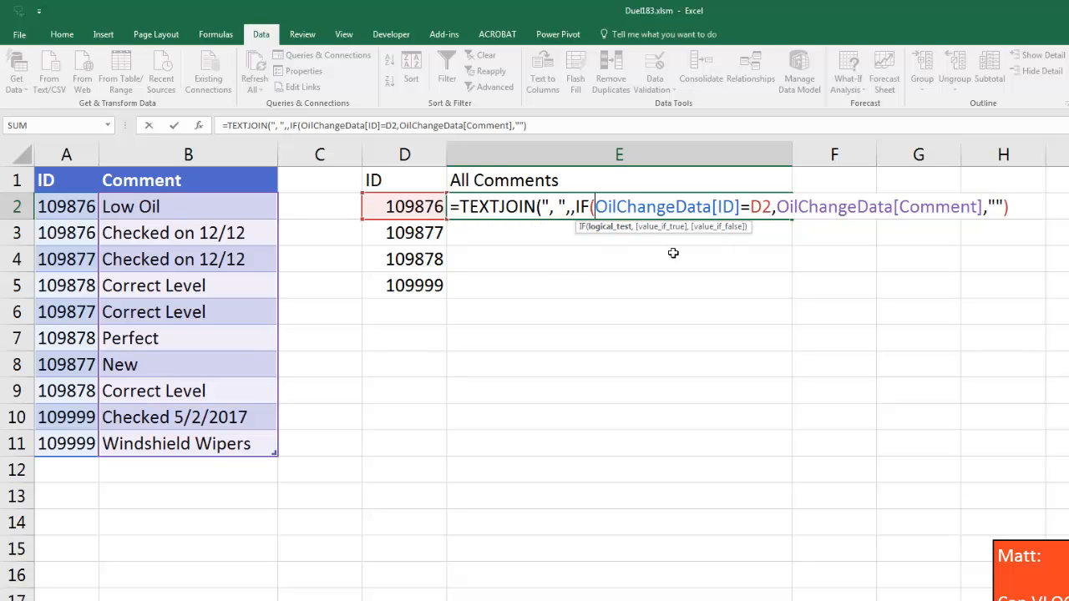
mouse_move(675, 287)
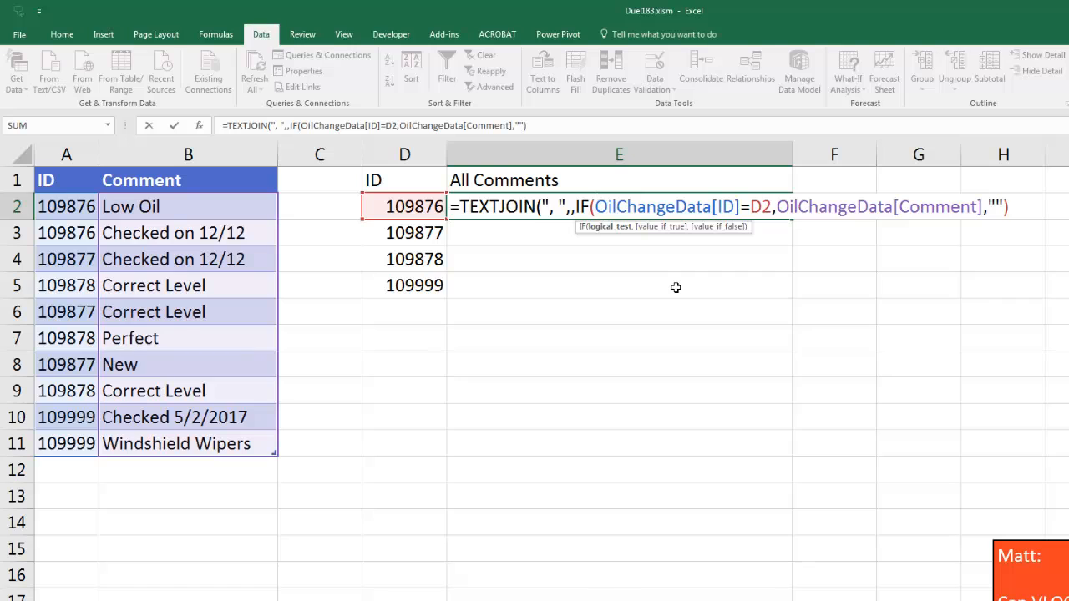
mouse_move(603, 237)
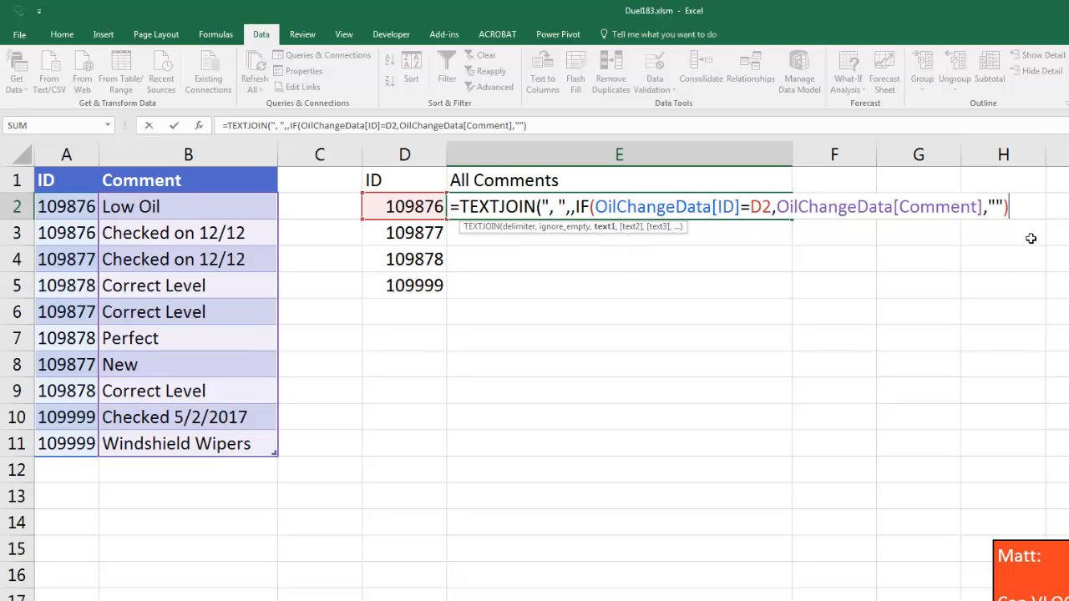
text())
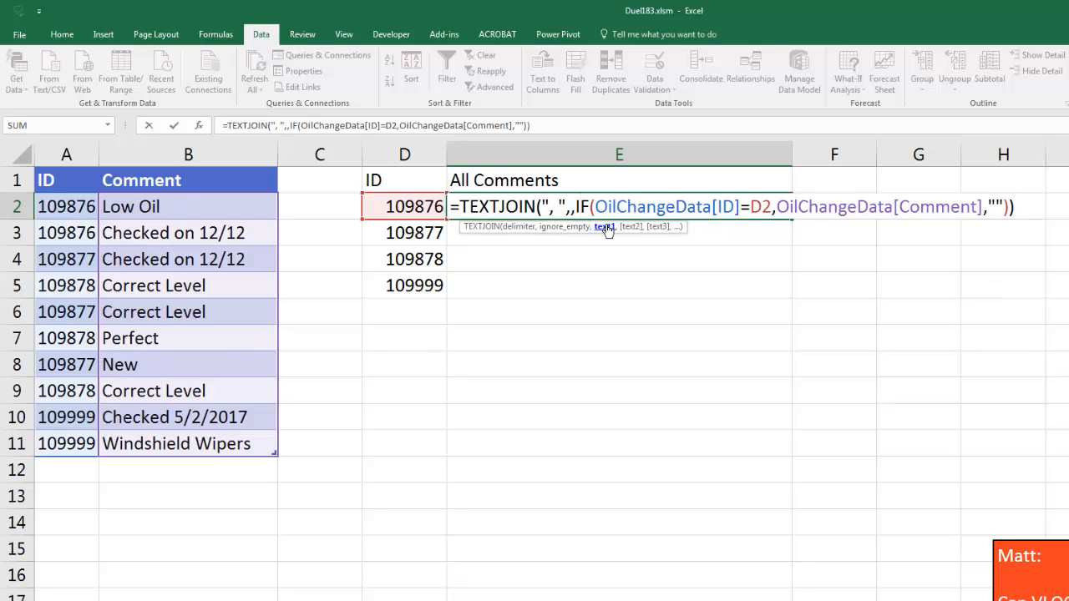
key(F9)
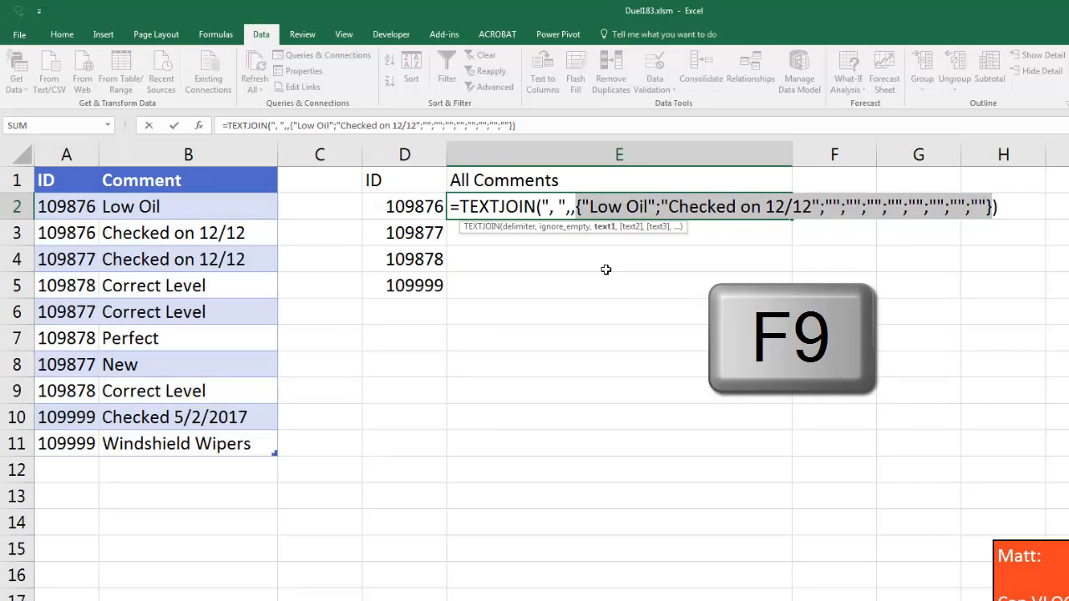
key(F9)
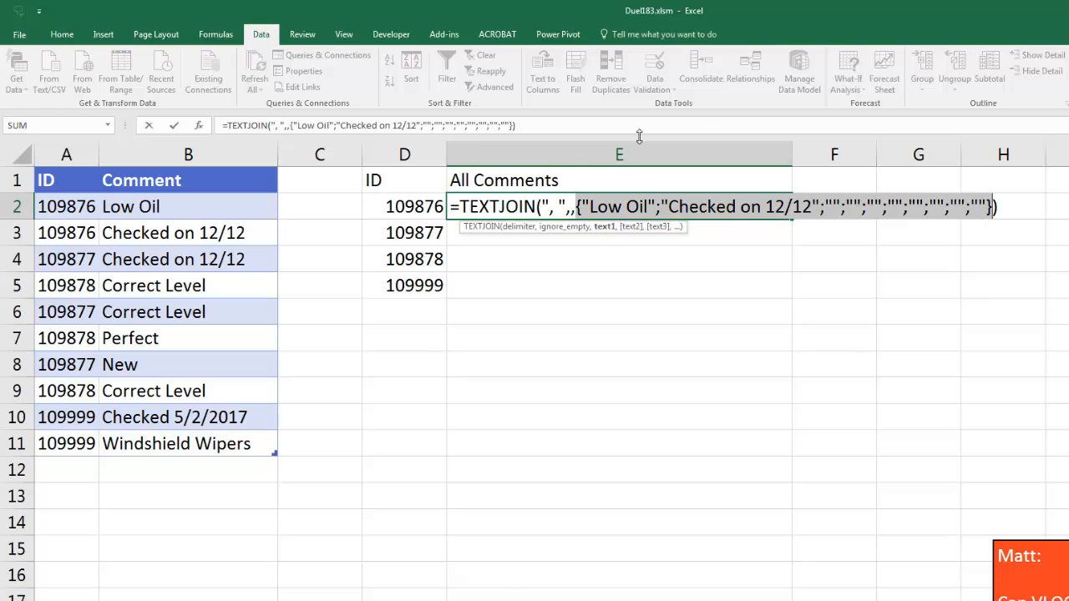
key(Ctrl+z)
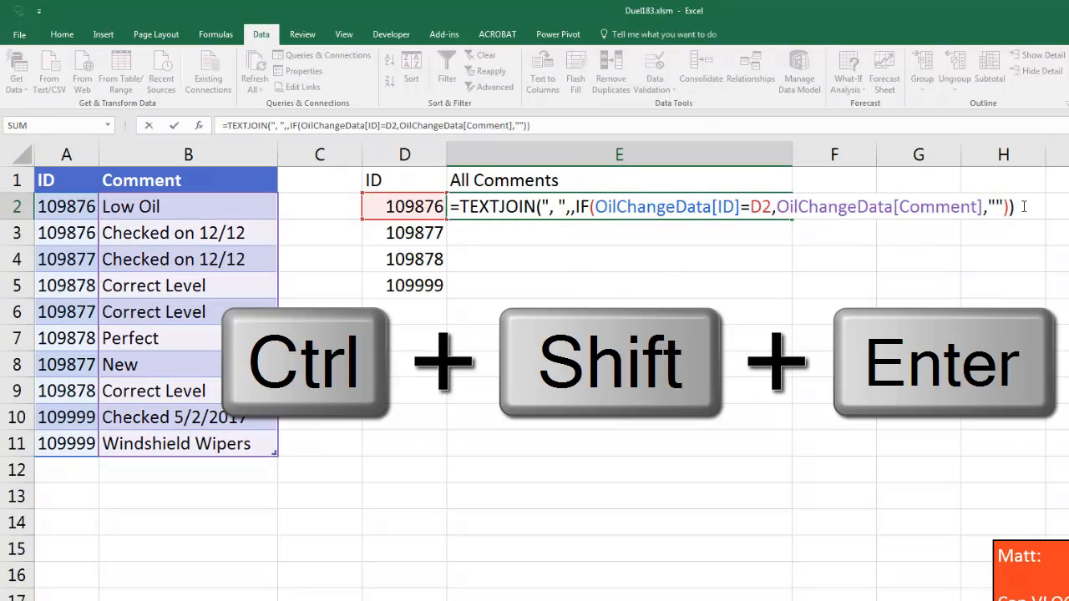
Enter the array formula with Ctrl+Shift+Enter down to E5 and inspect E5's references unchanged.
key(ctrl+shift+enter)
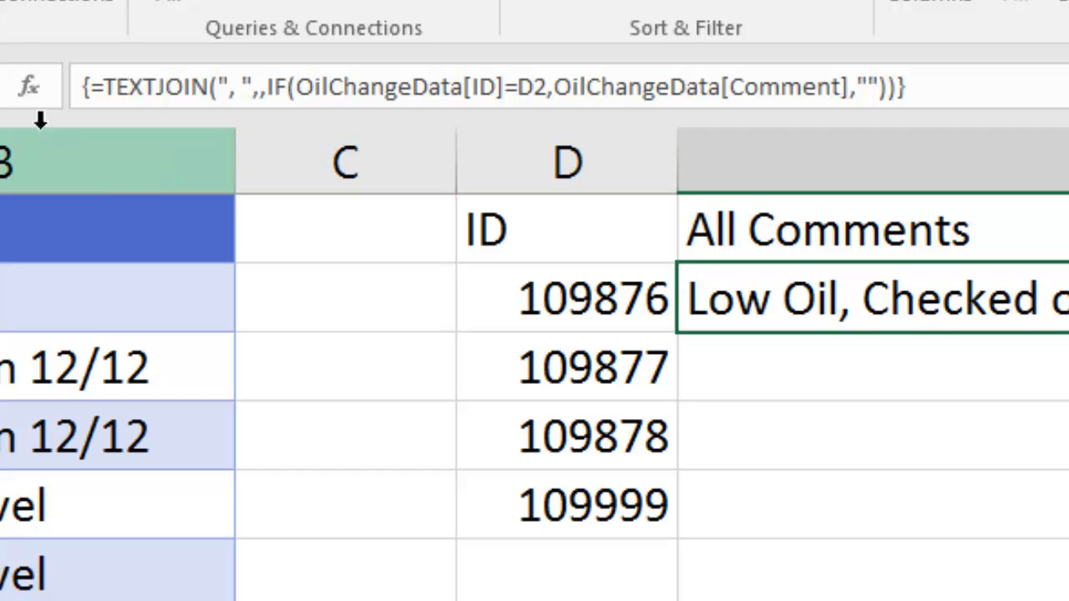
mouse_move(915, 80)
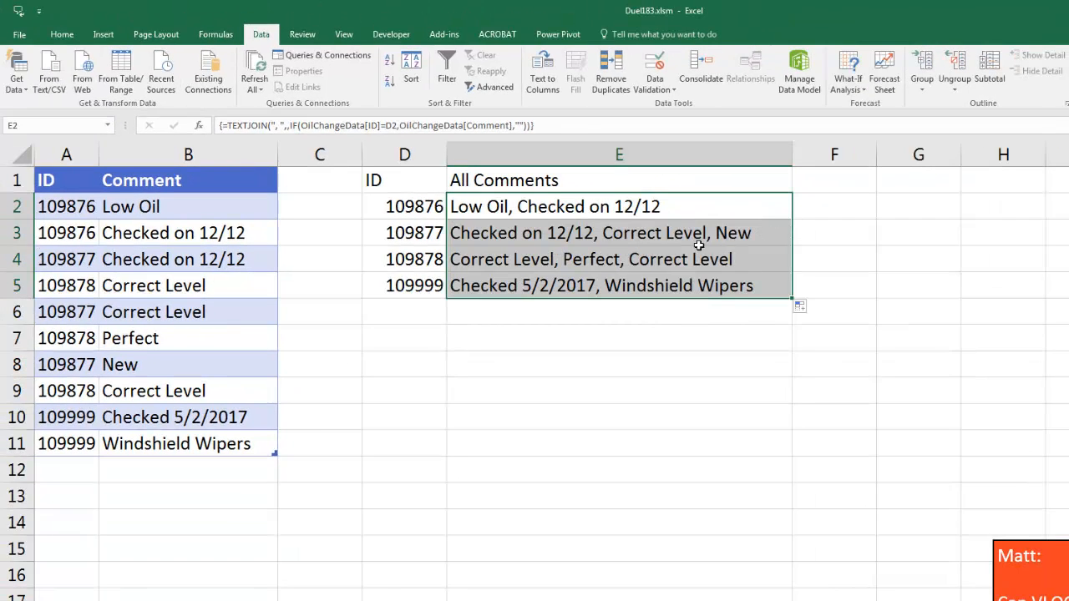
key(F2)
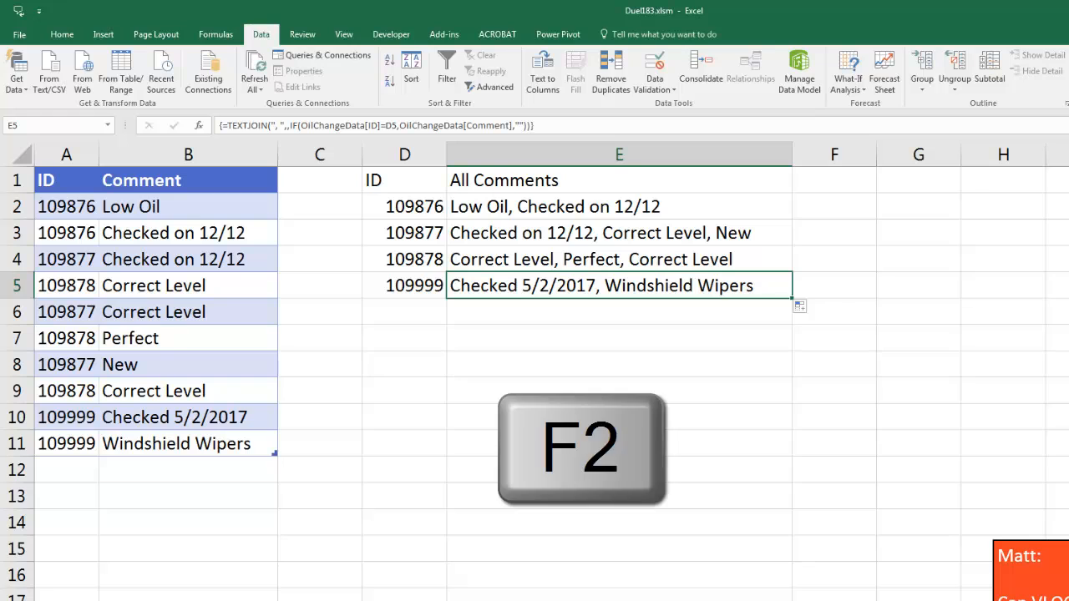
key(F2)
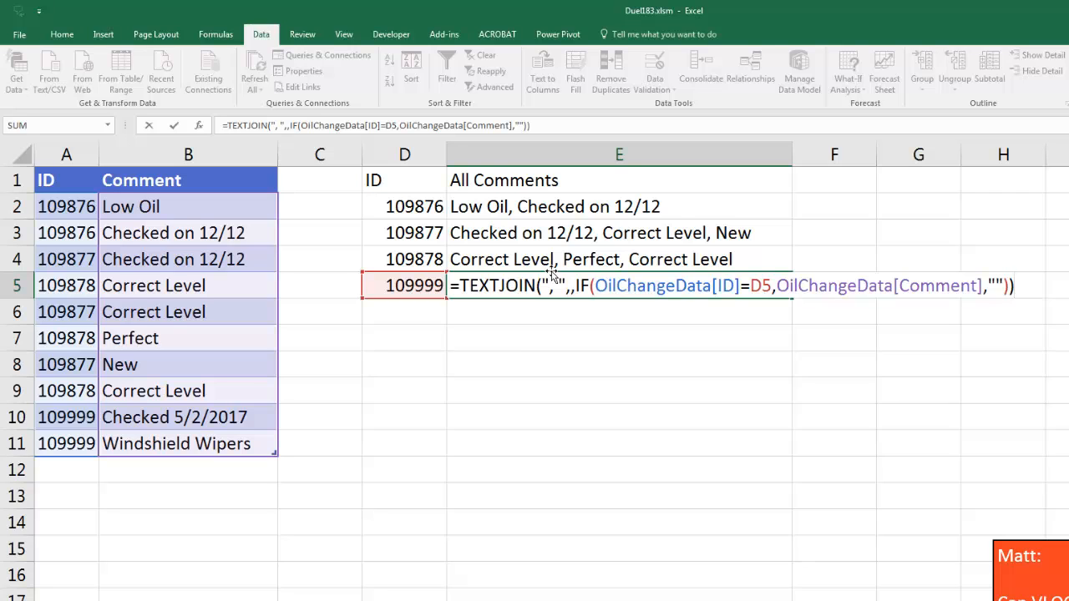
key(Escape)
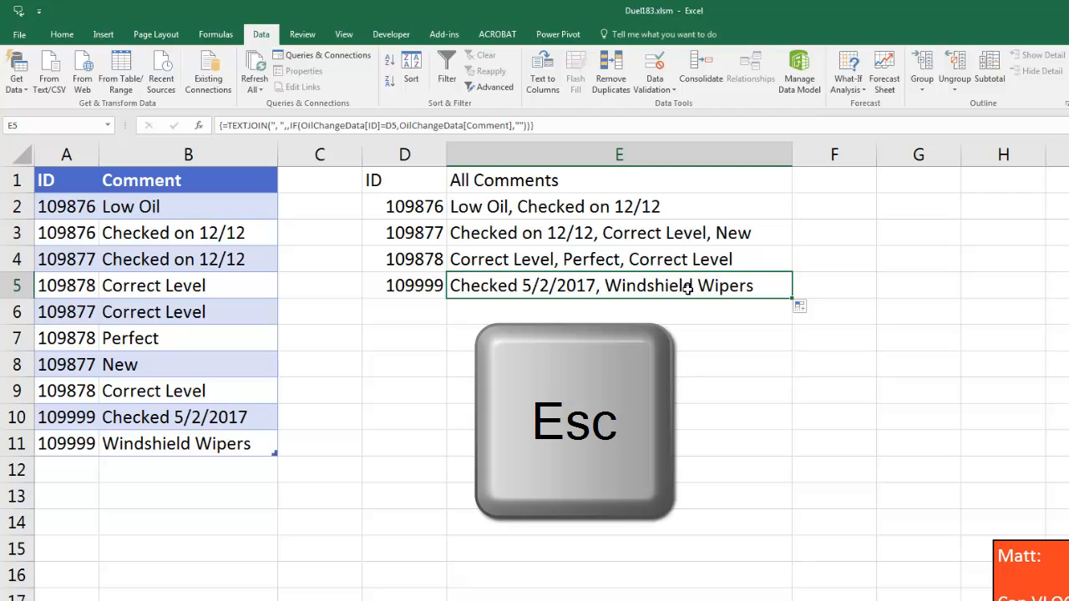
key(Escape)
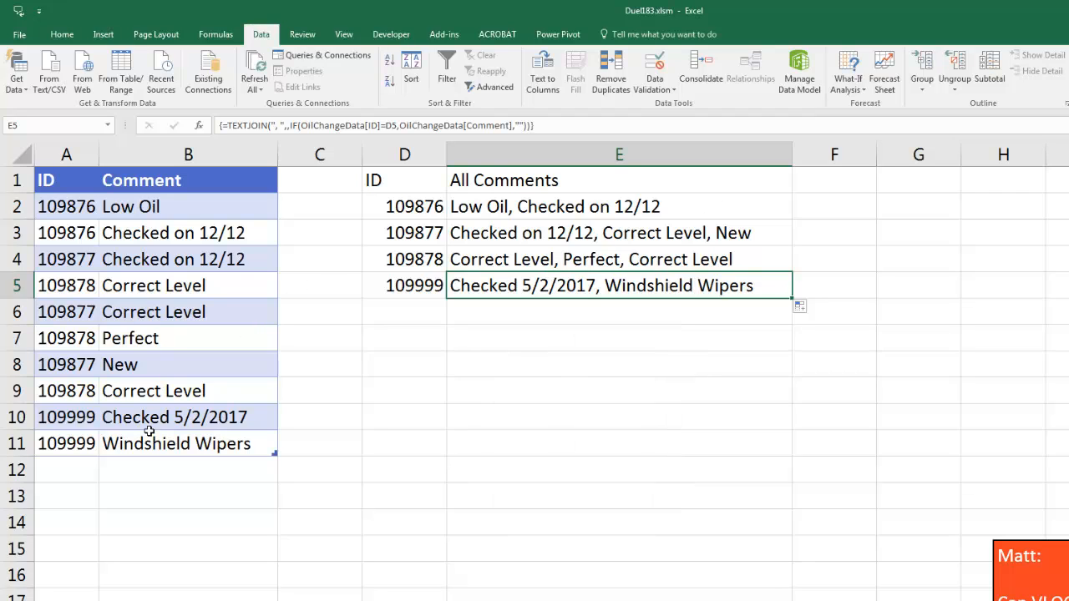
Append table rows for ID 200000 with comments Check 5/3/2017 and Perfect.
click(175, 444)
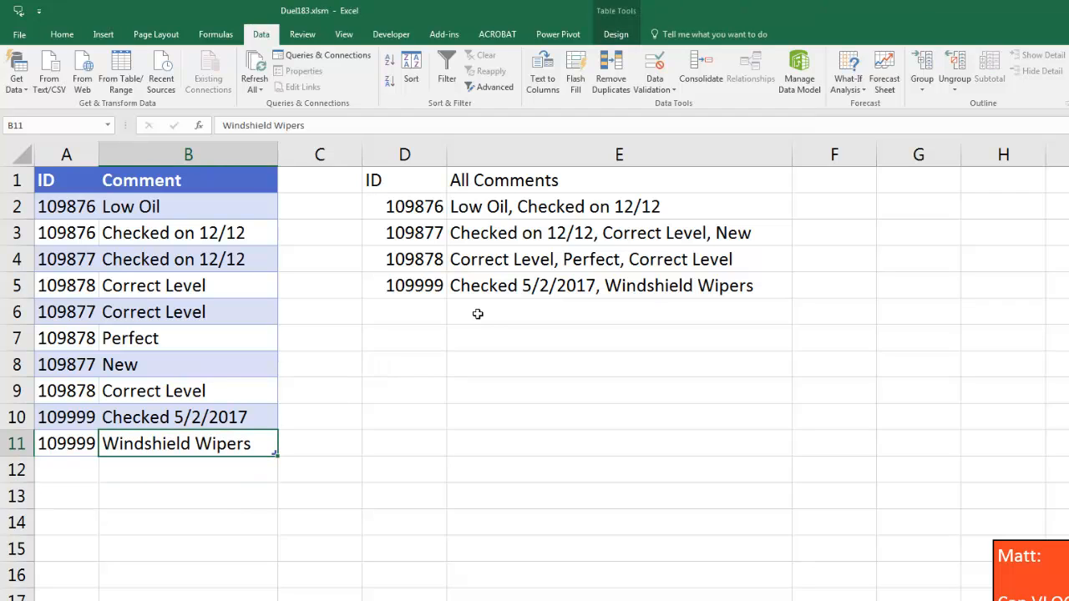
key(Tab)
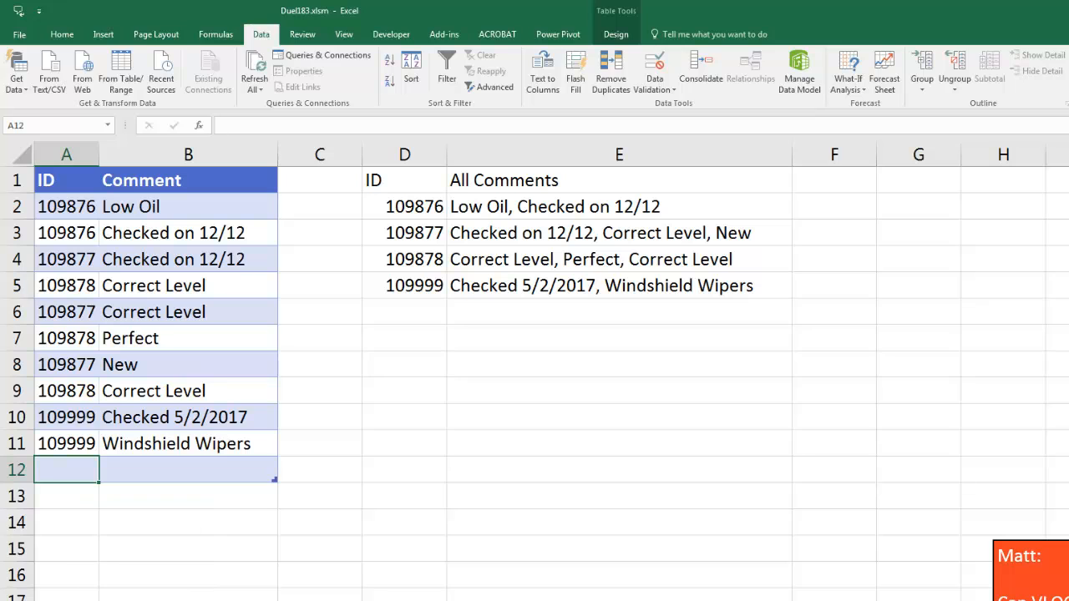
text(20000)
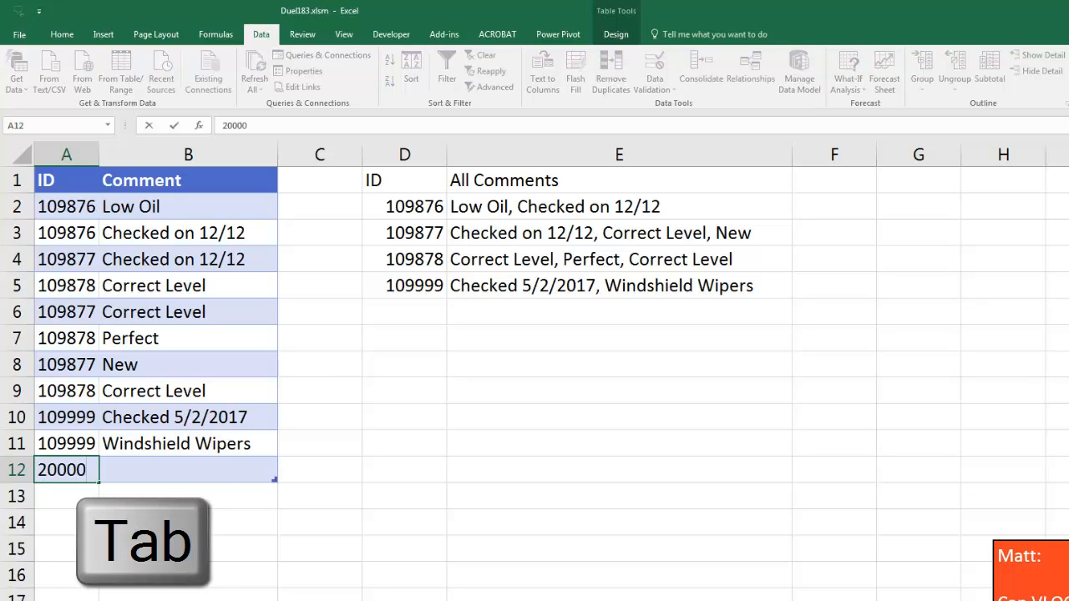
text(Check 5/3/2017)
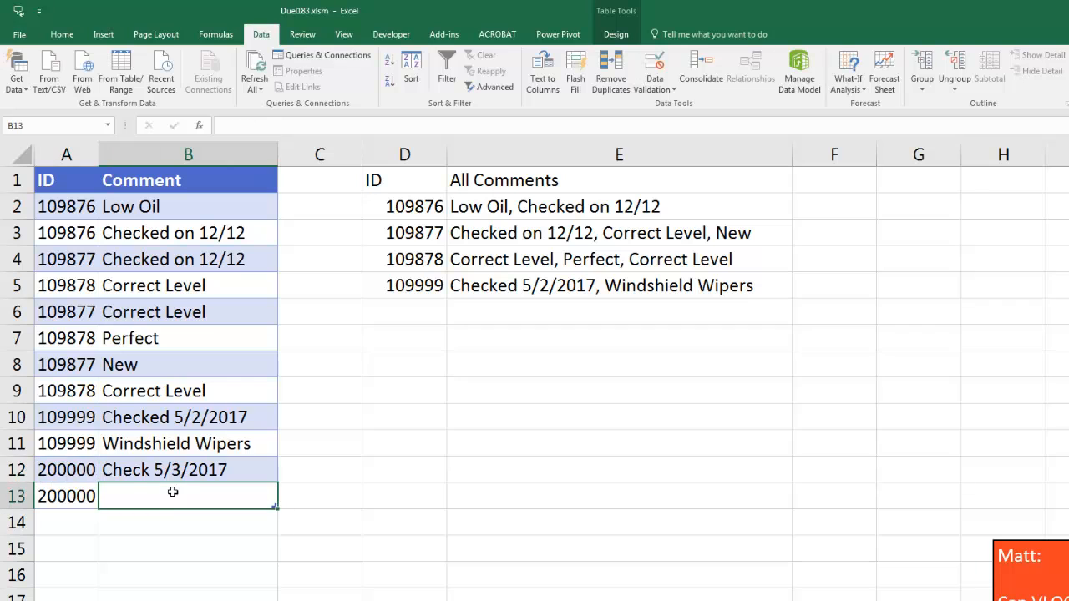
text(Perfect)
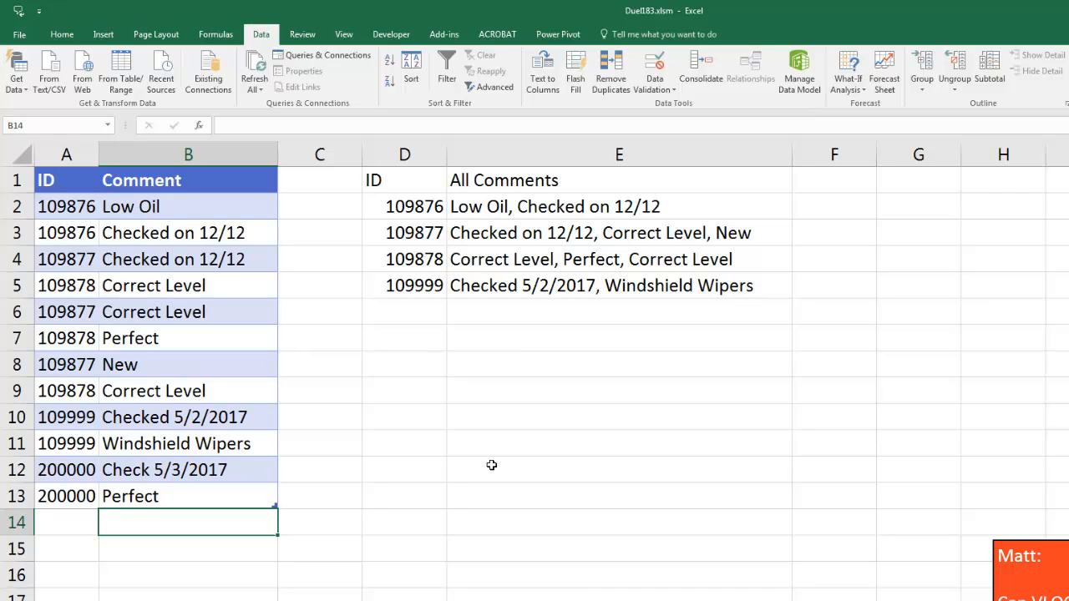
mouse_move(431, 394)
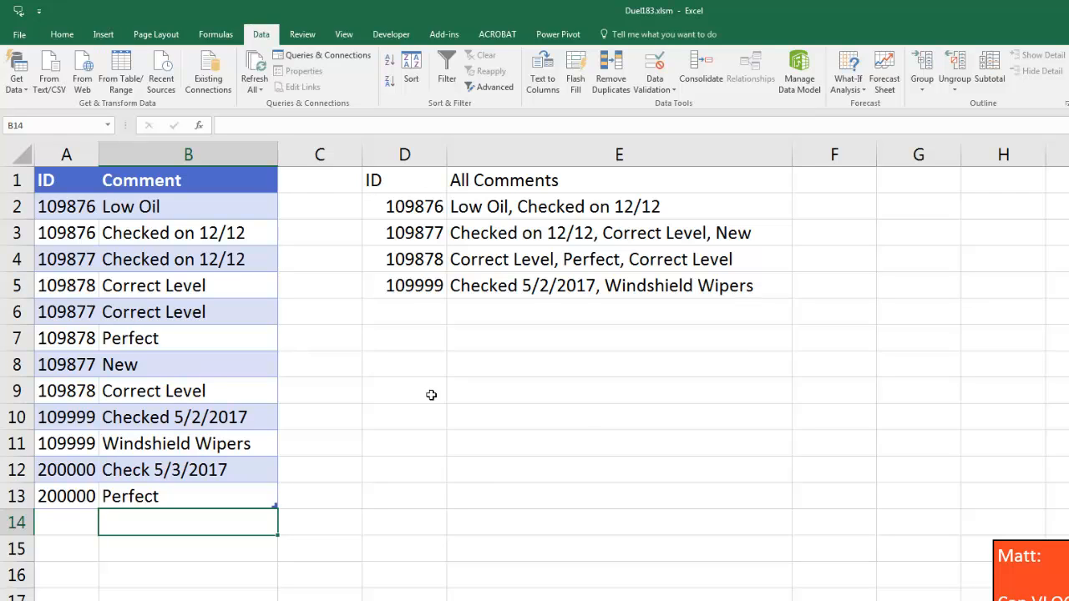
mouse_move(427, 368)
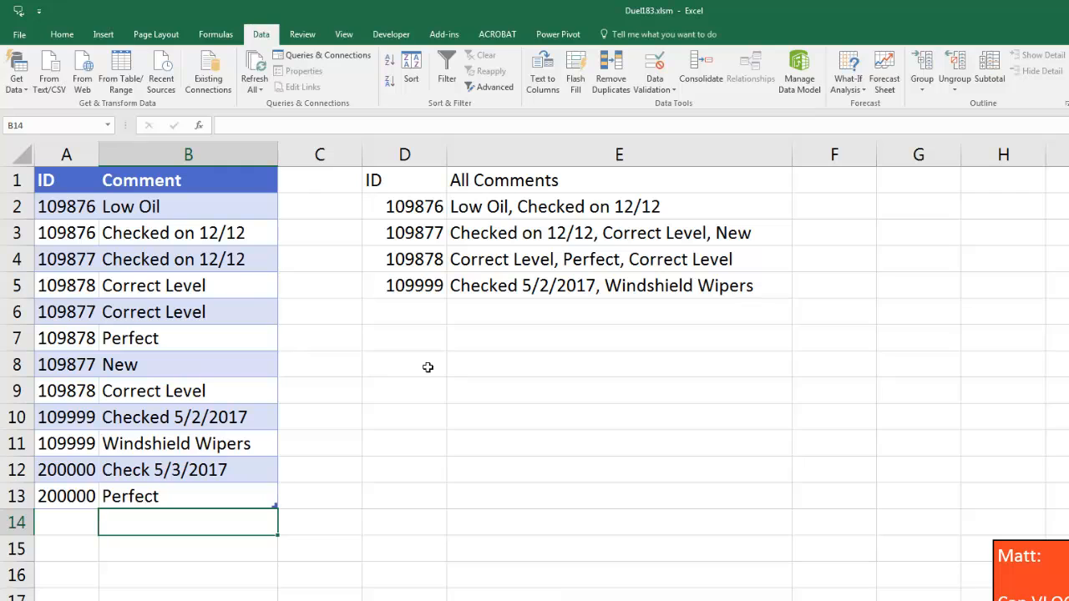
mouse_move(411, 369)
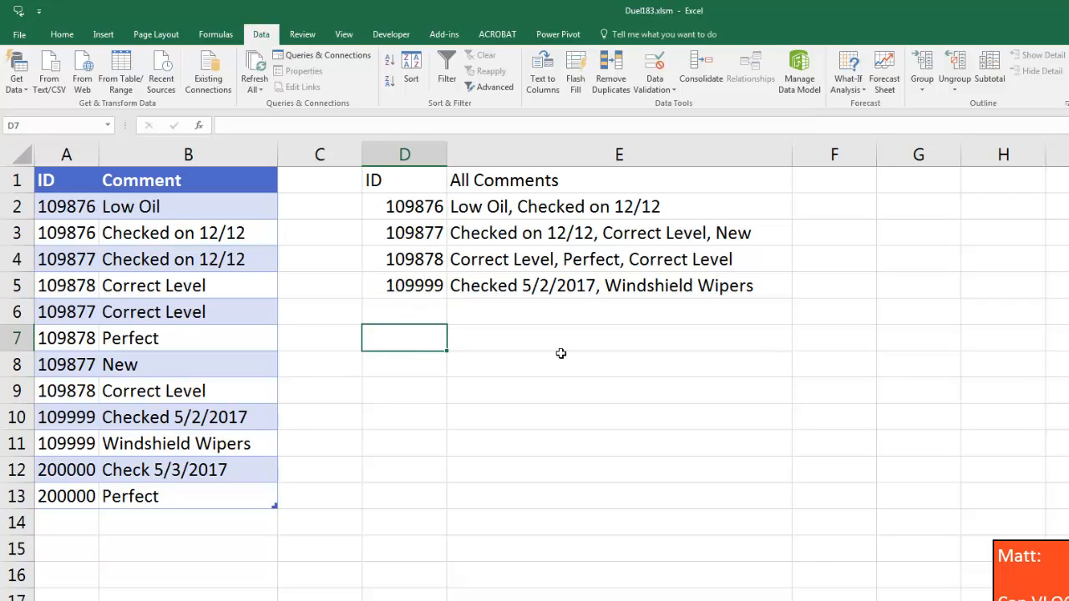
Rerun Advanced Filter copying $A$1:$A$13 to $D$1 with Unique records only, adding 200000.
click(618, 364)
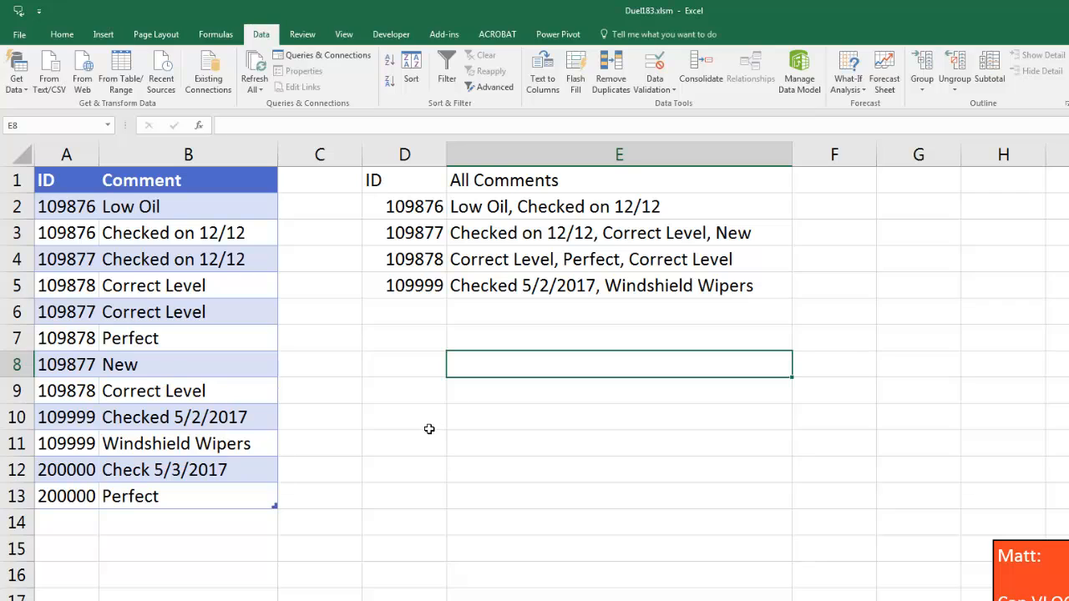
click(404, 418)
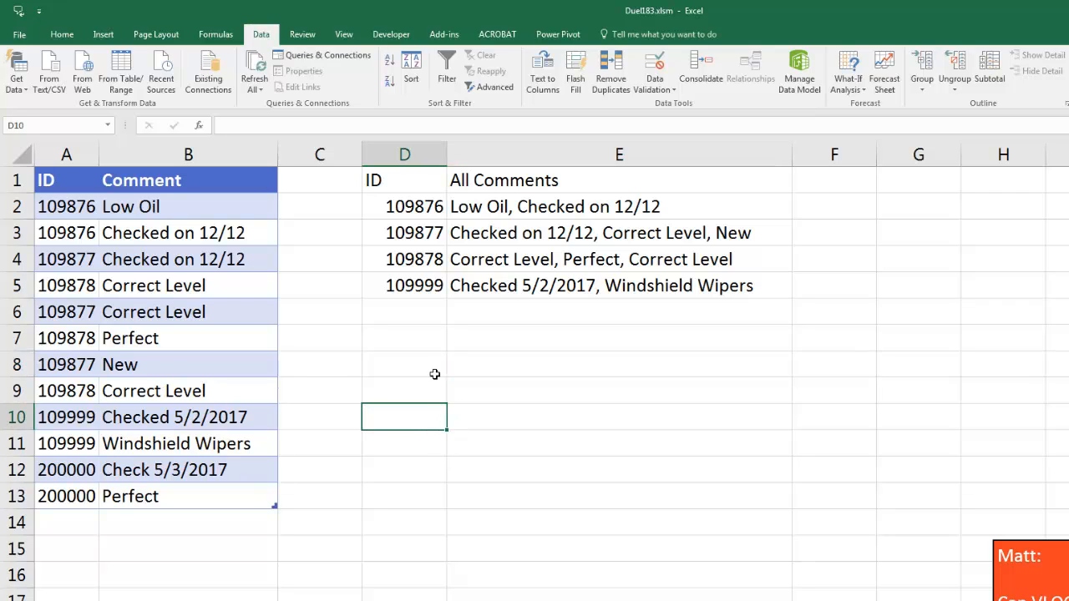
mouse_move(396, 187)
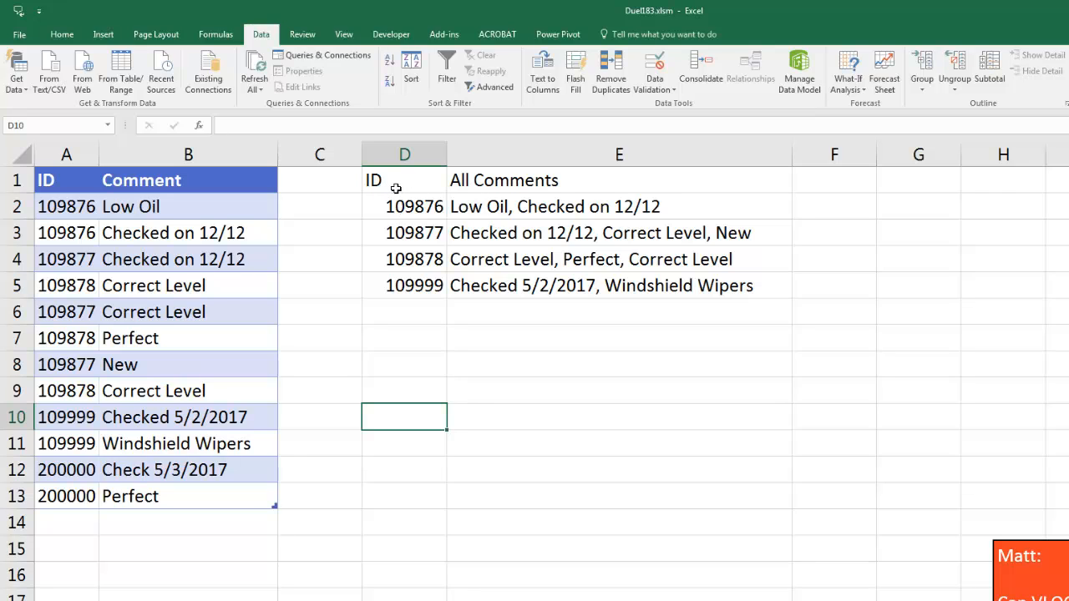
mouse_move(130, 217)
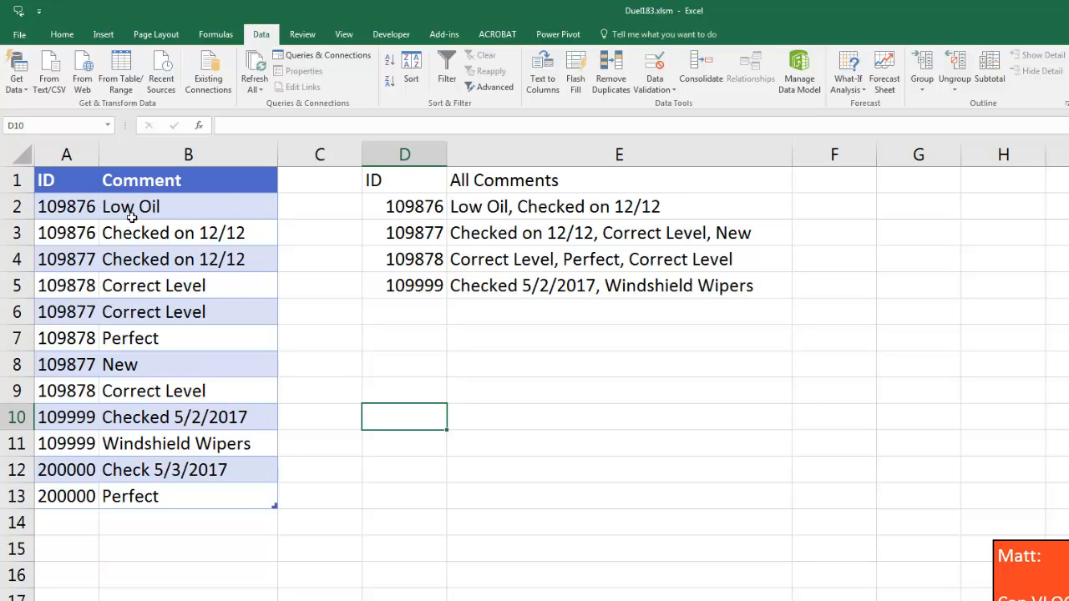
mouse_move(498, 97)
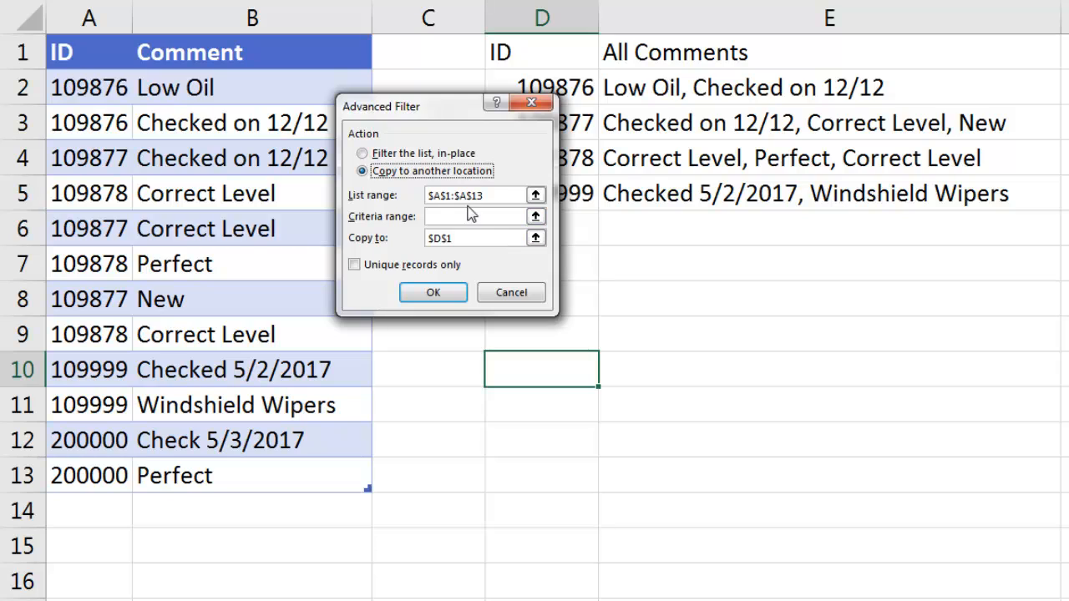
mouse_move(469, 194)
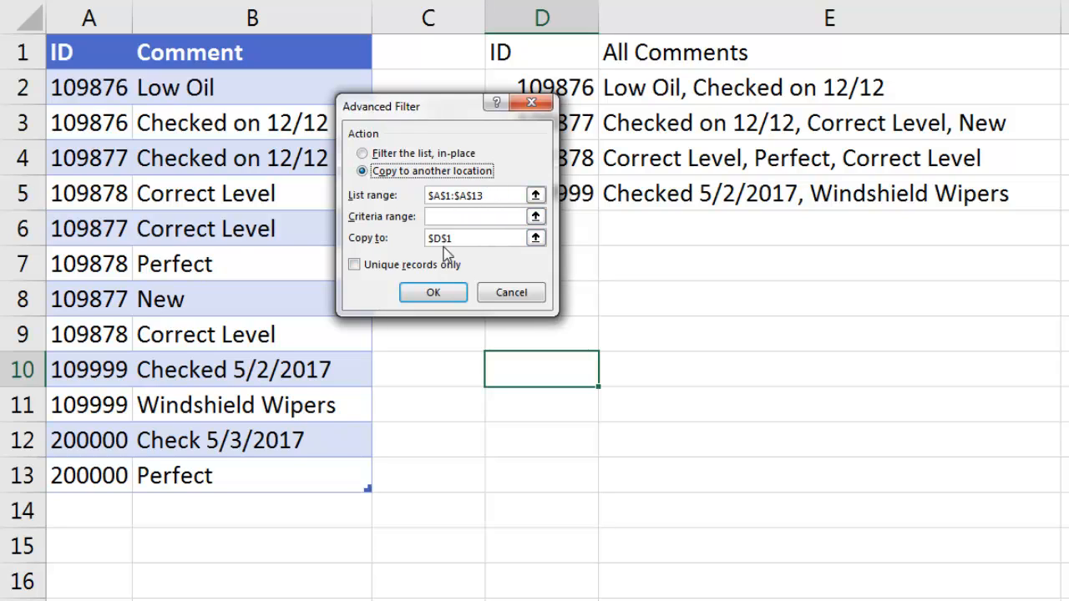
click(354, 264)
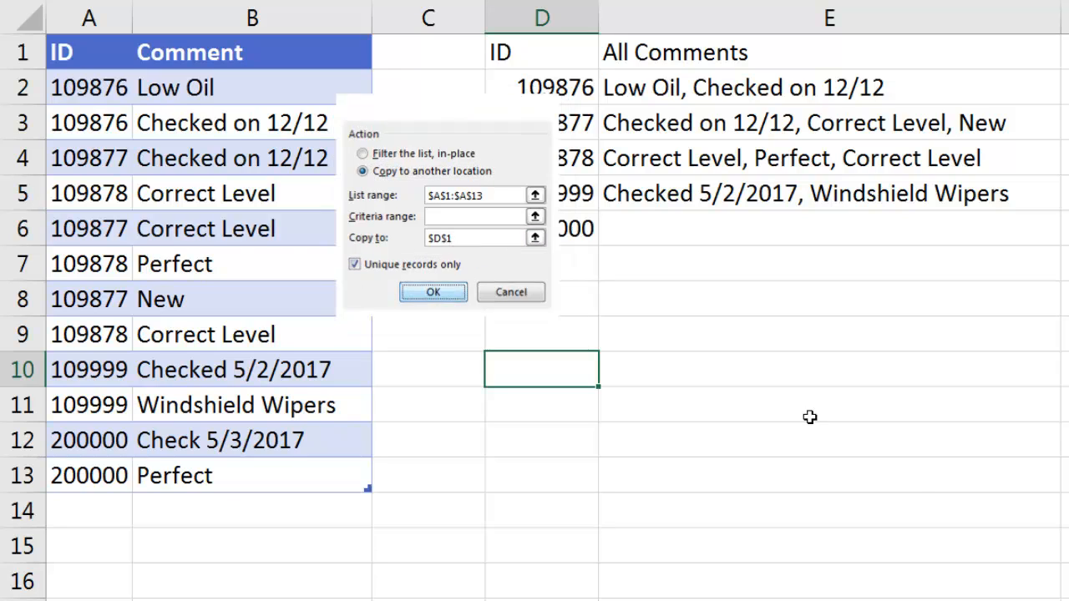
click(432, 293)
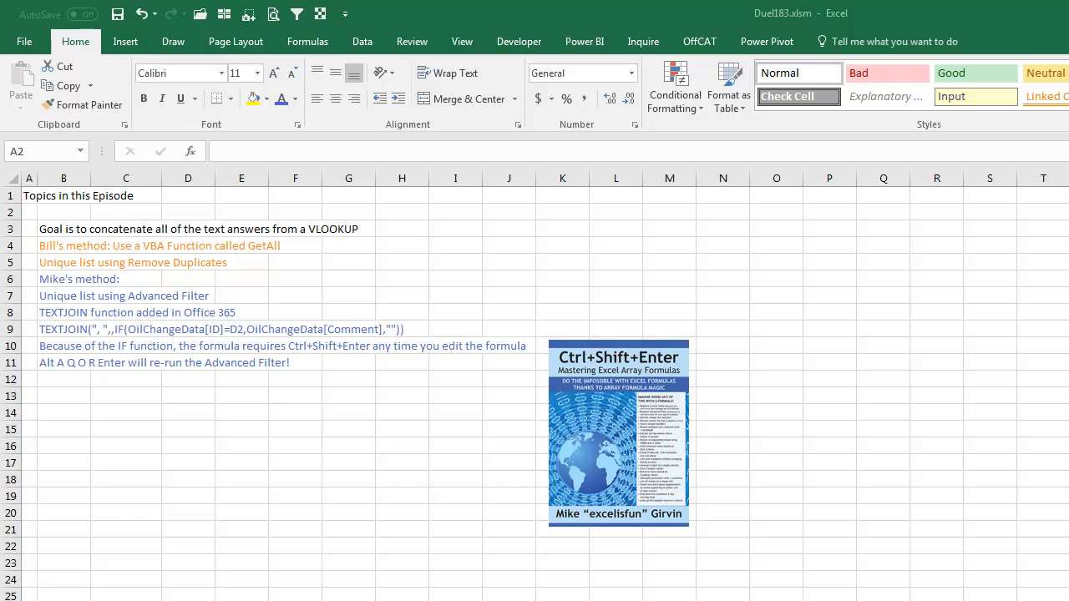
mouse_move(348, 243)
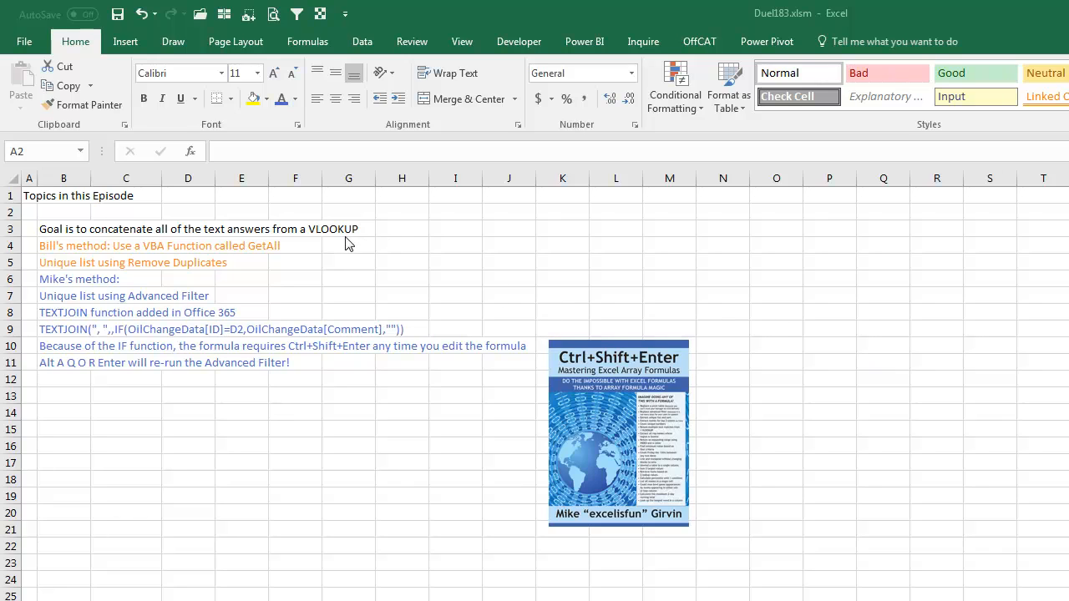
mouse_move(250, 270)
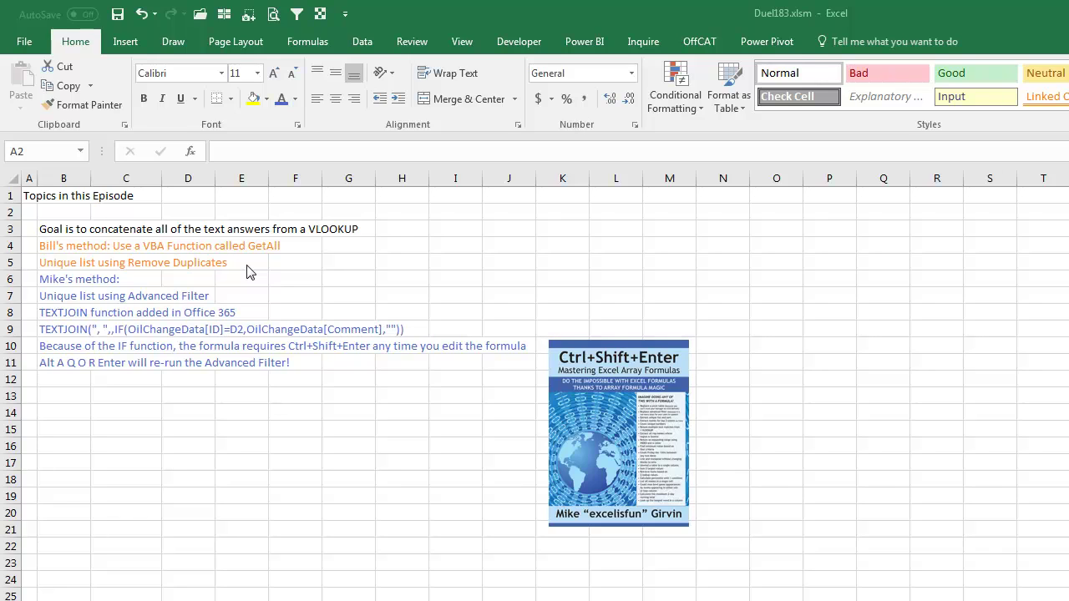
mouse_move(262, 291)
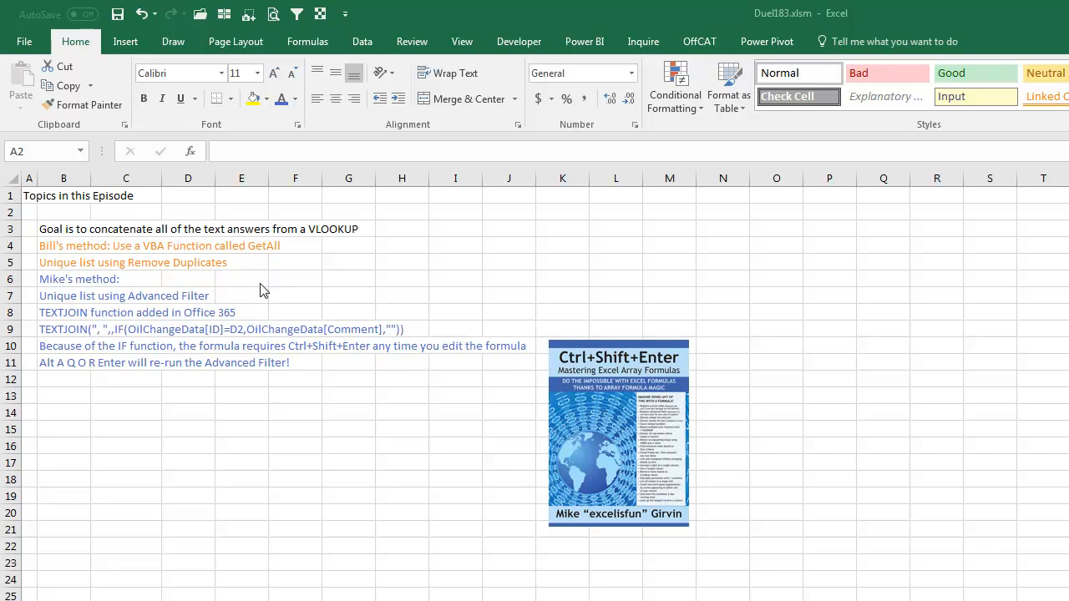
mouse_move(258, 299)
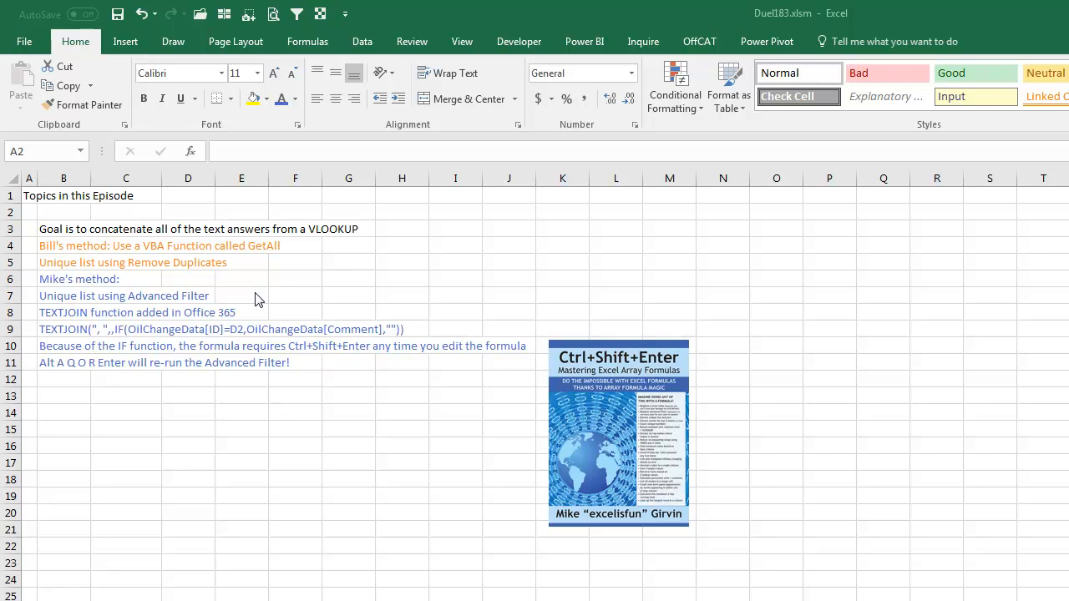
mouse_move(291, 301)
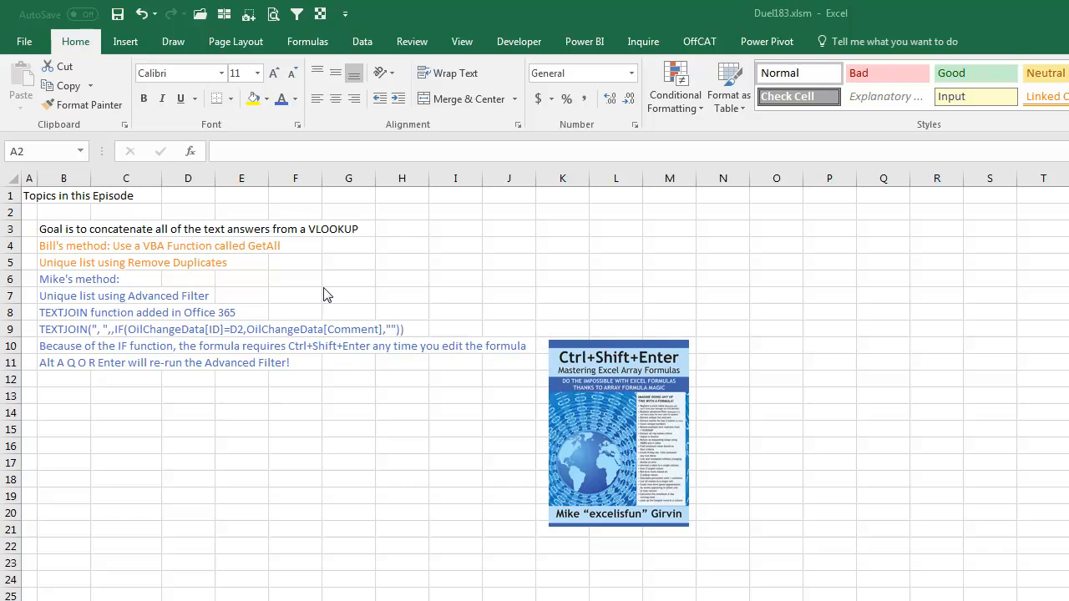
mouse_move(127, 351)
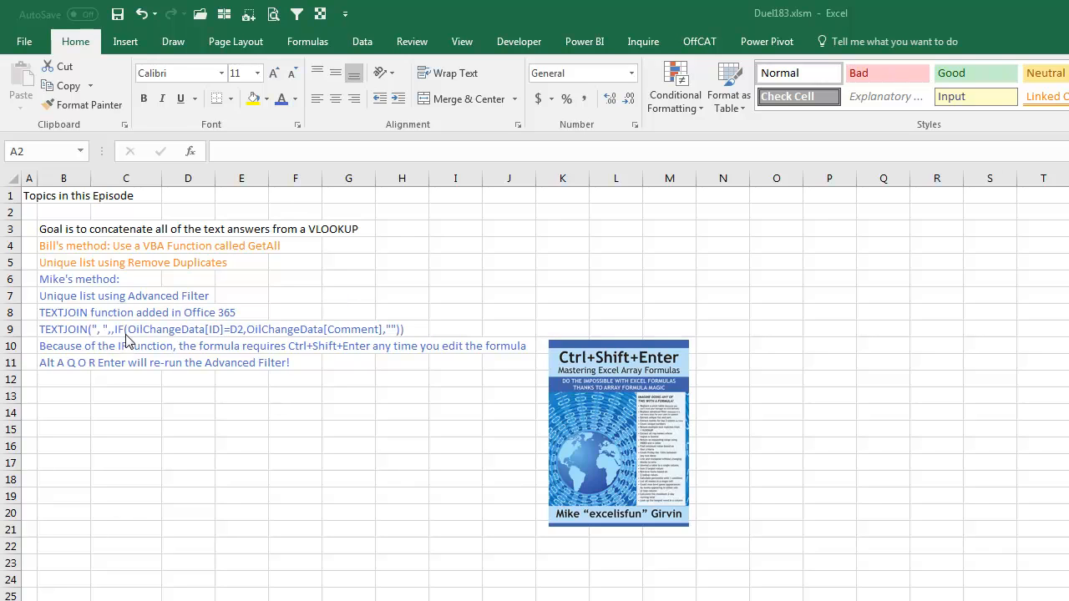
mouse_move(388, 334)
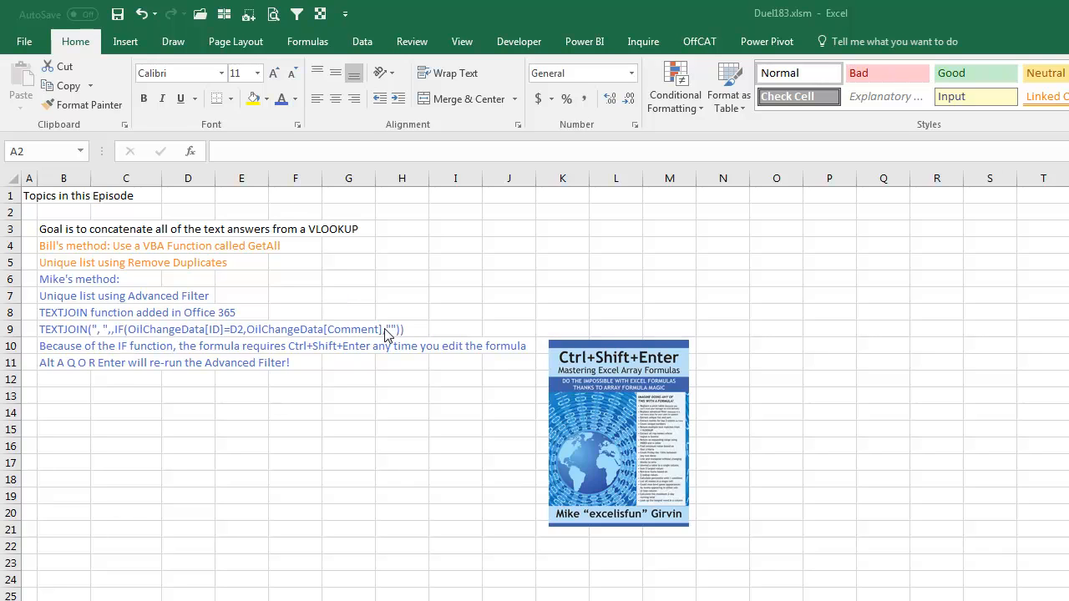
mouse_move(398, 332)
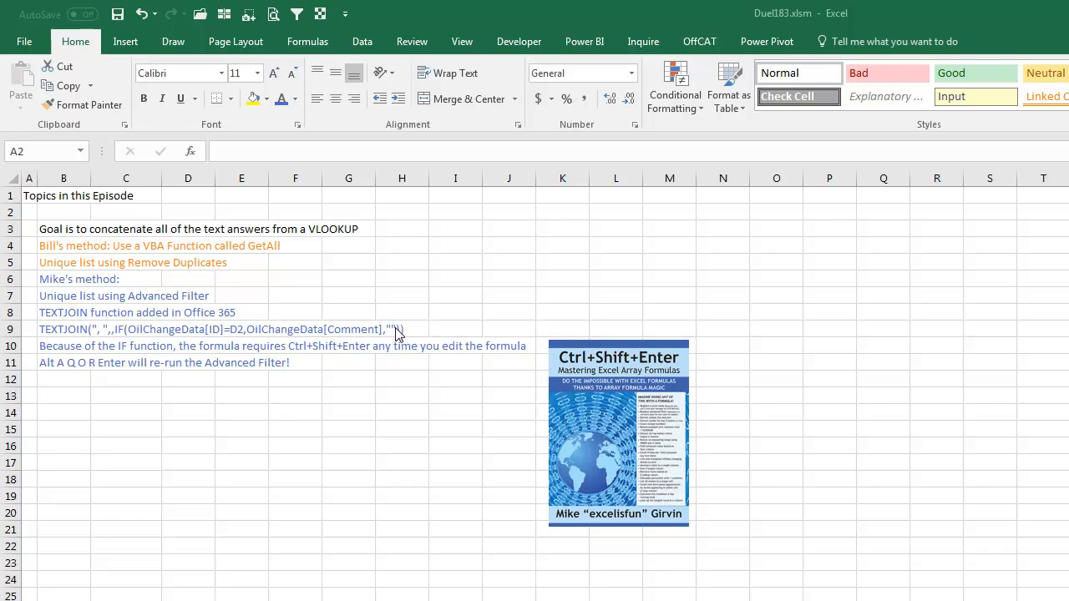
mouse_move(130, 358)
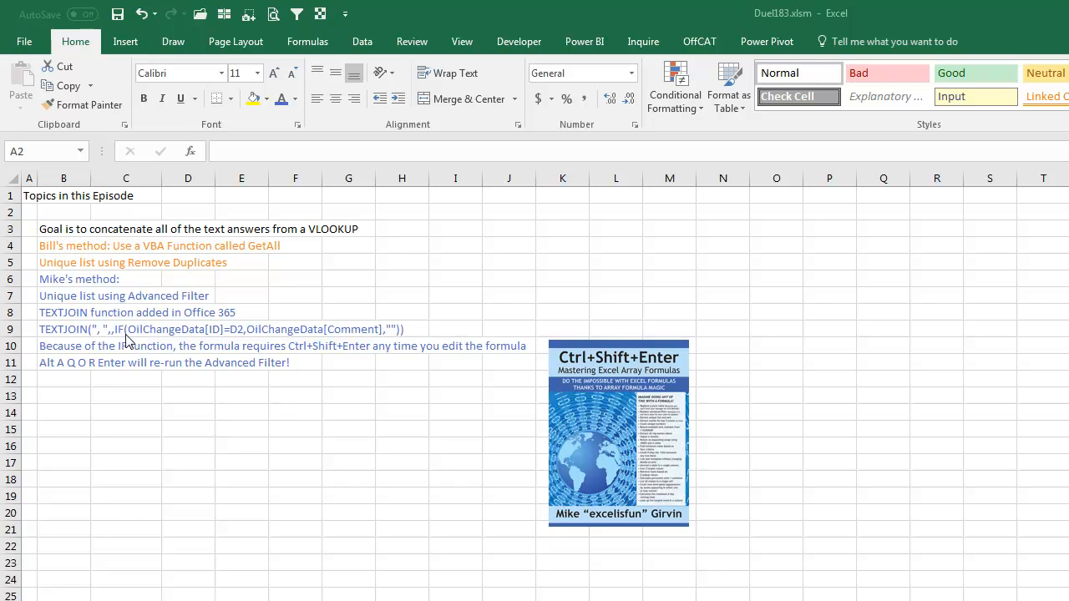
mouse_move(334, 357)
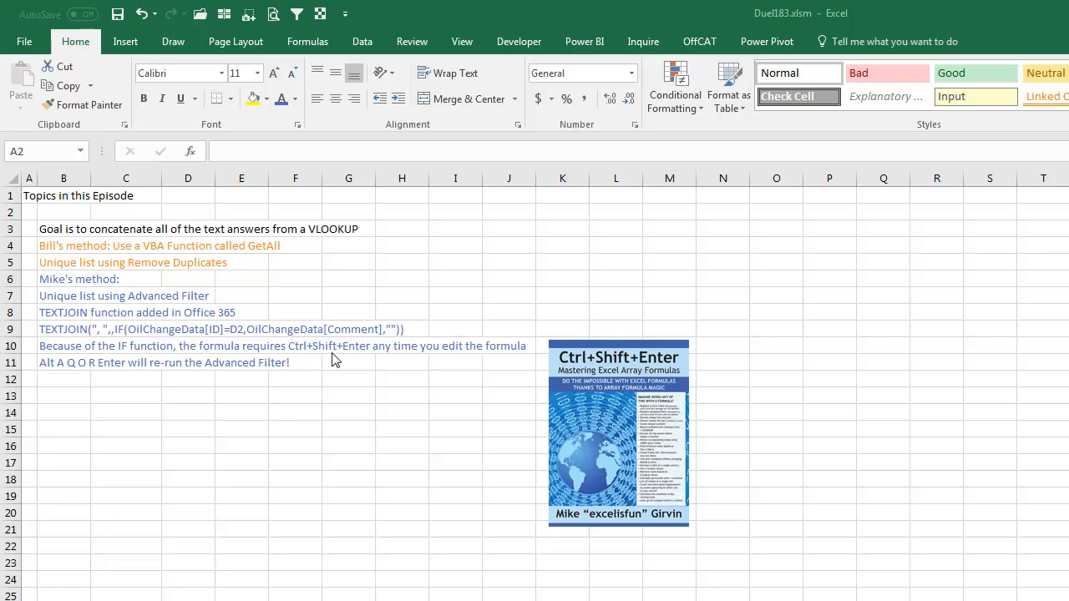
mouse_move(345, 363)
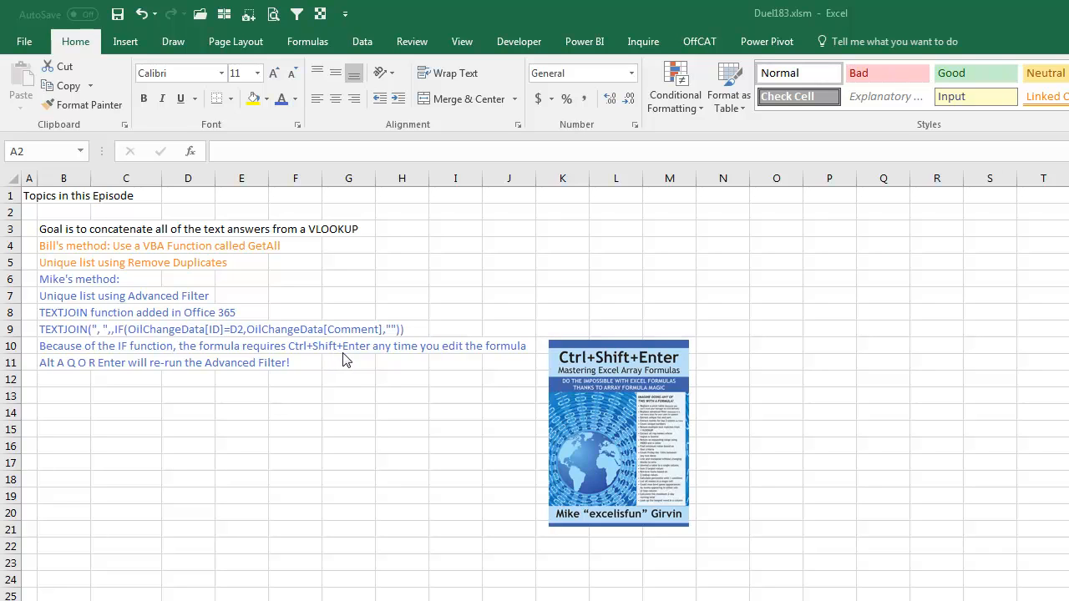
mouse_move(411, 357)
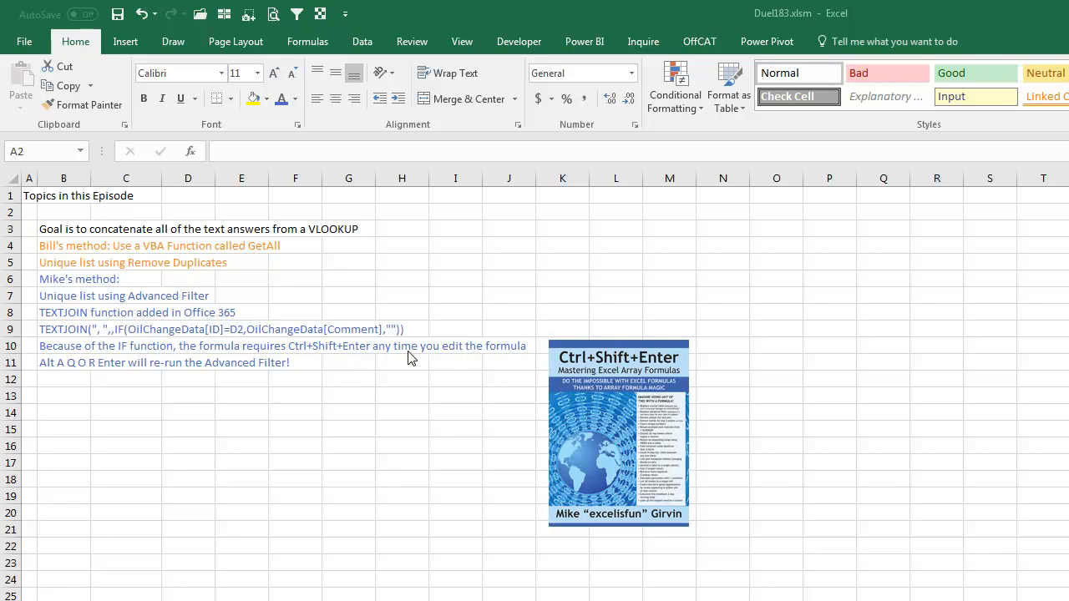
mouse_move(504, 364)
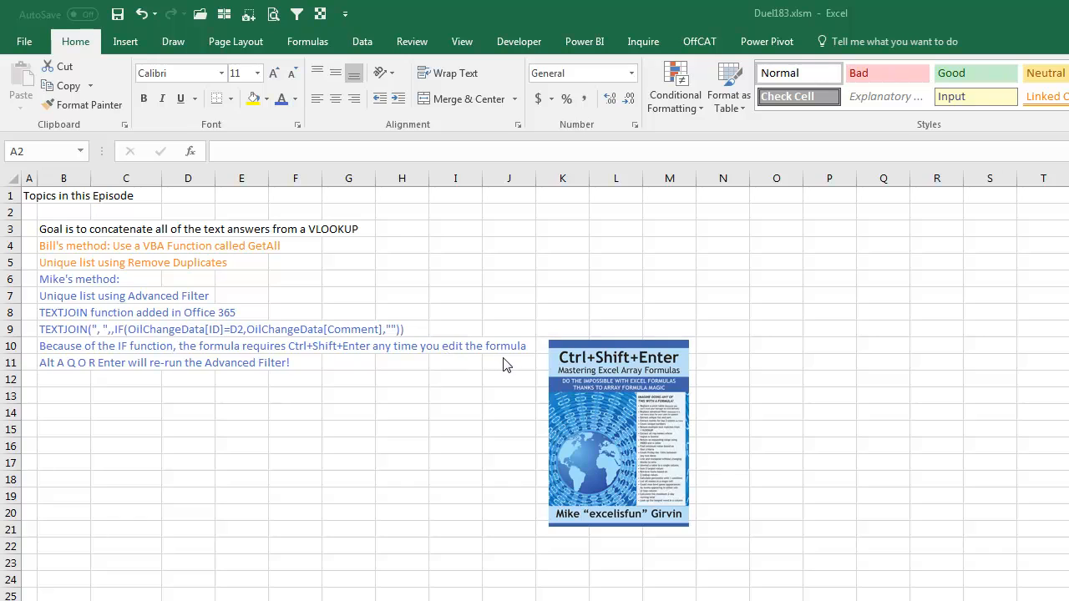
mouse_move(115, 356)
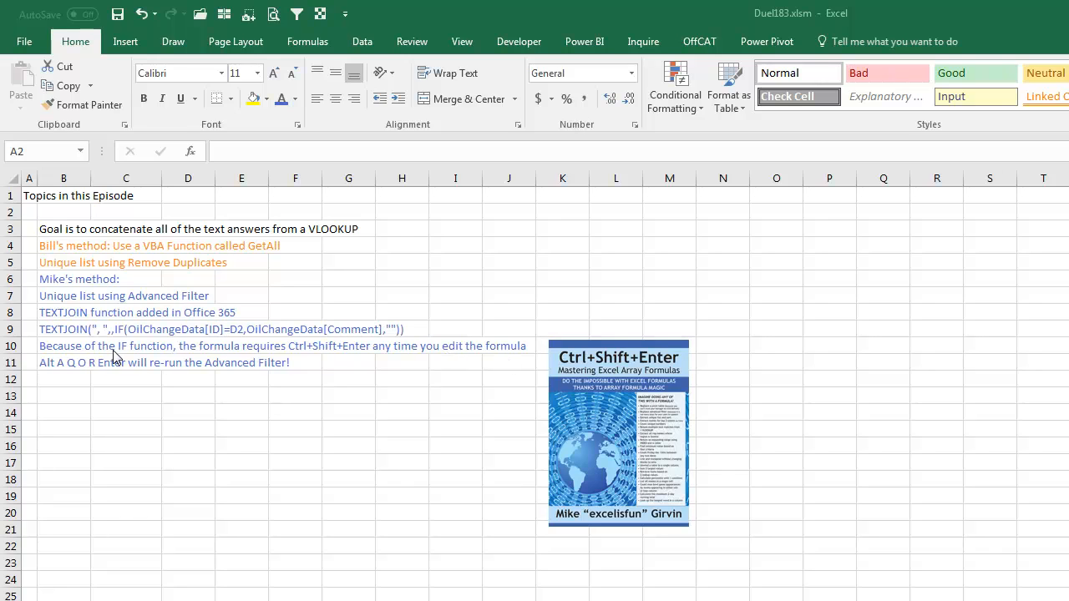
mouse_move(237, 357)
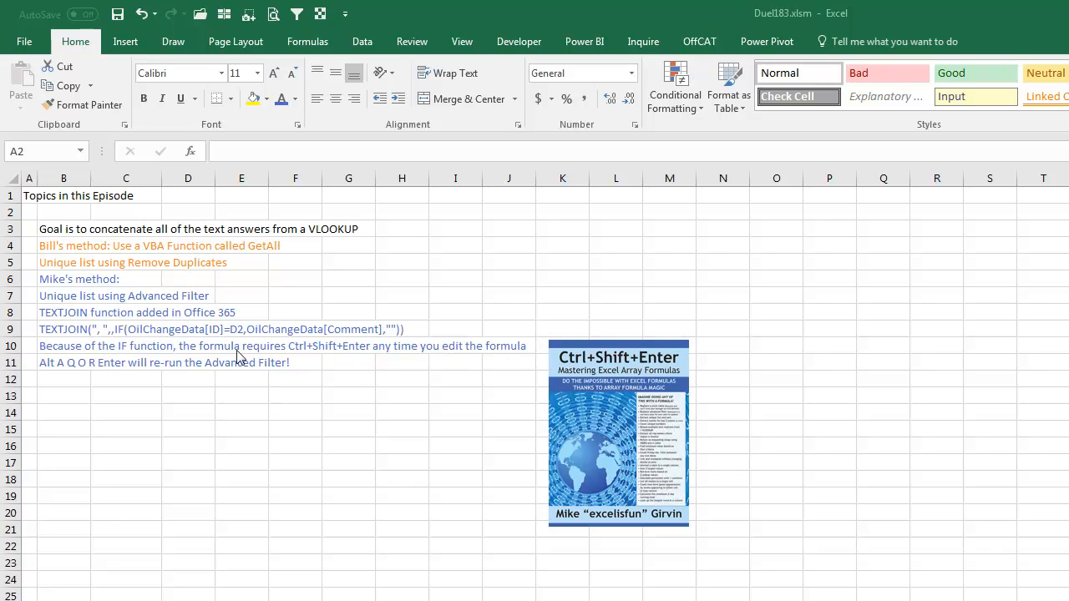
mouse_move(707, 371)
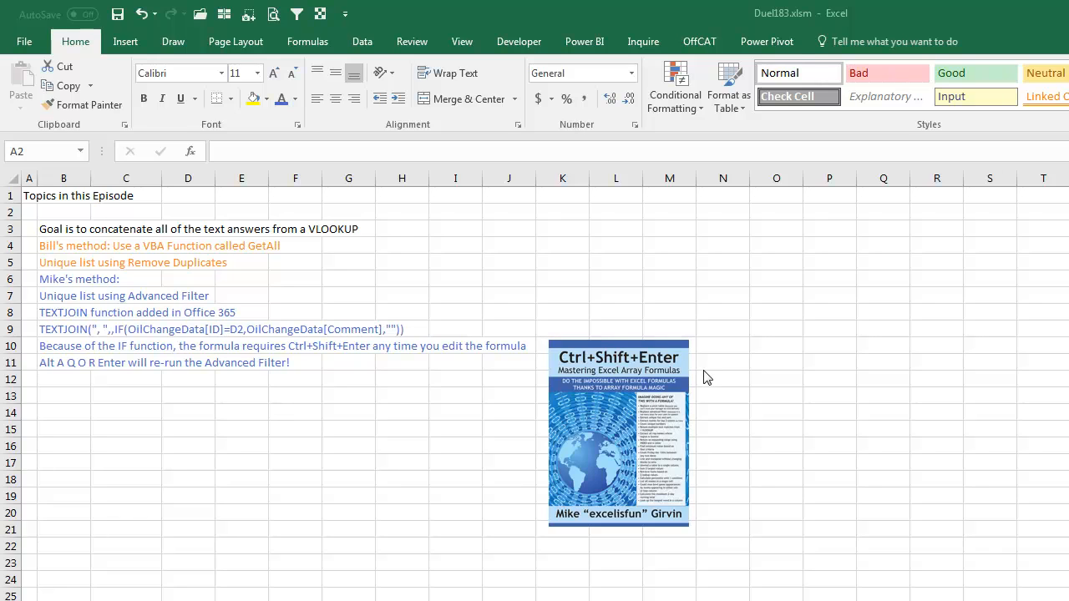
mouse_move(705, 379)
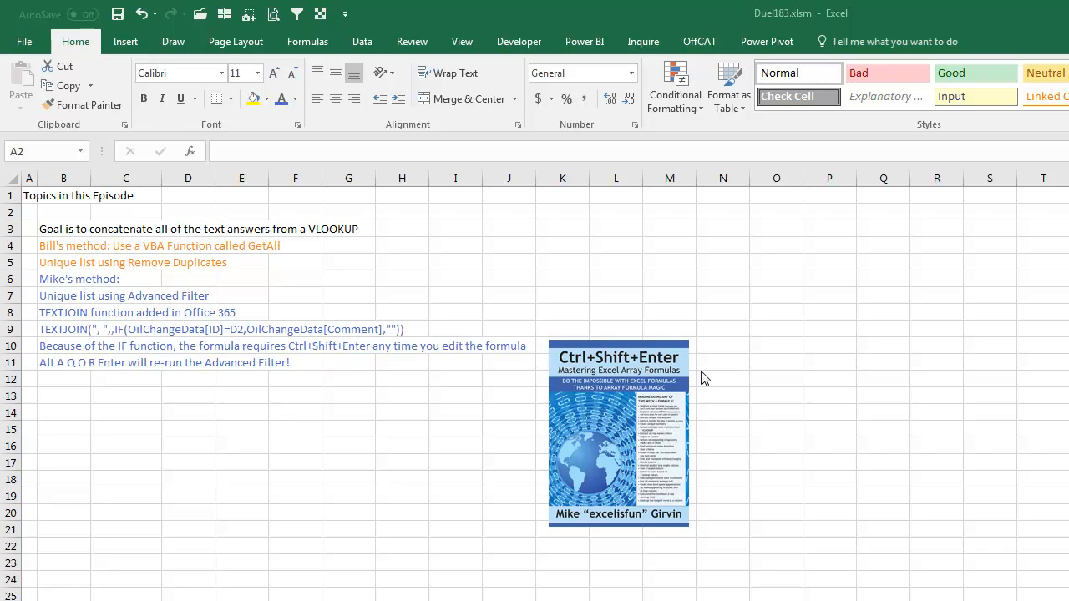
mouse_move(544, 396)
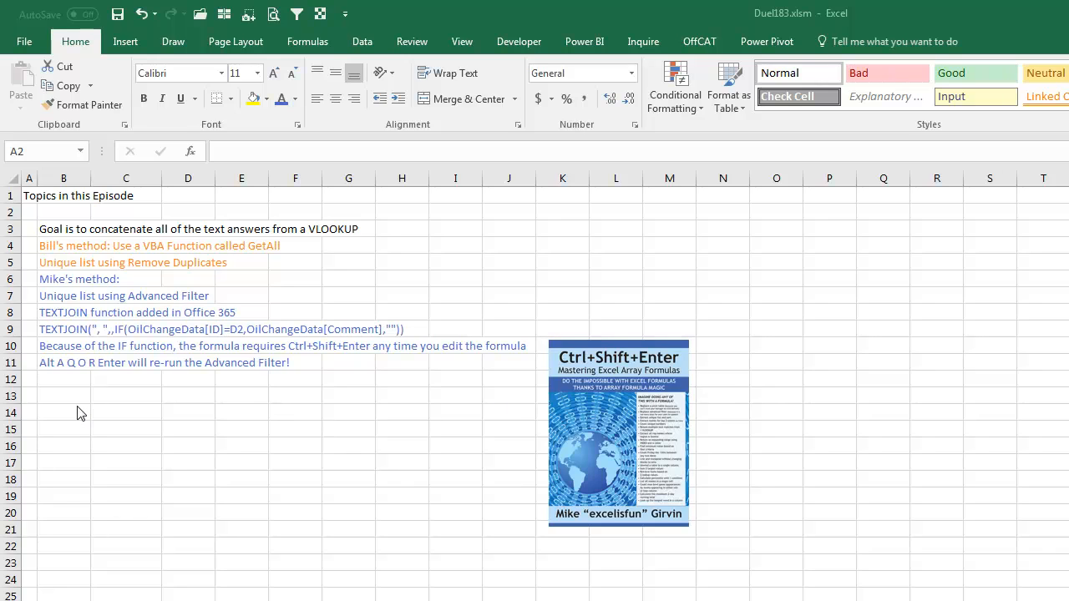
mouse_move(70, 391)
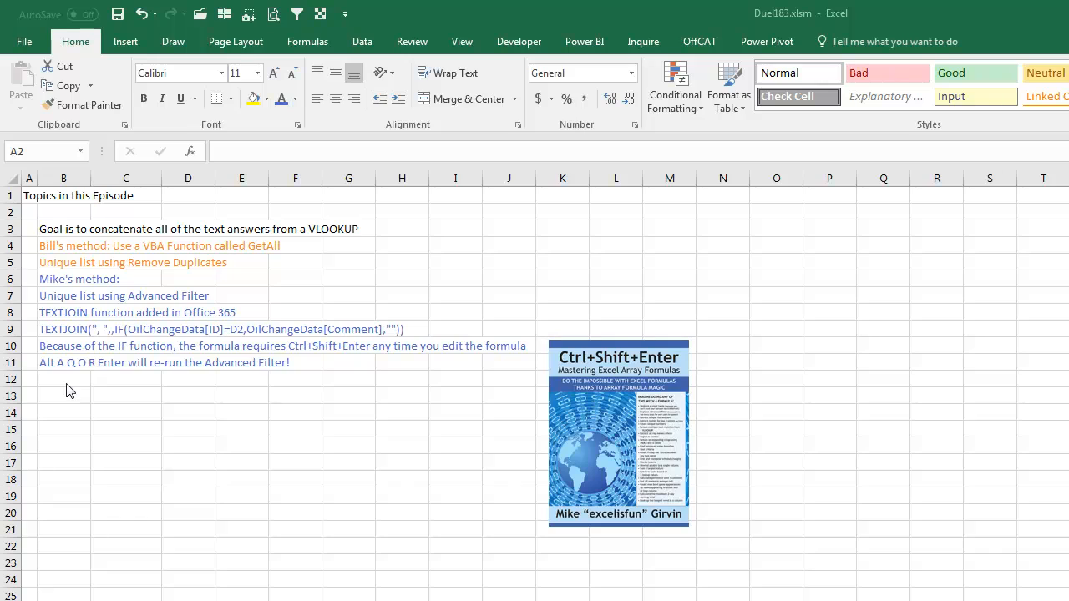
mouse_move(67, 384)
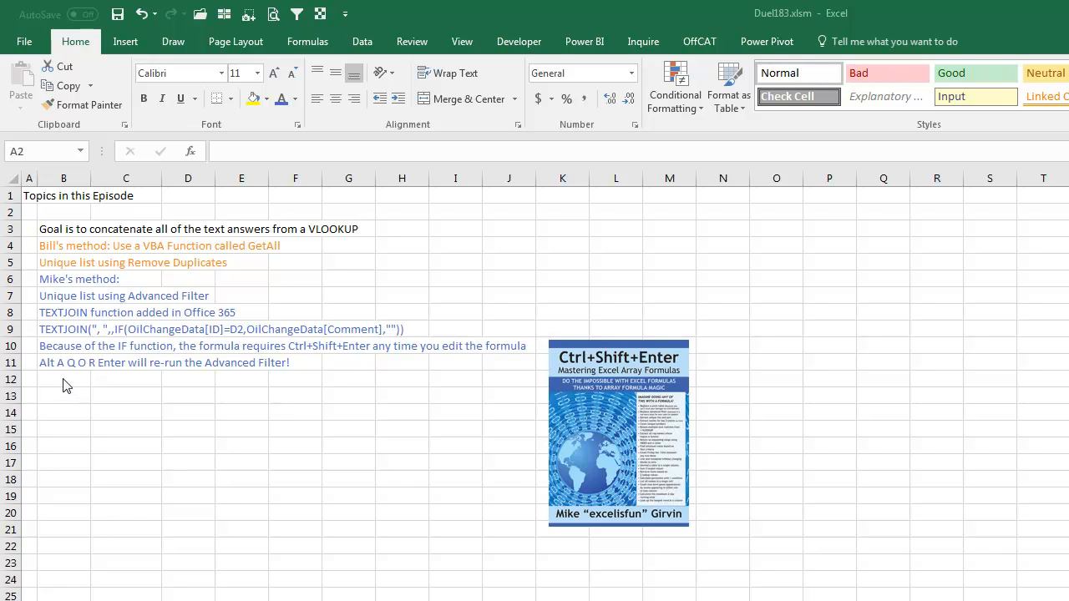
mouse_move(57, 377)
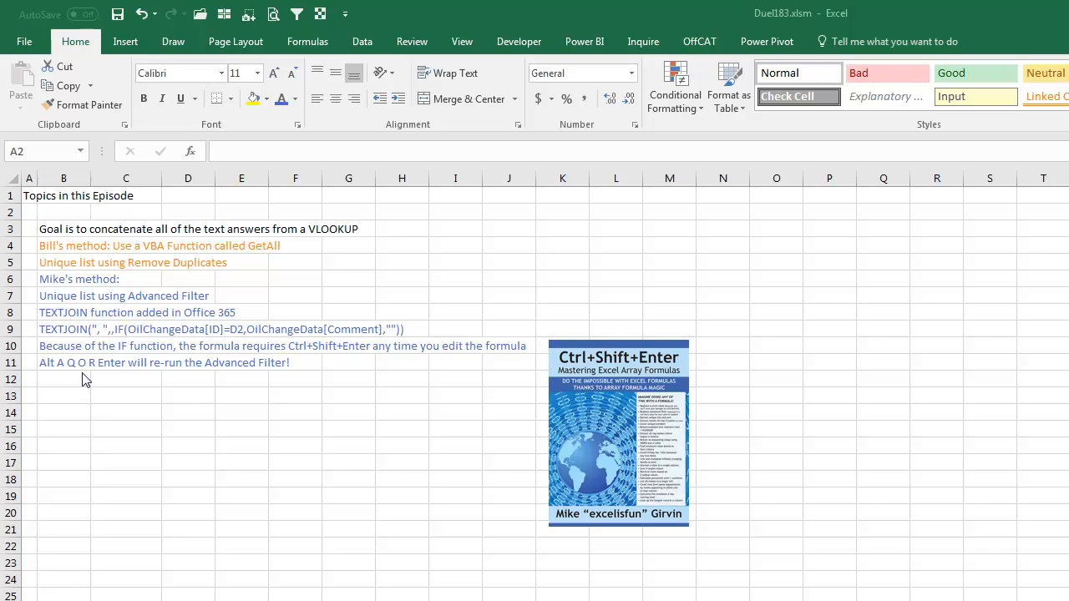
mouse_move(121, 377)
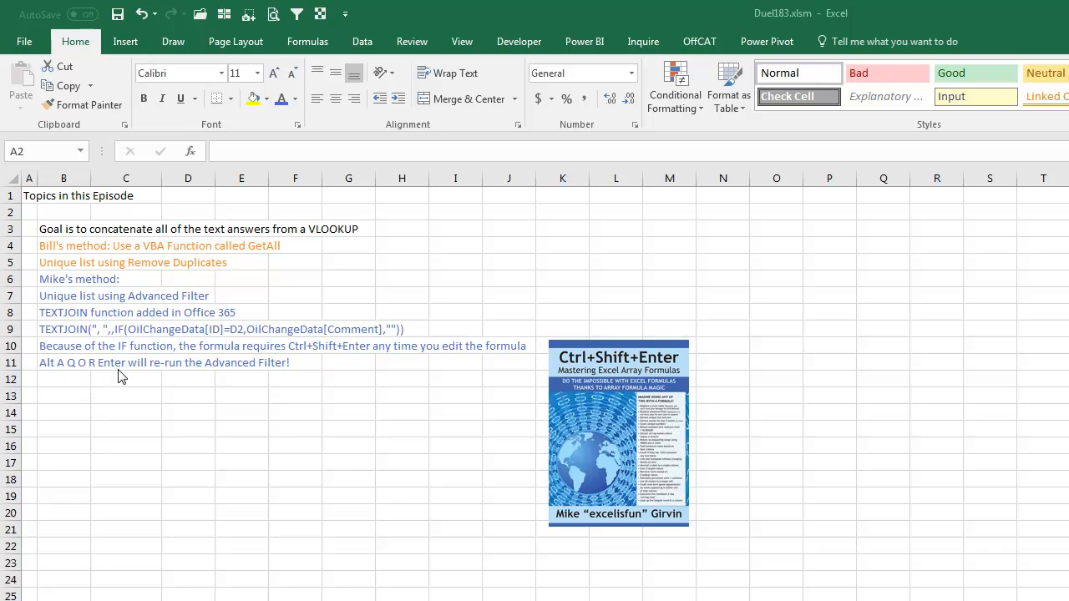
mouse_move(380, 377)
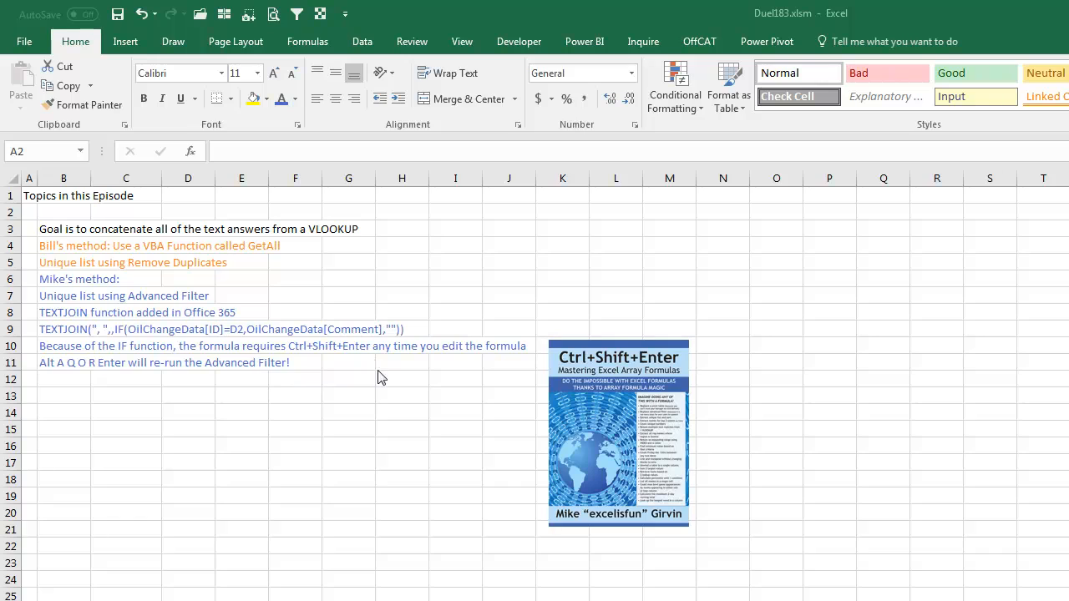
mouse_move(424, 402)
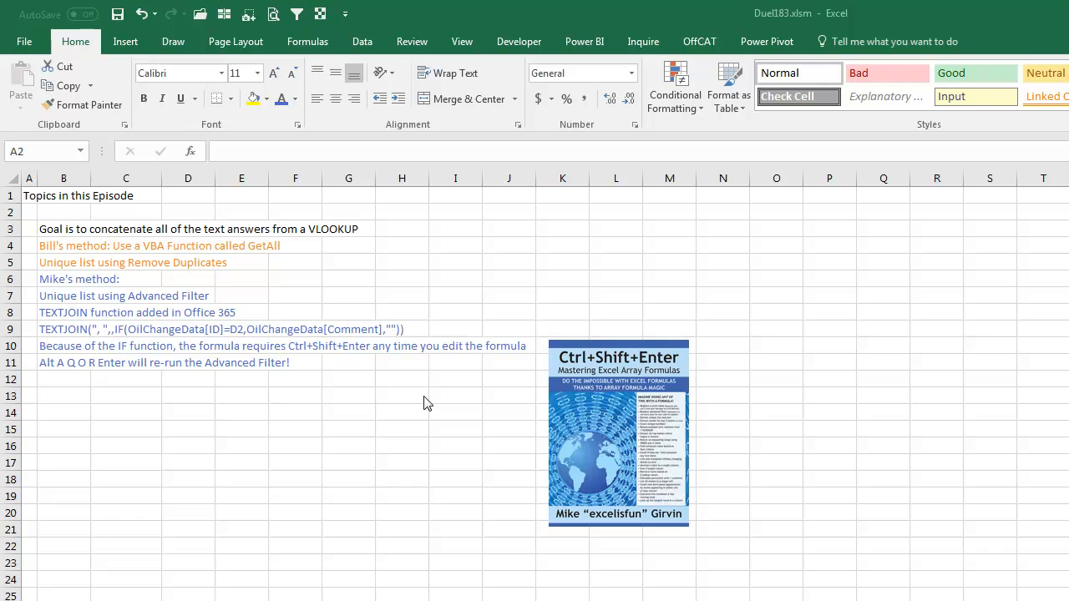
mouse_move(427, 415)
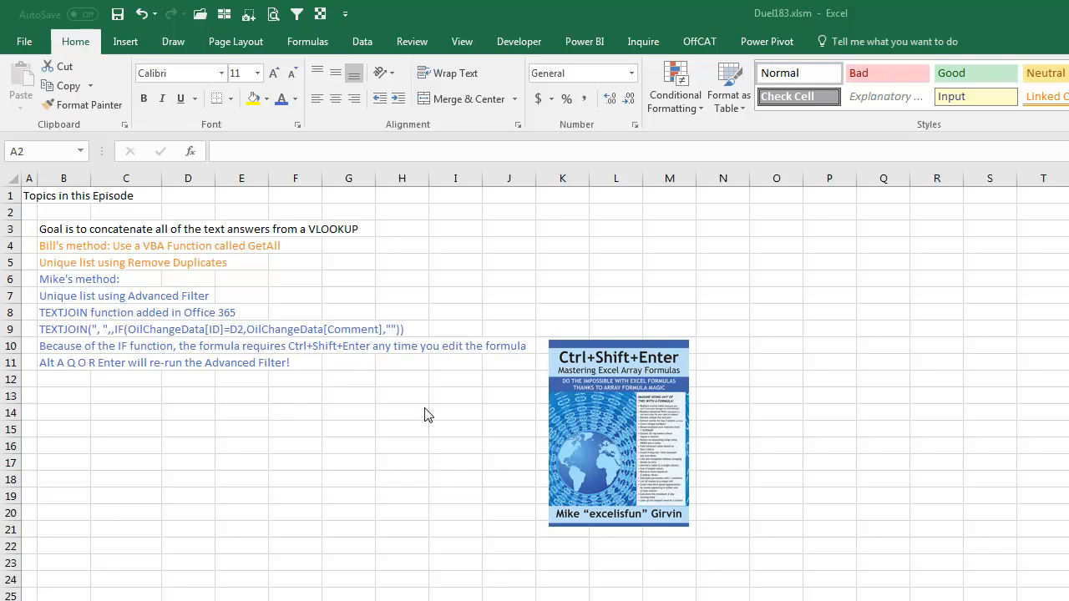